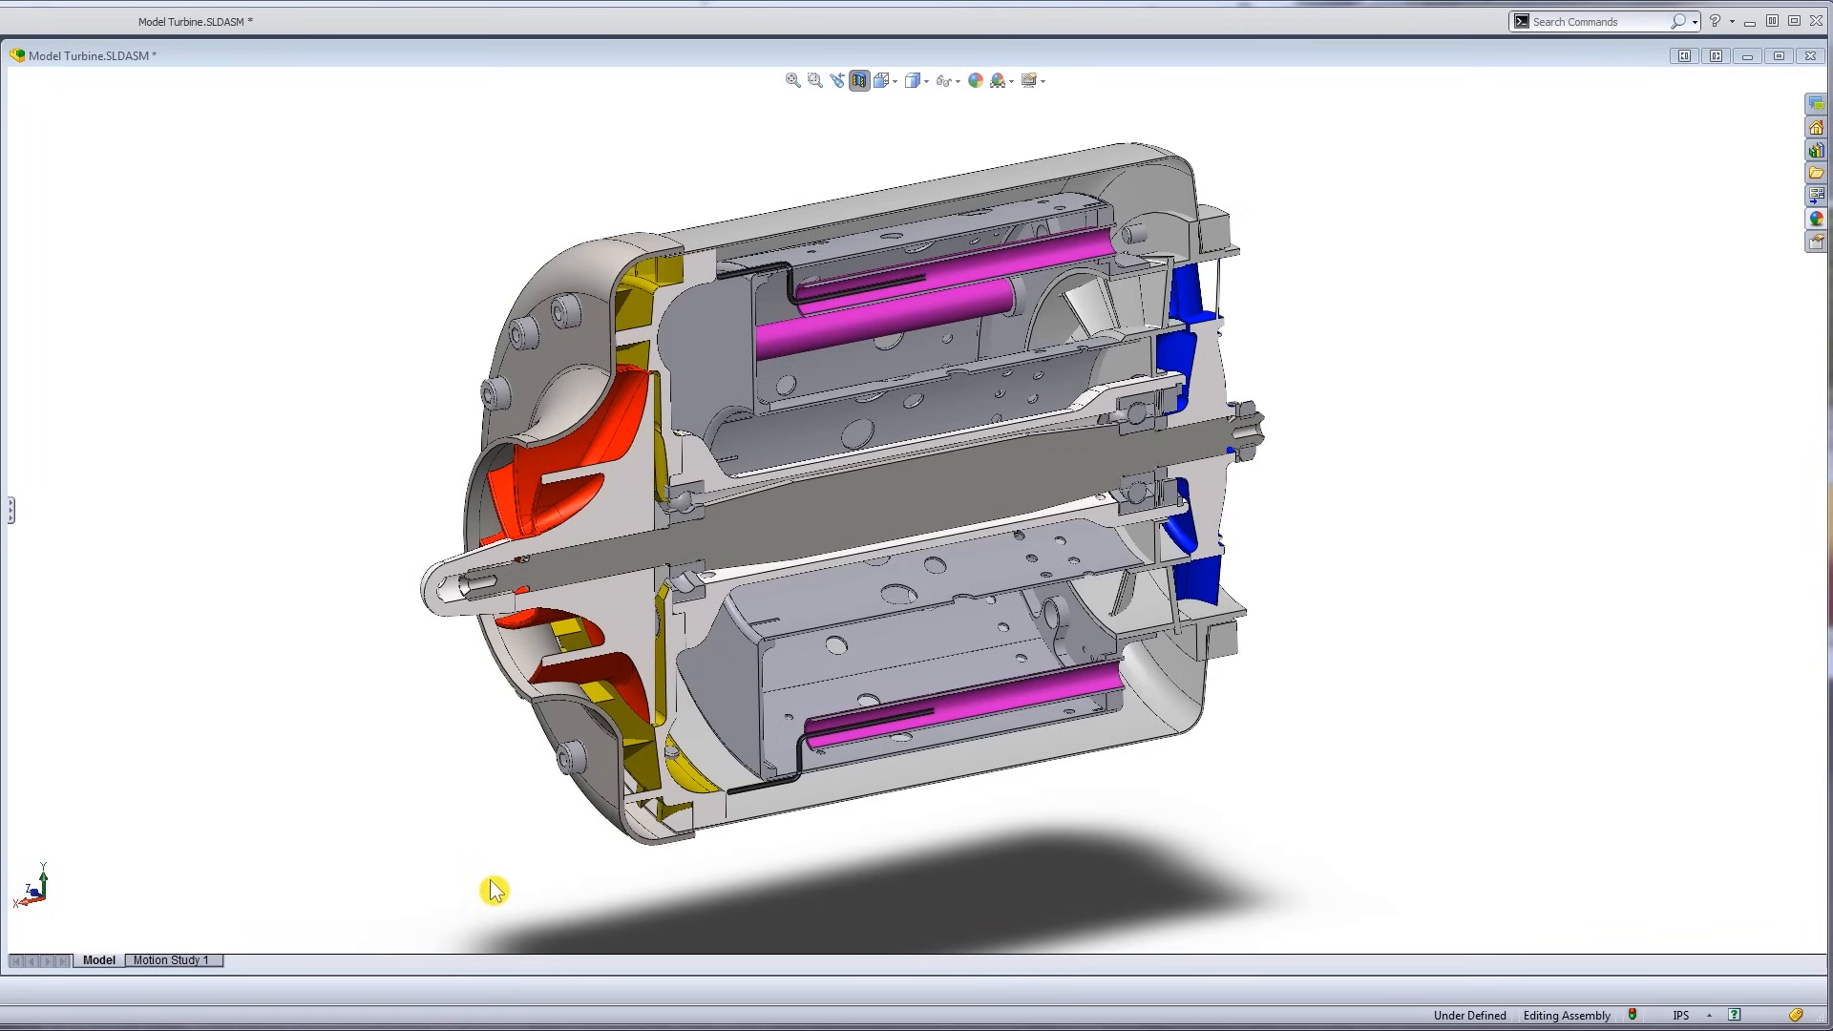
pyautogui.moveTo(897, 150)
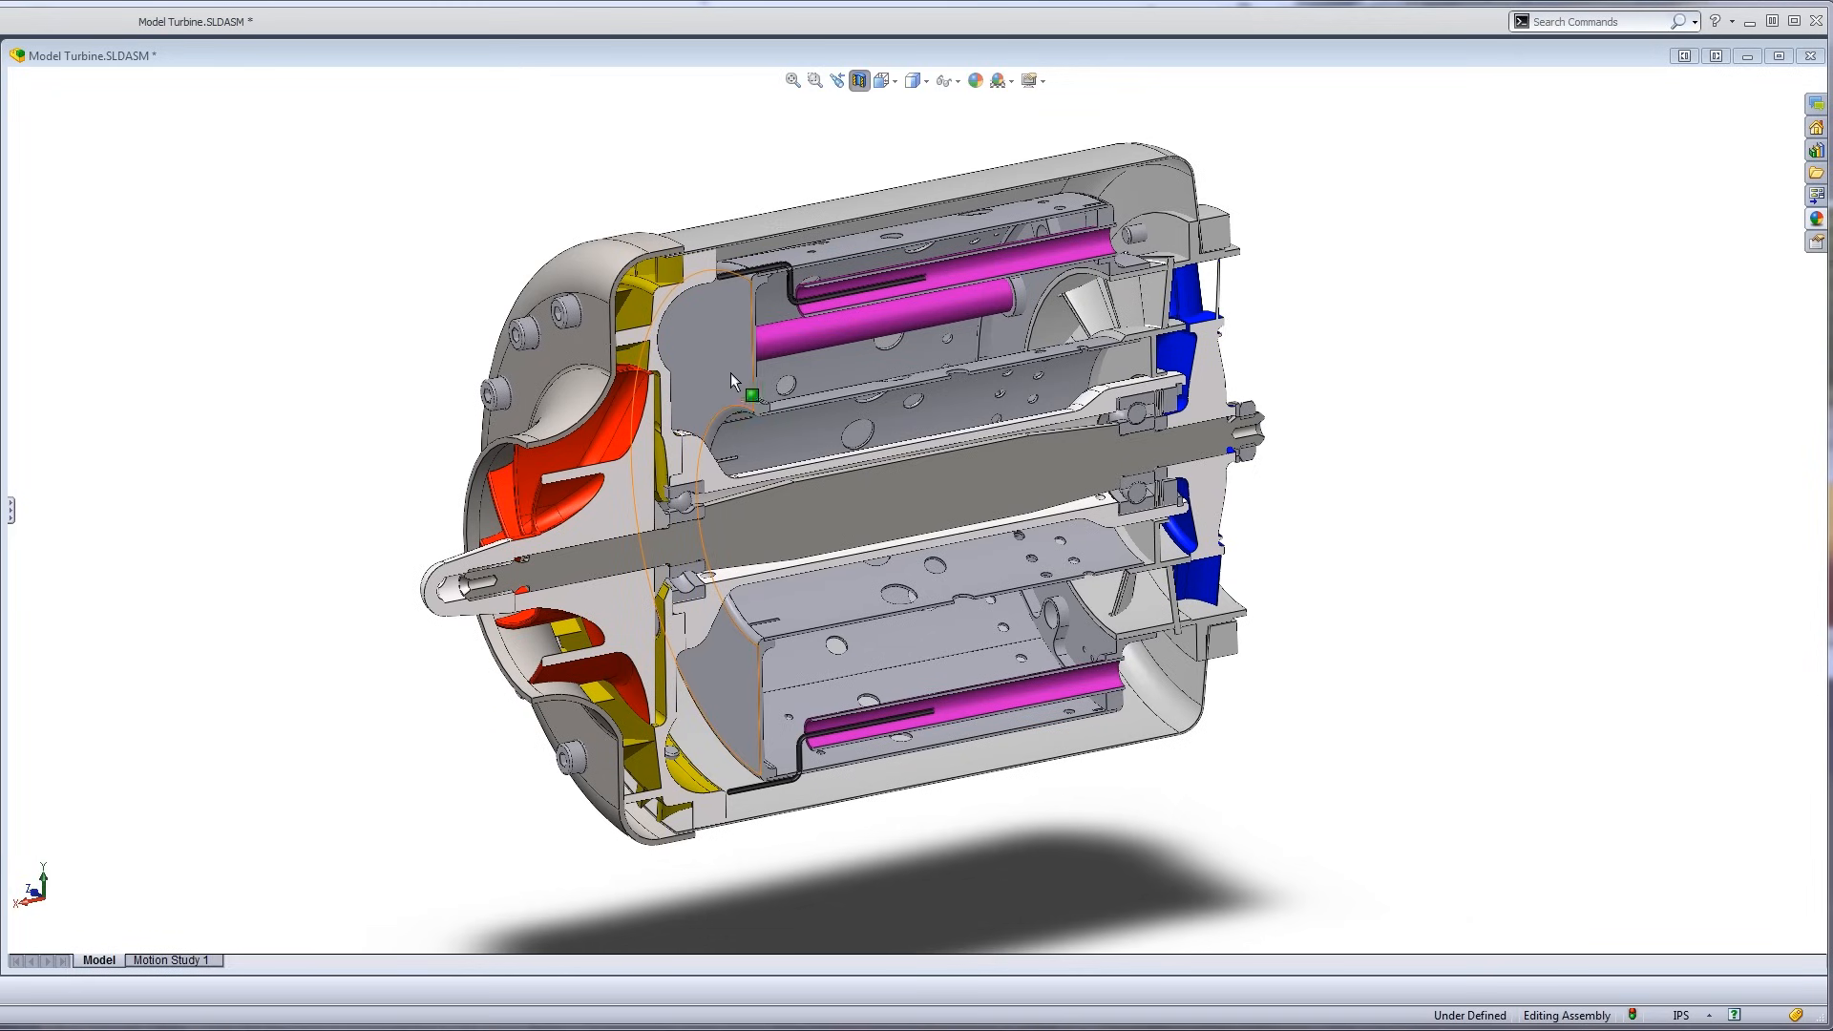
pyautogui.moveTo(1358, 493)
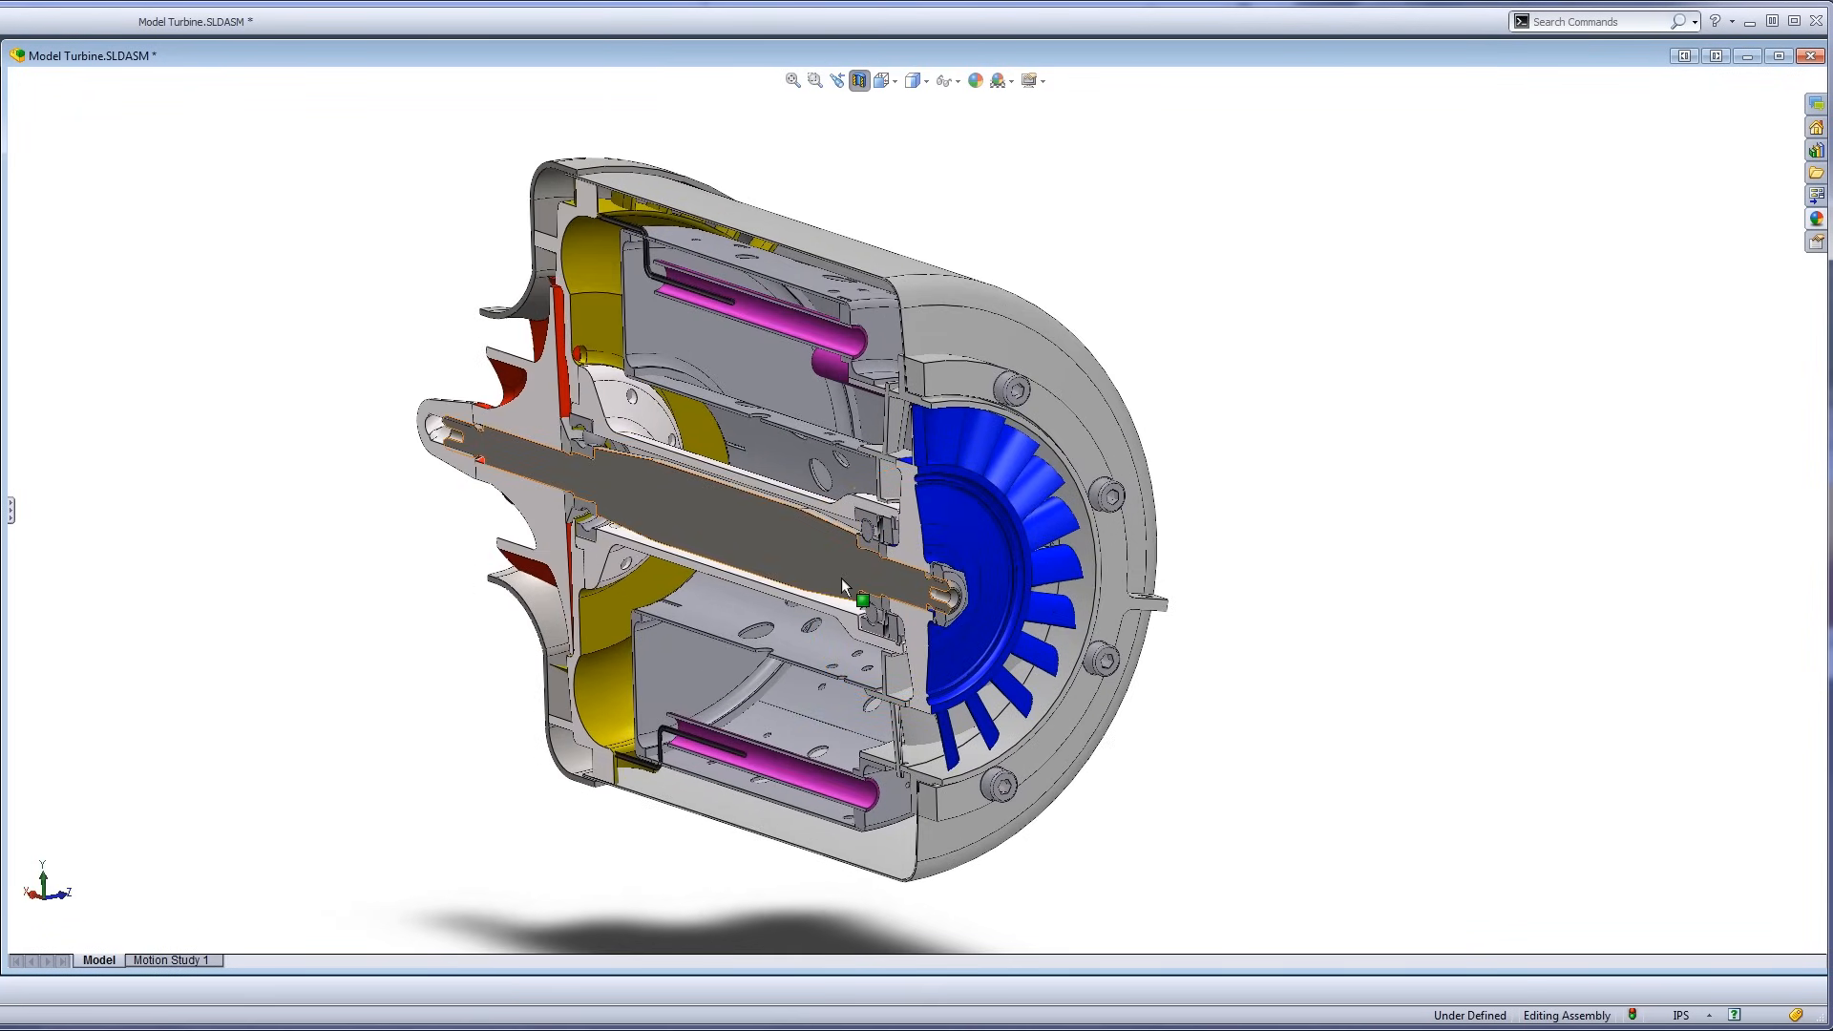
# Orbit back to the intake side and zoom onto the red impeller and yellow diffuser.
pyautogui.moveTo(842, 584); pyautogui.dragTo(350, 702)
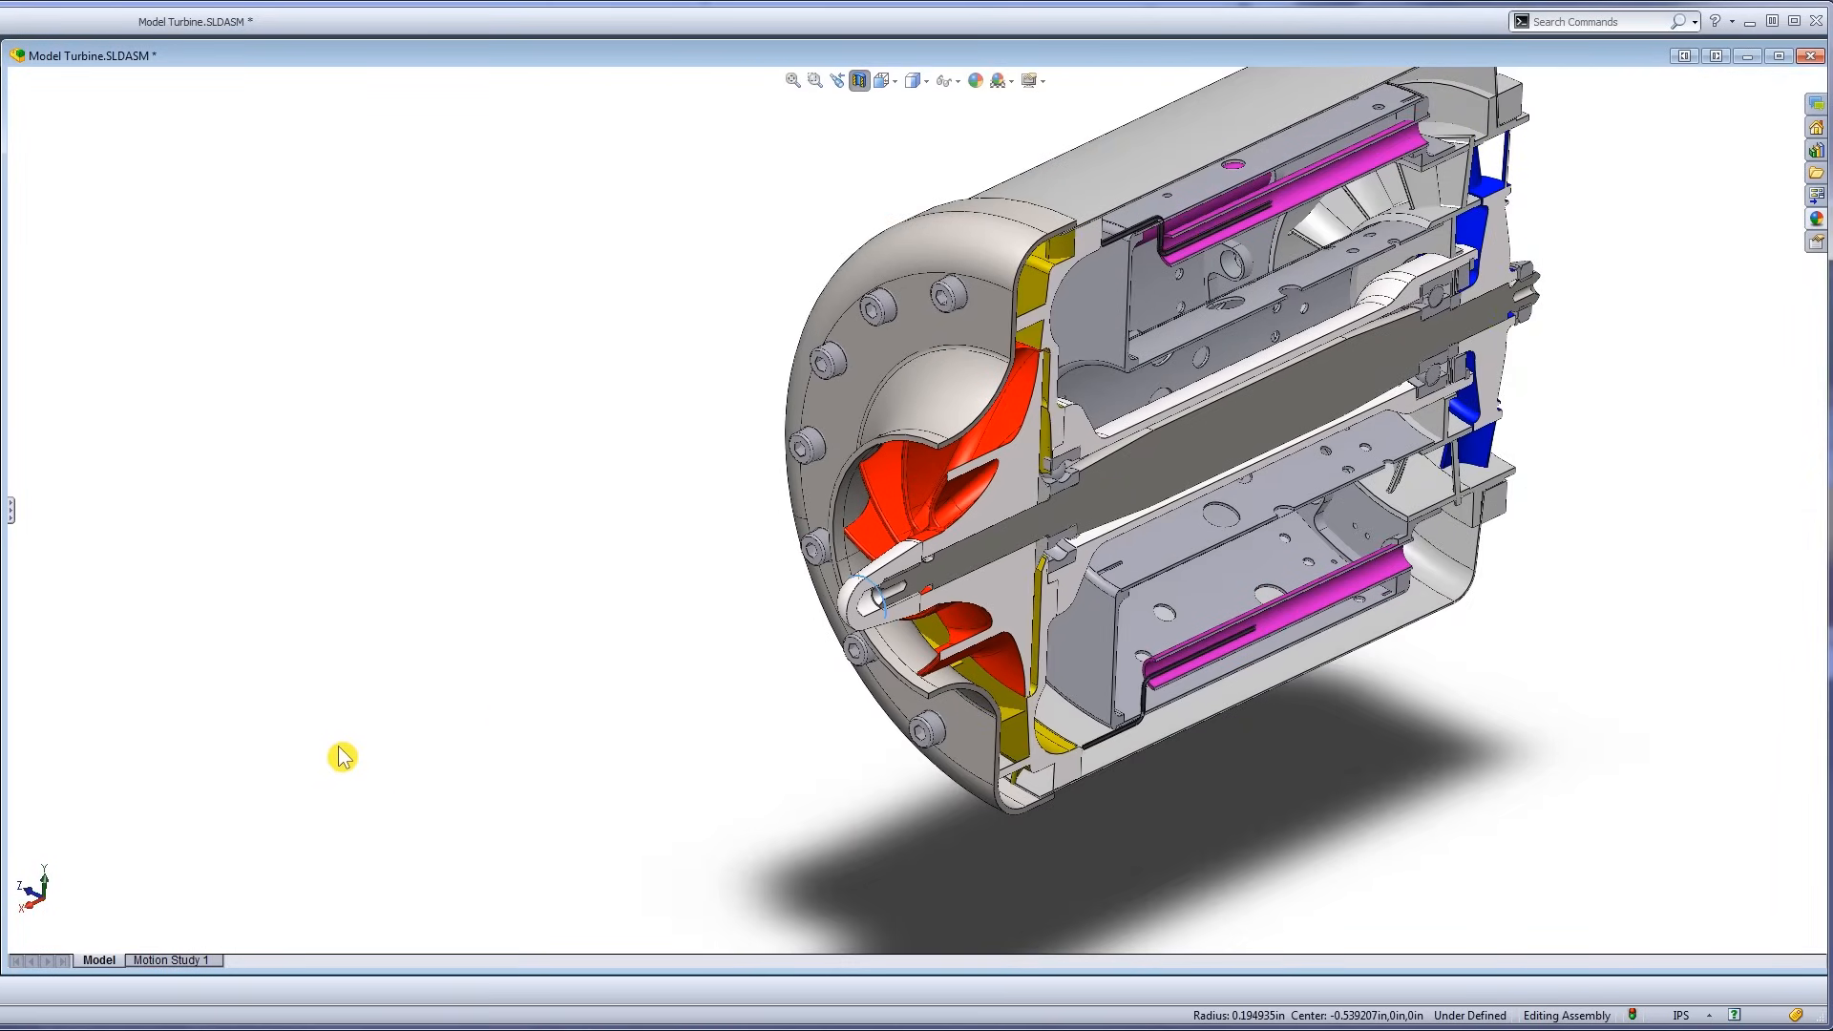
pyautogui.moveTo(751, 625)
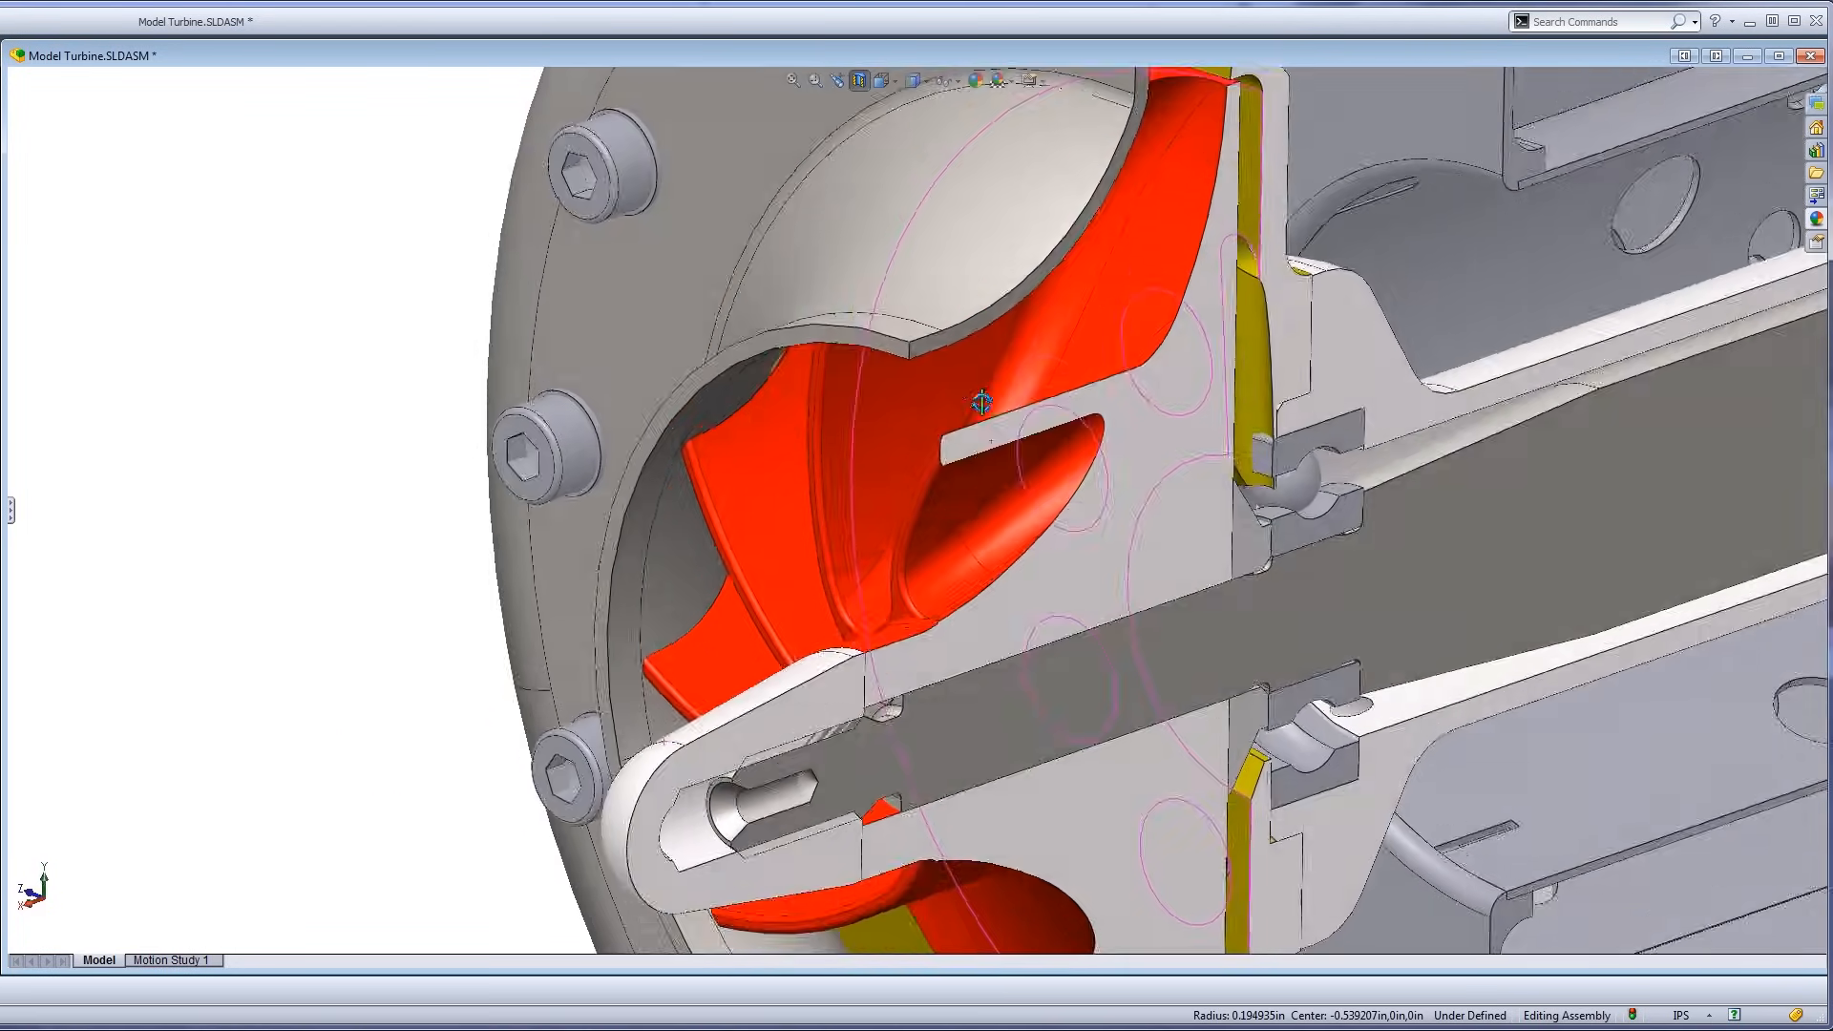
pyautogui.moveTo(980, 403); pyautogui.dragTo(865, 329)
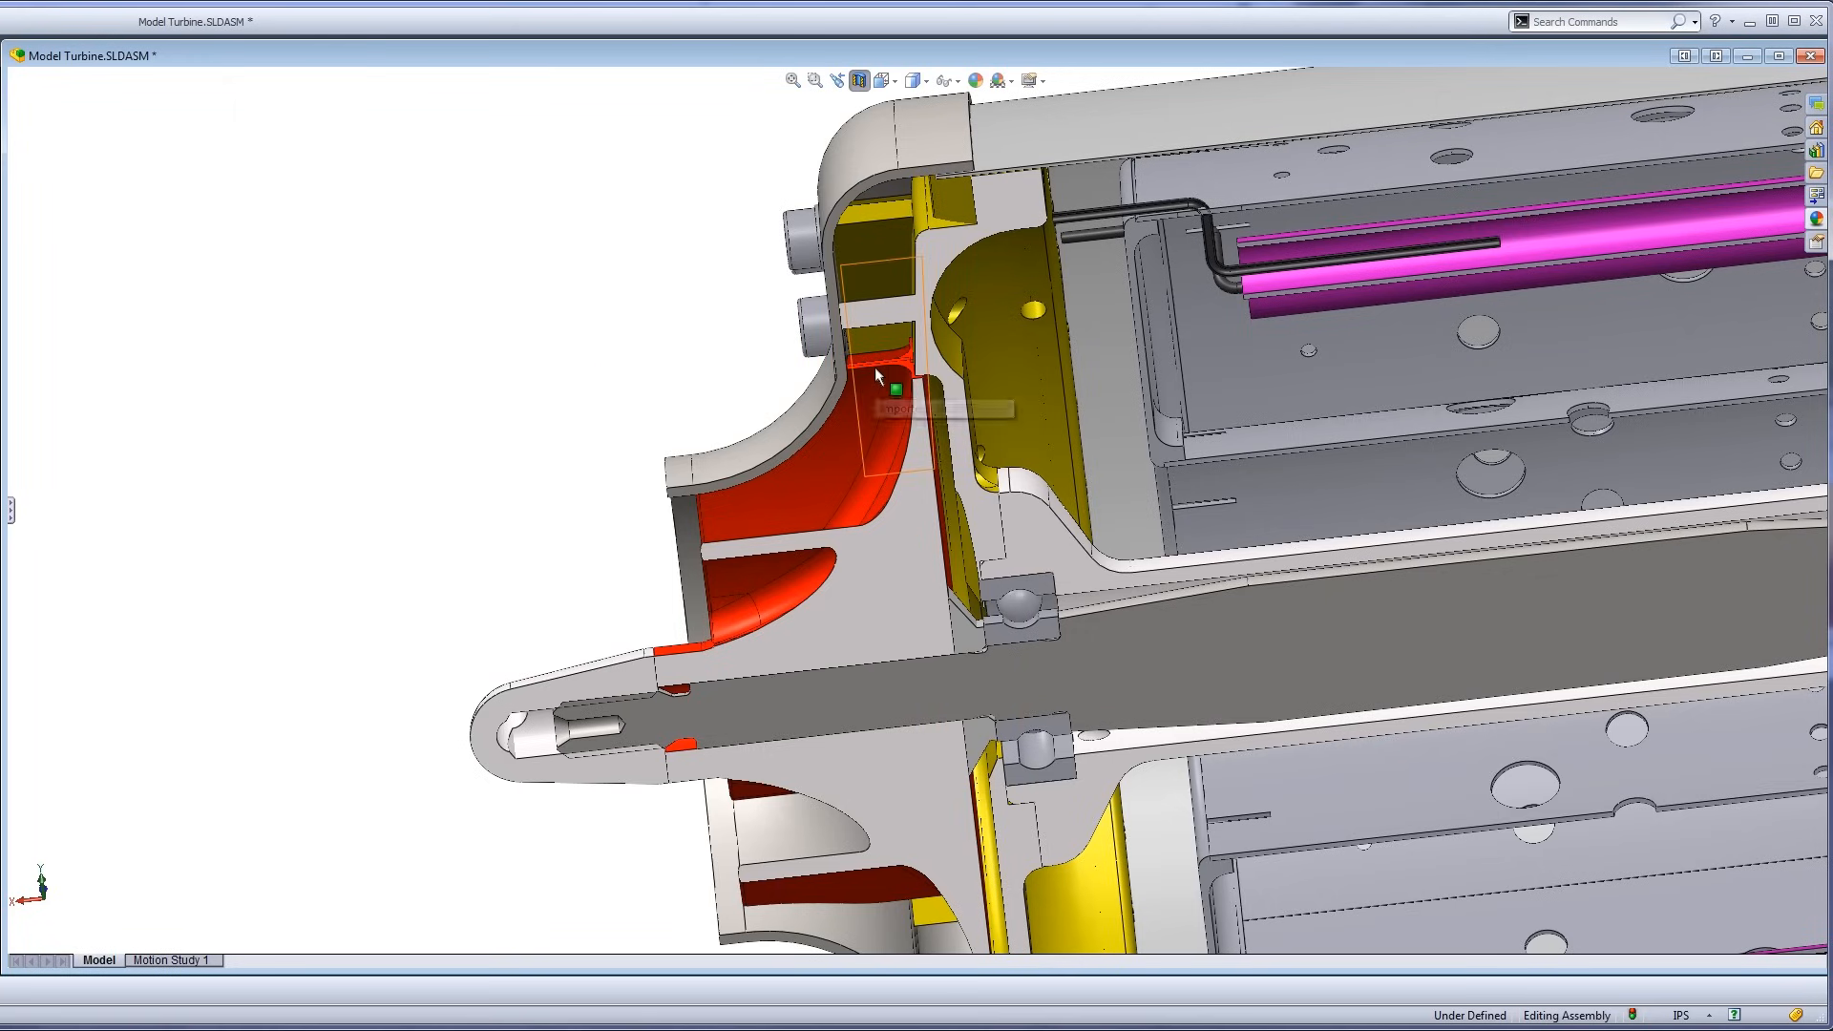
pyautogui.moveTo(536, 472)
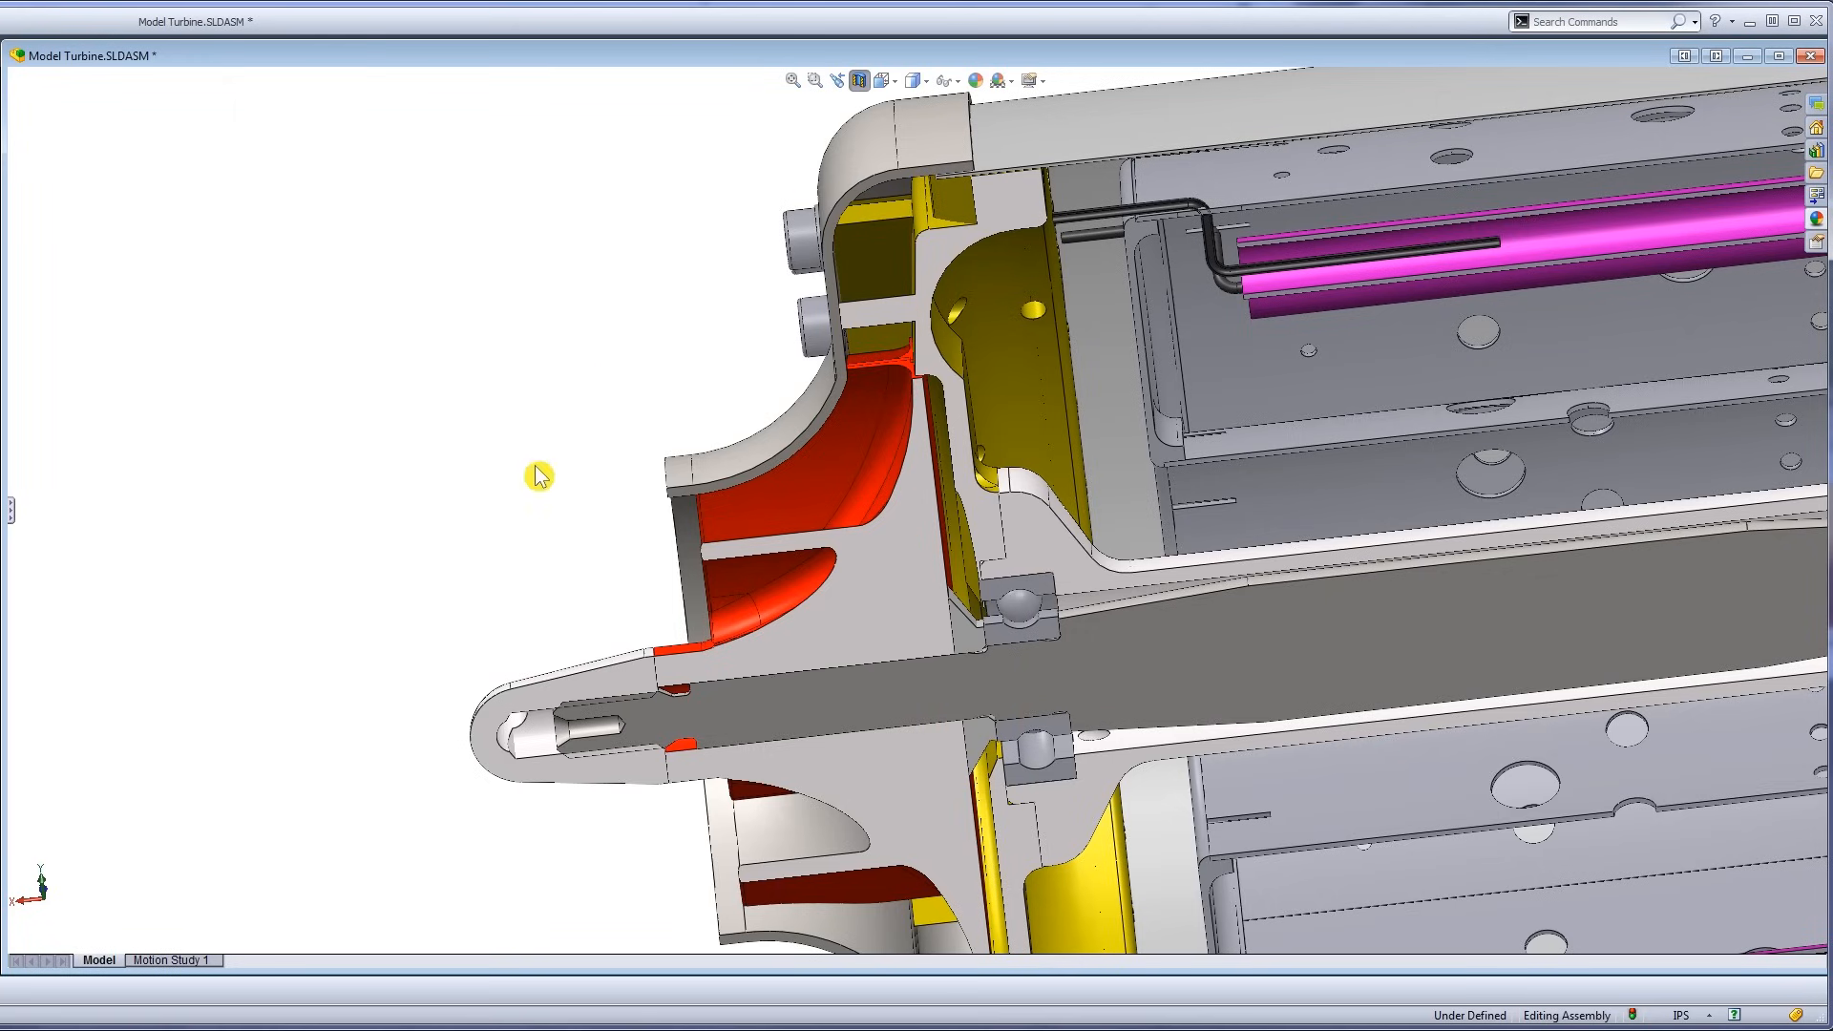
pyautogui.moveTo(841, 473)
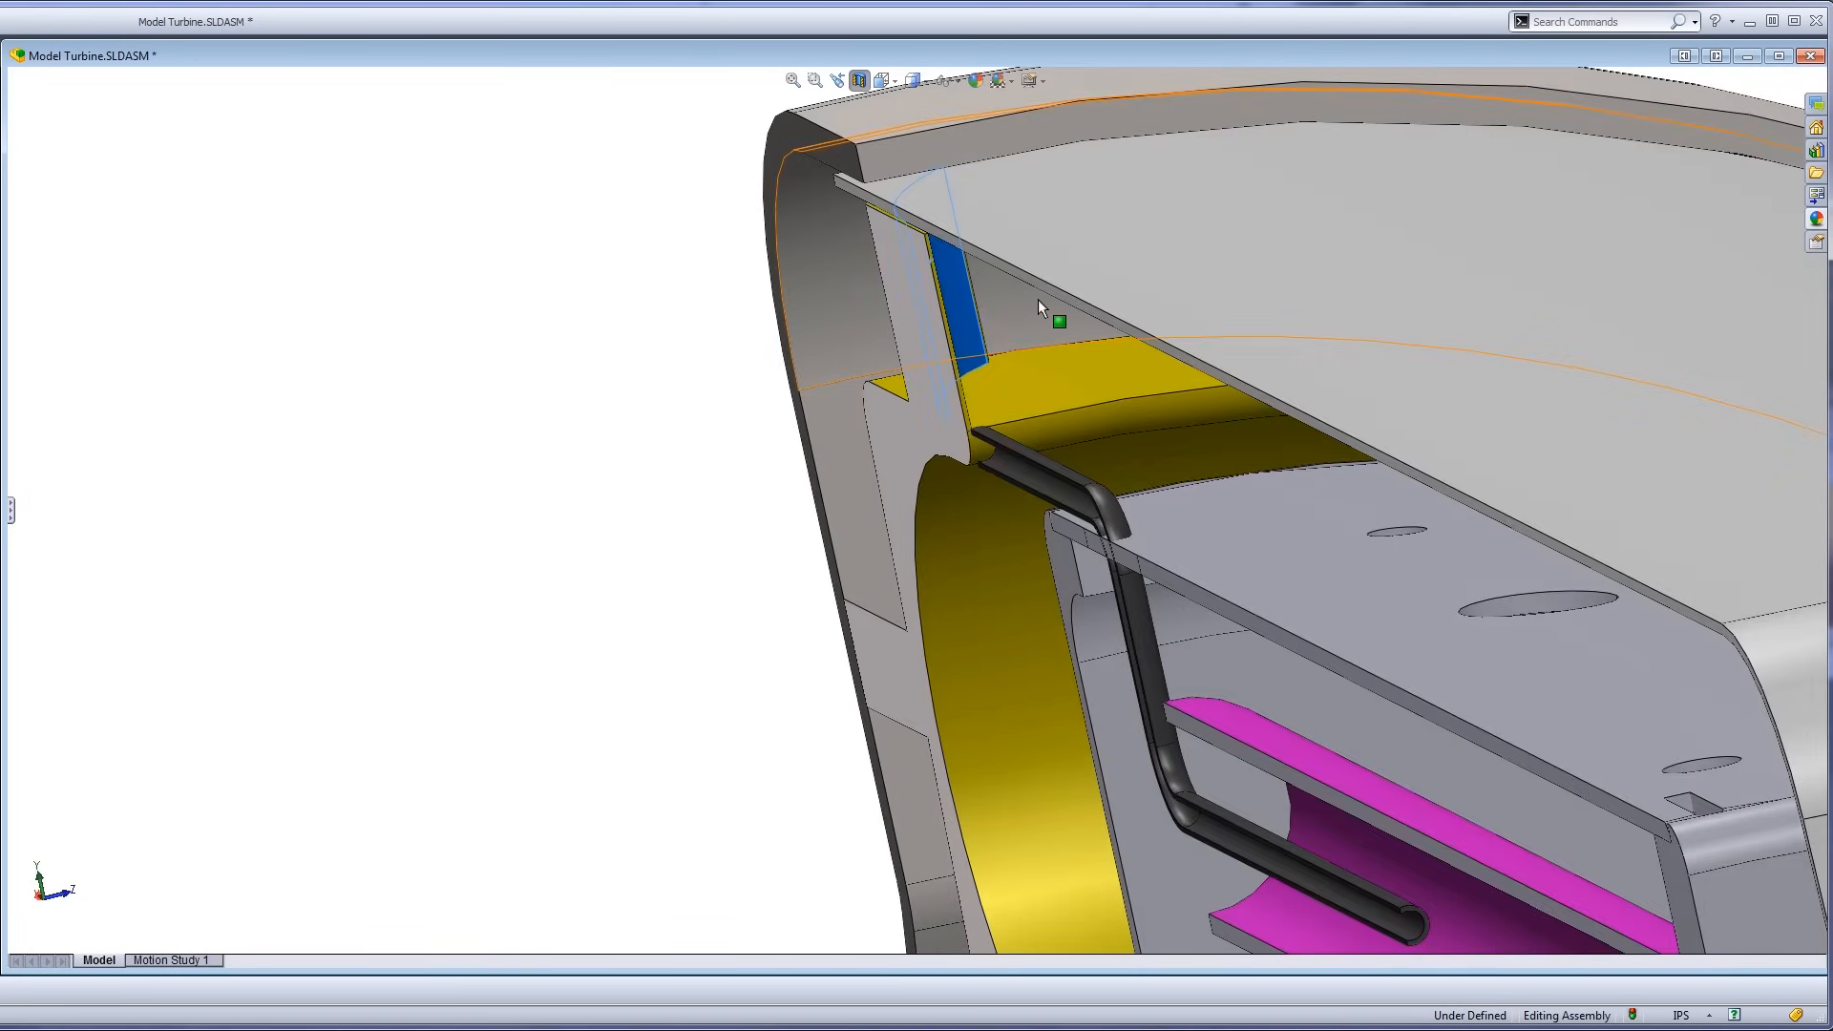
pyautogui.moveTo(948, 341)
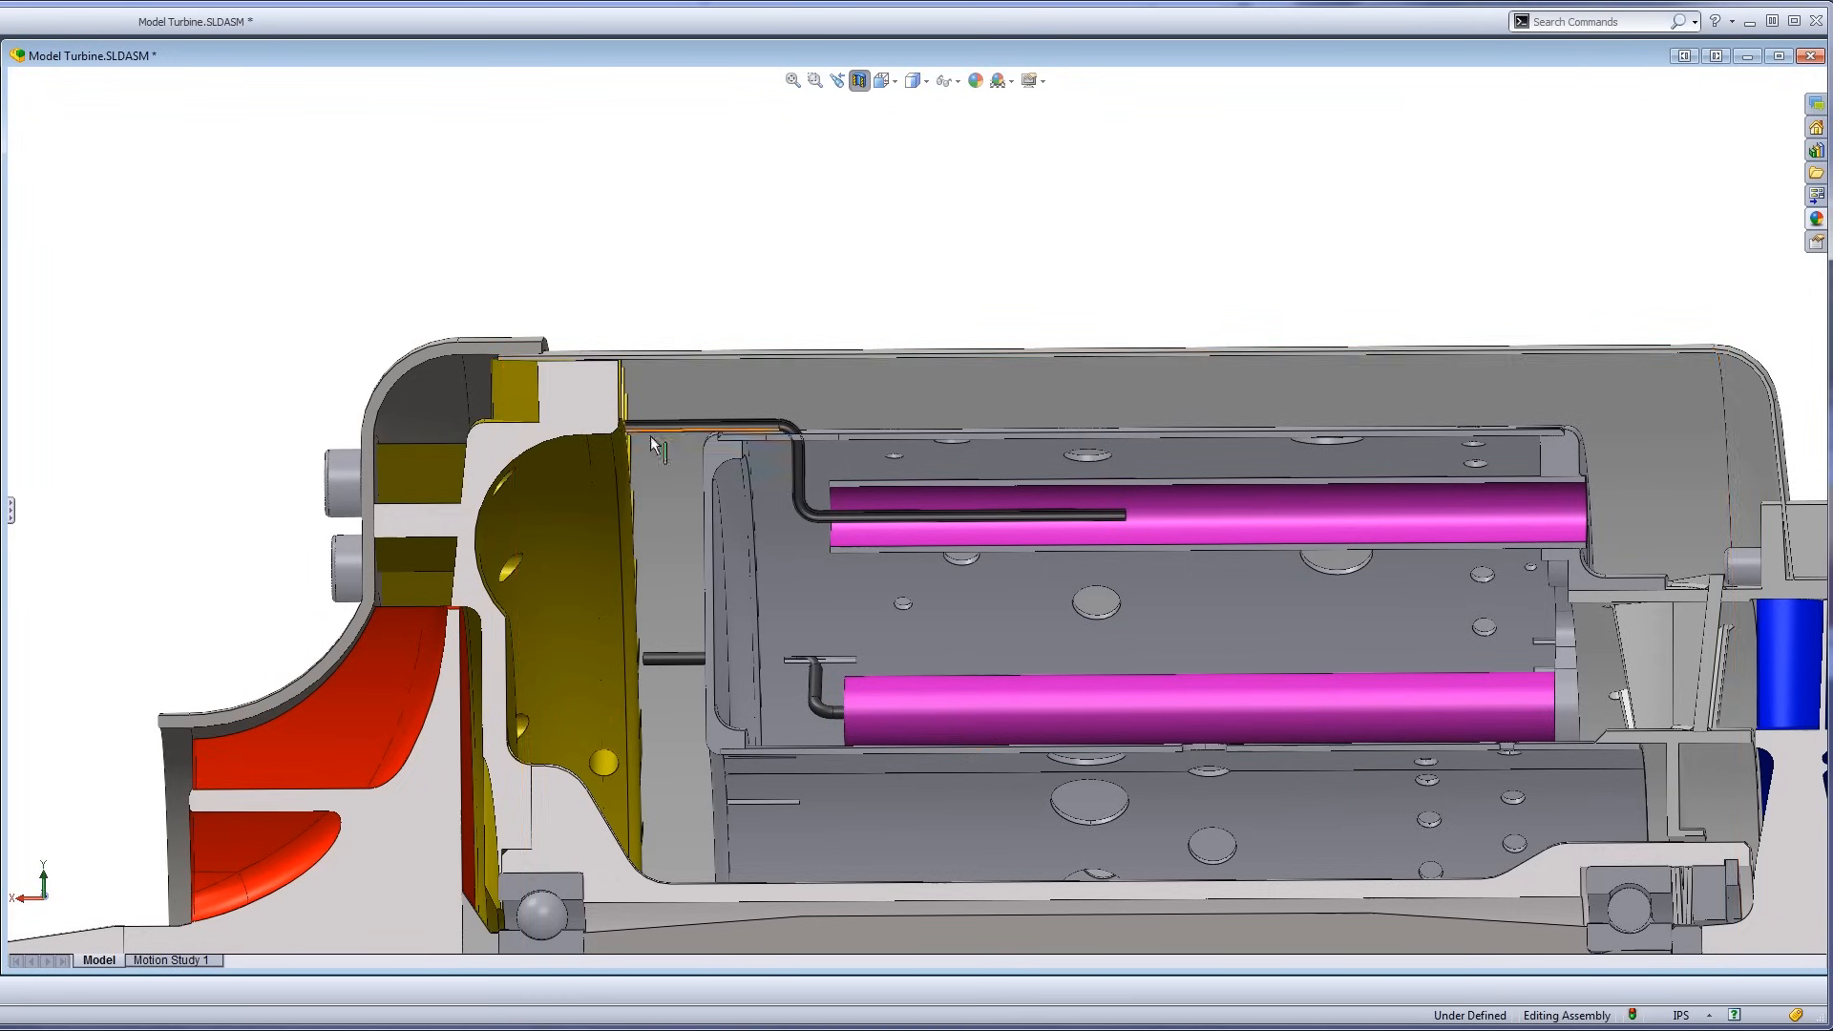
# Zoom out to the full engine, then tilt to an elevated view into the chamber liner.
pyautogui.click(571, 691)
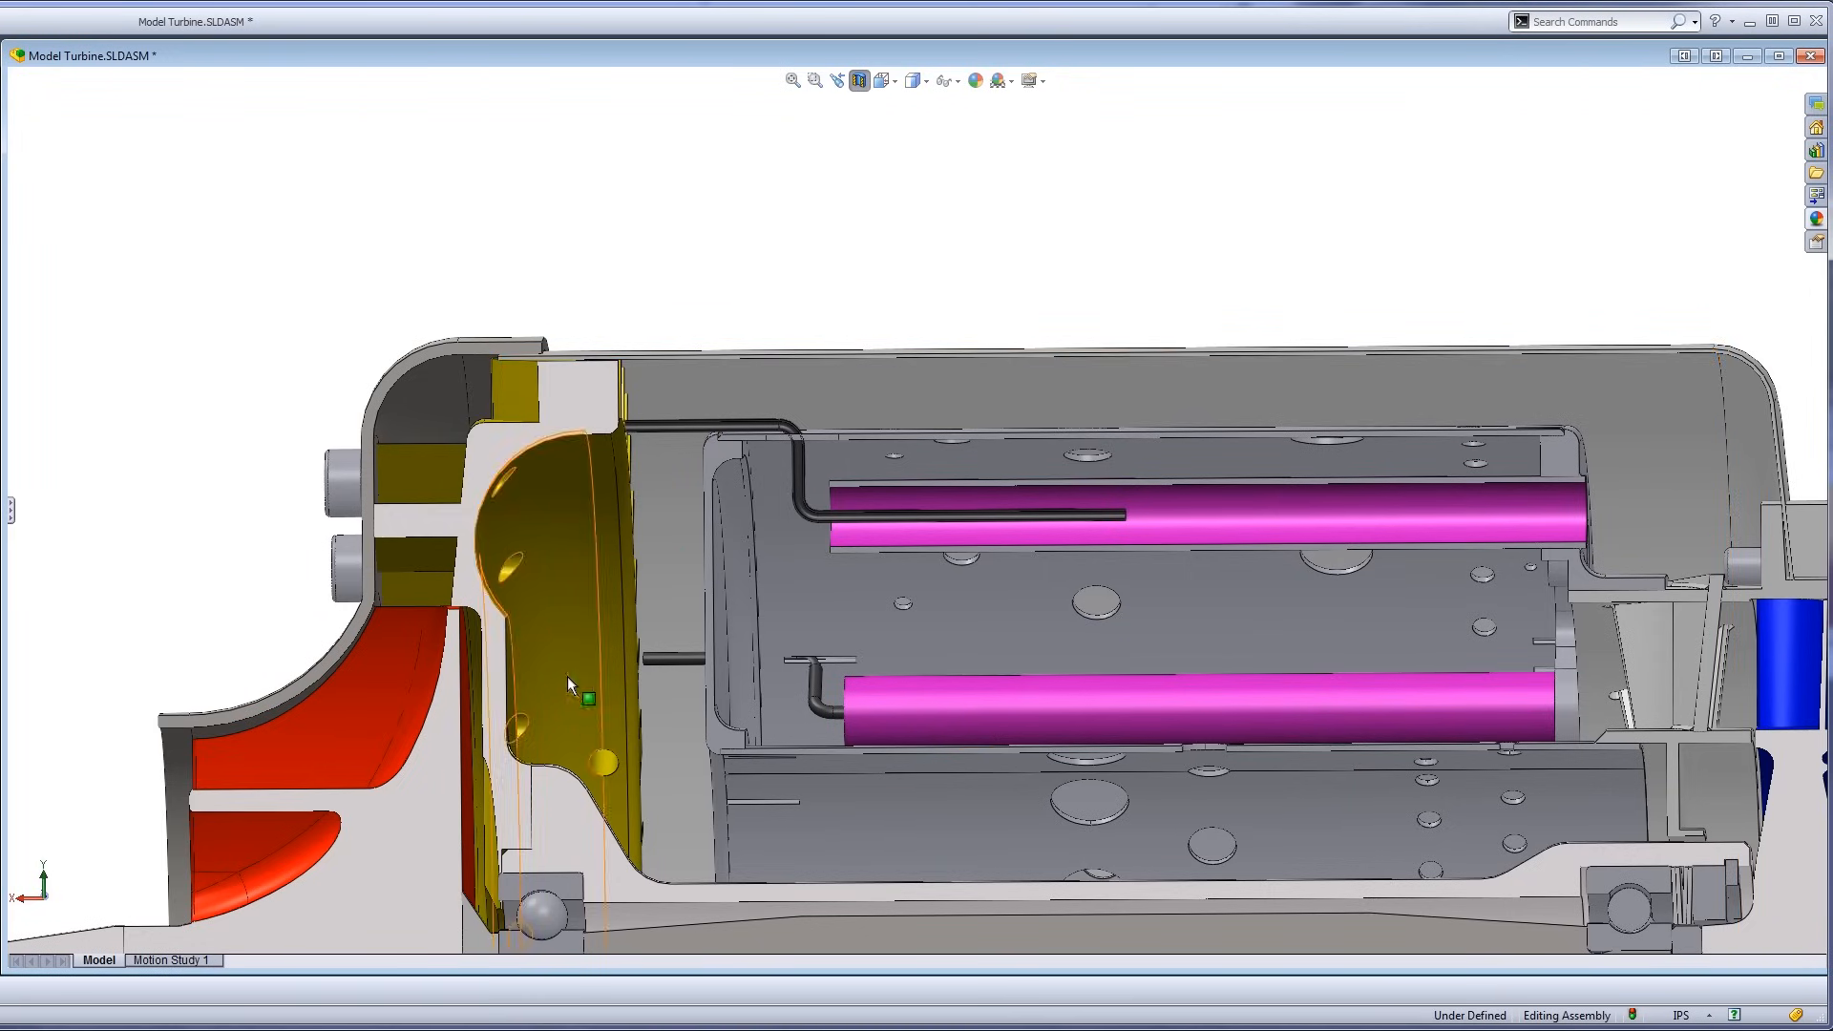
pyautogui.click(1165, 844)
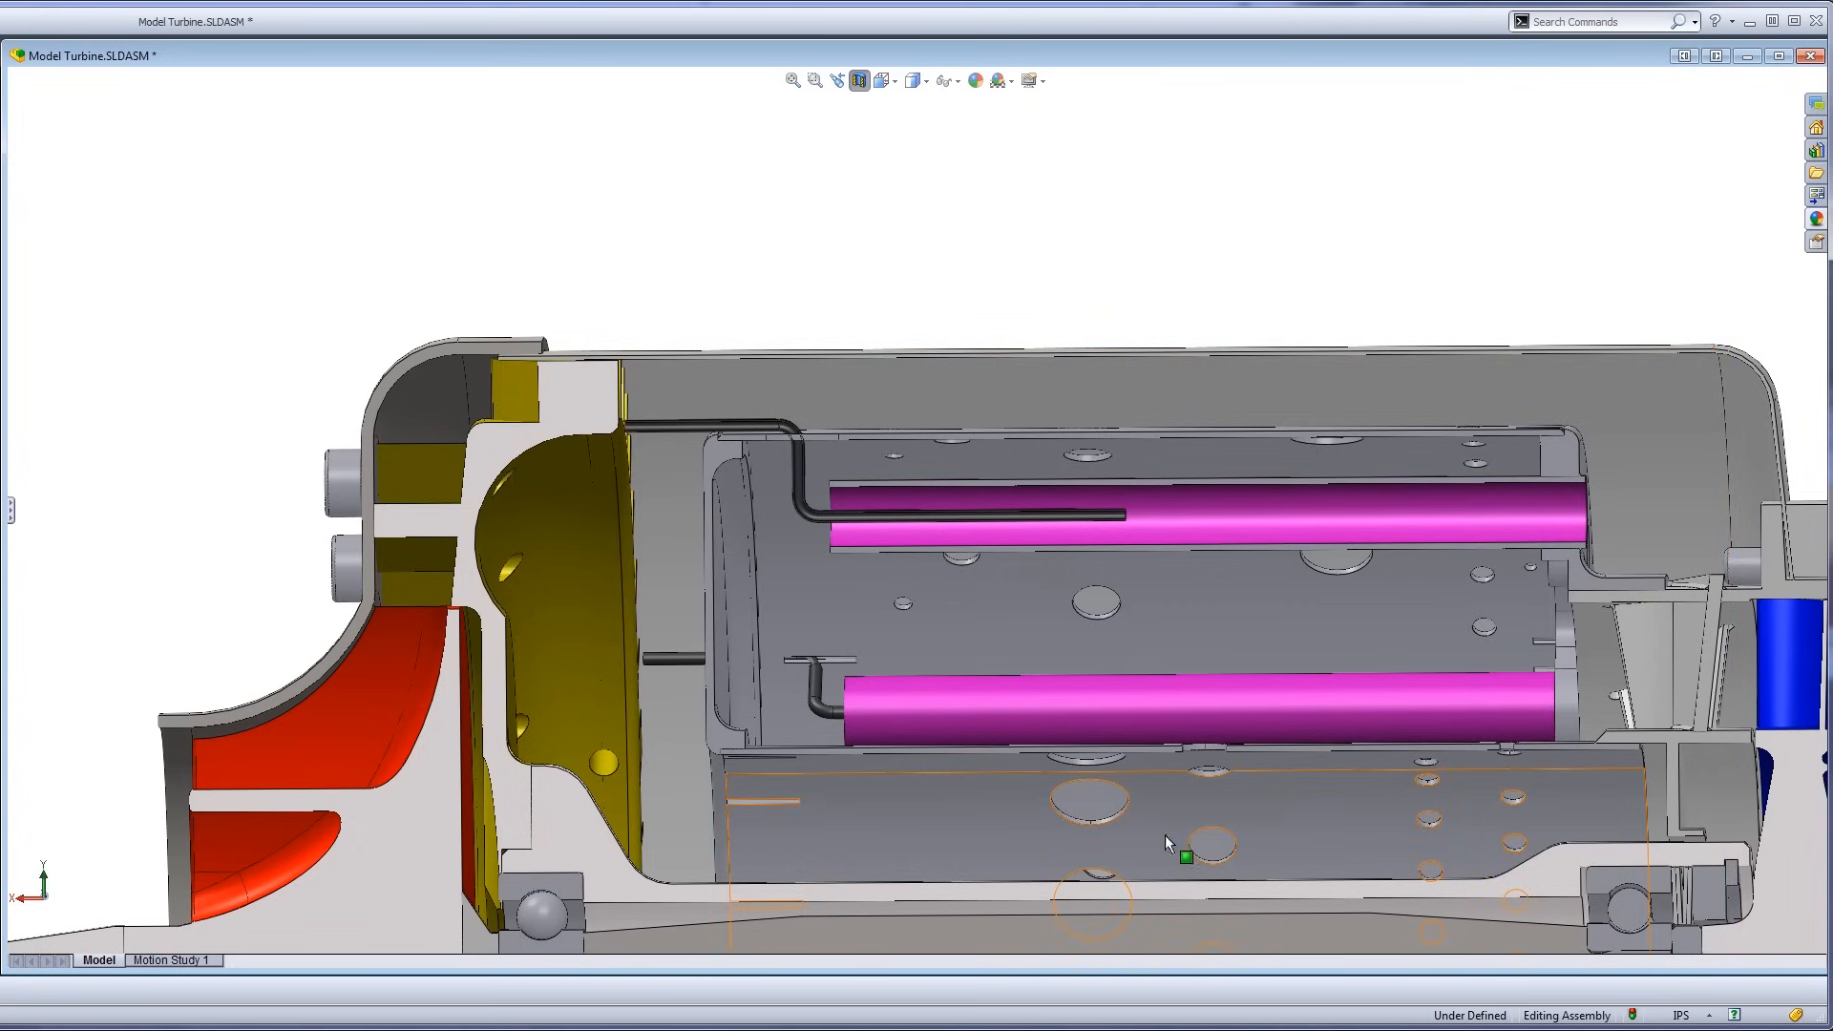
pyautogui.moveTo(1023, 879)
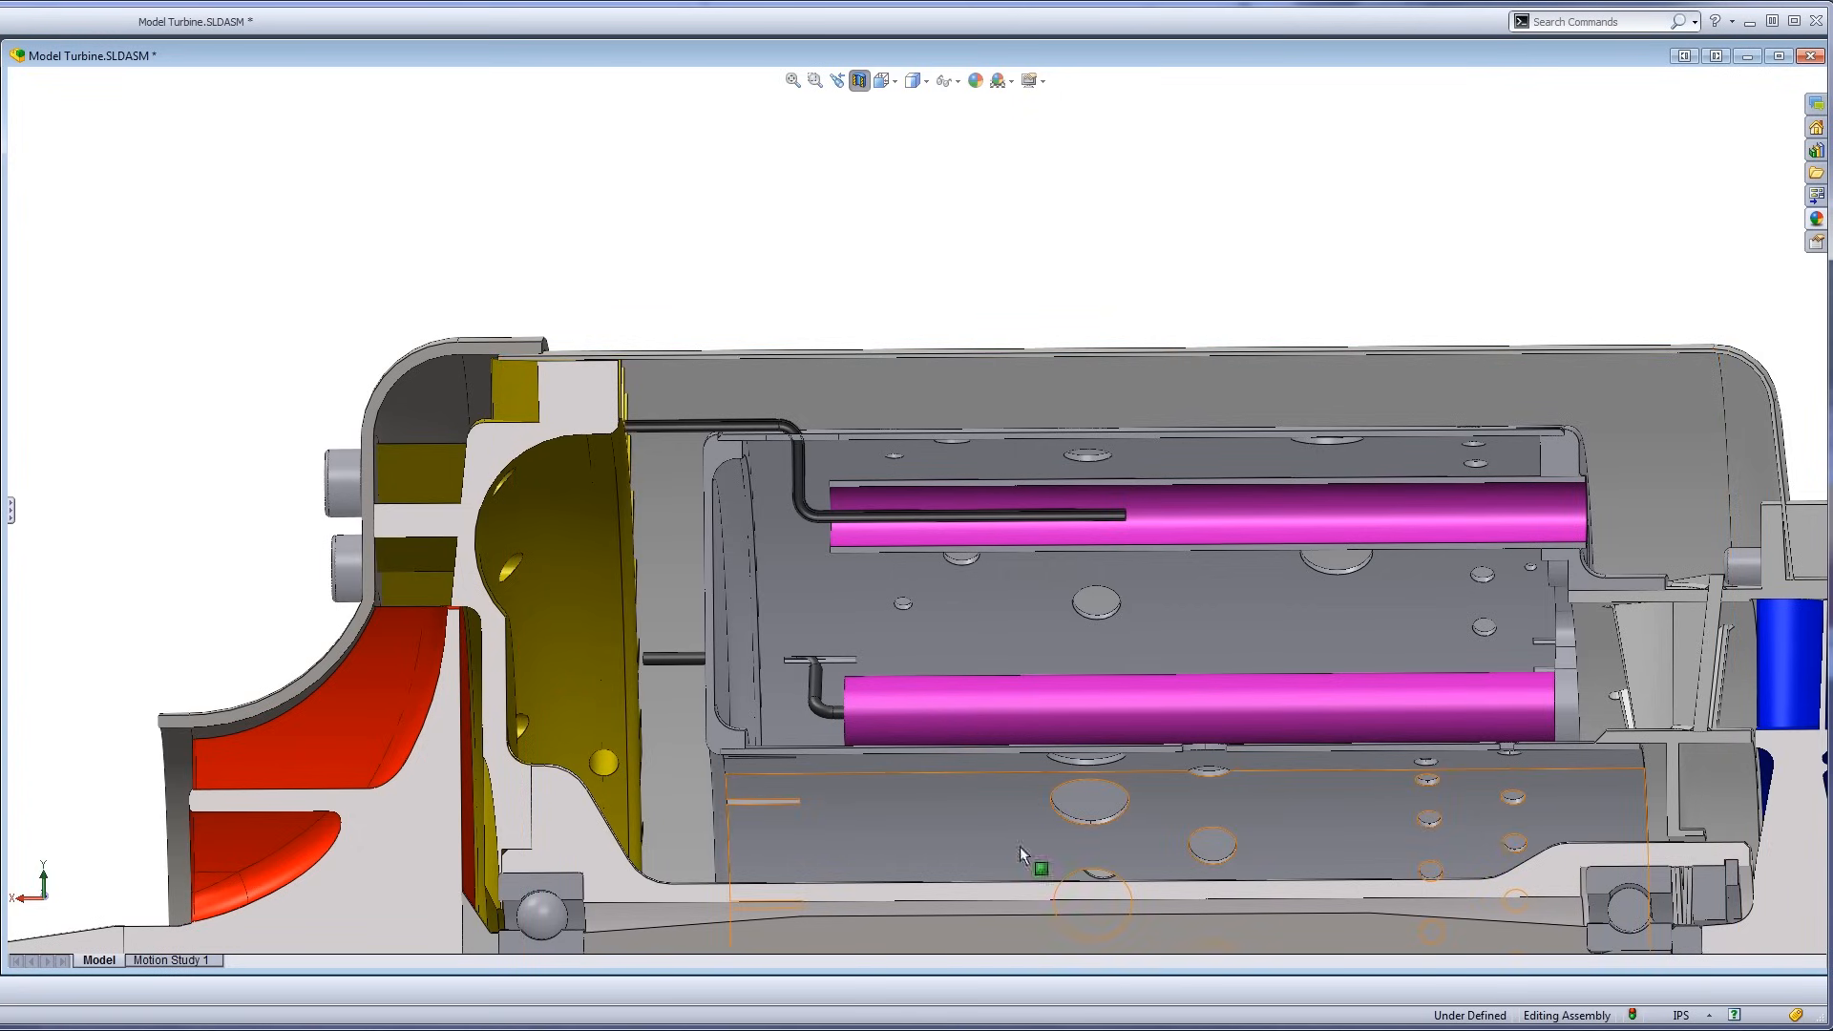
pyautogui.moveTo(828, 565)
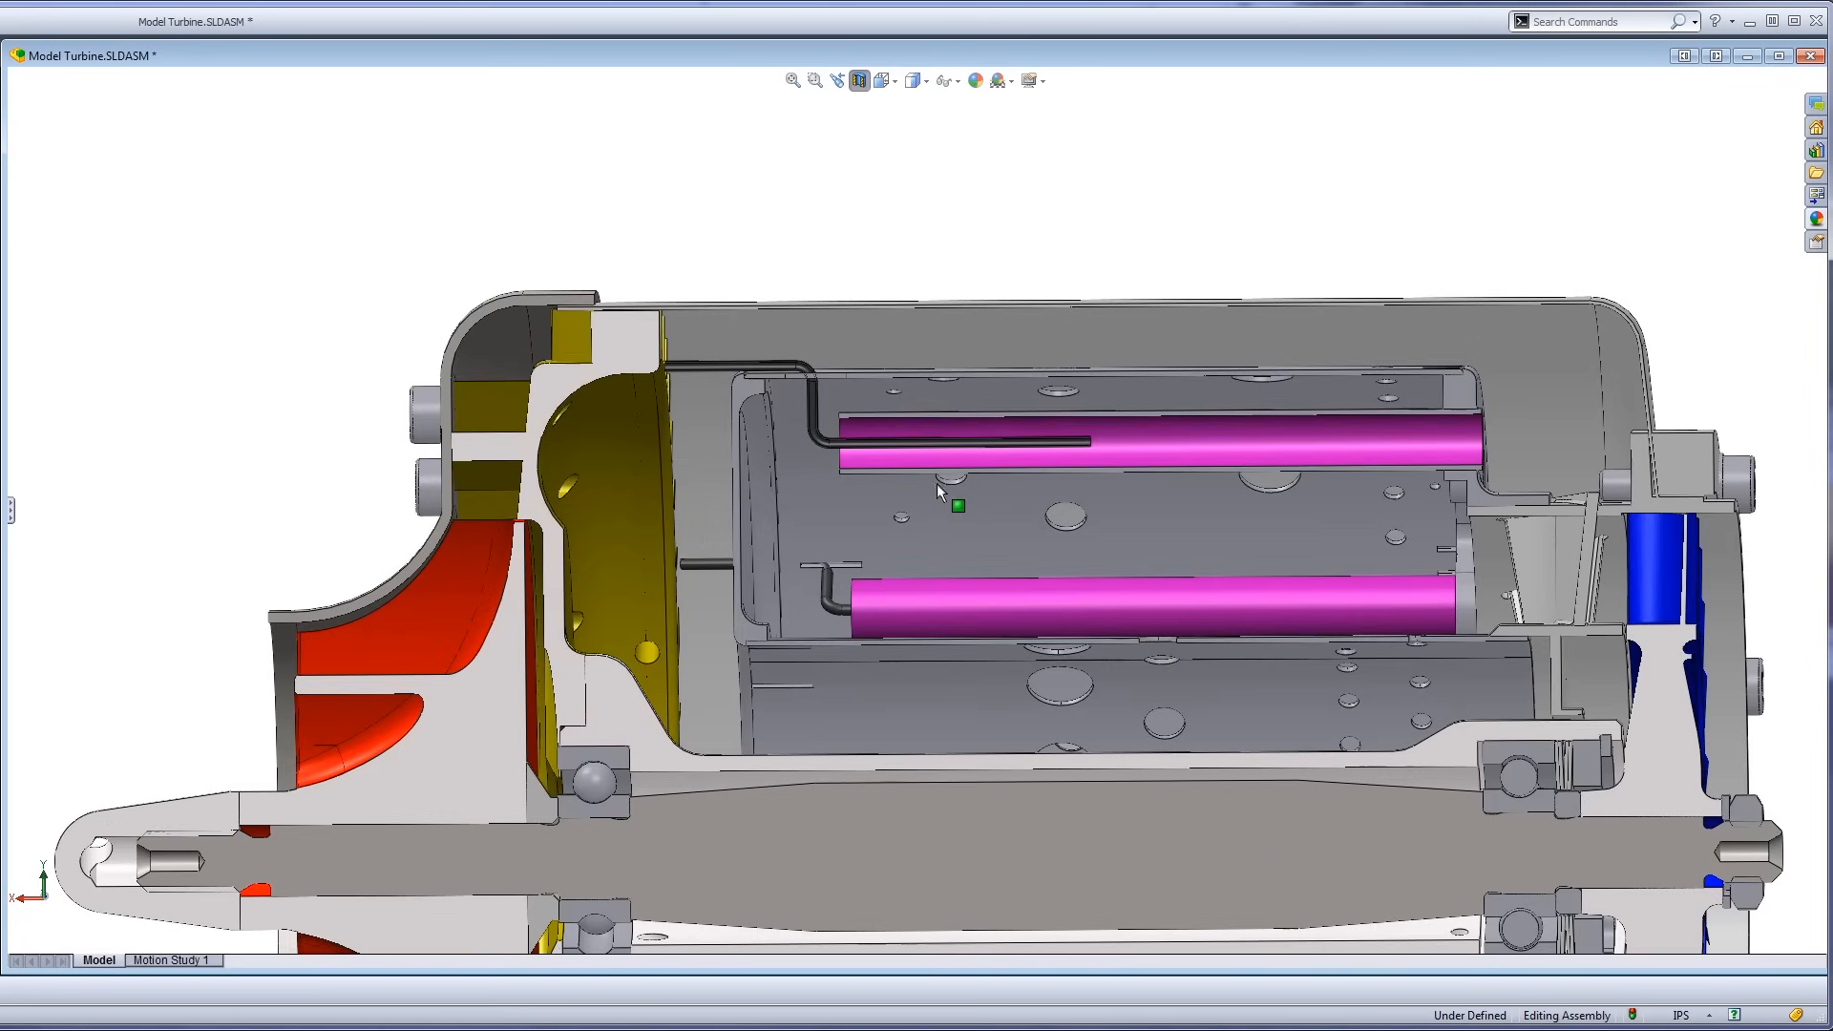
pyautogui.moveTo(935, 496); pyautogui.dragTo(1033, 514)
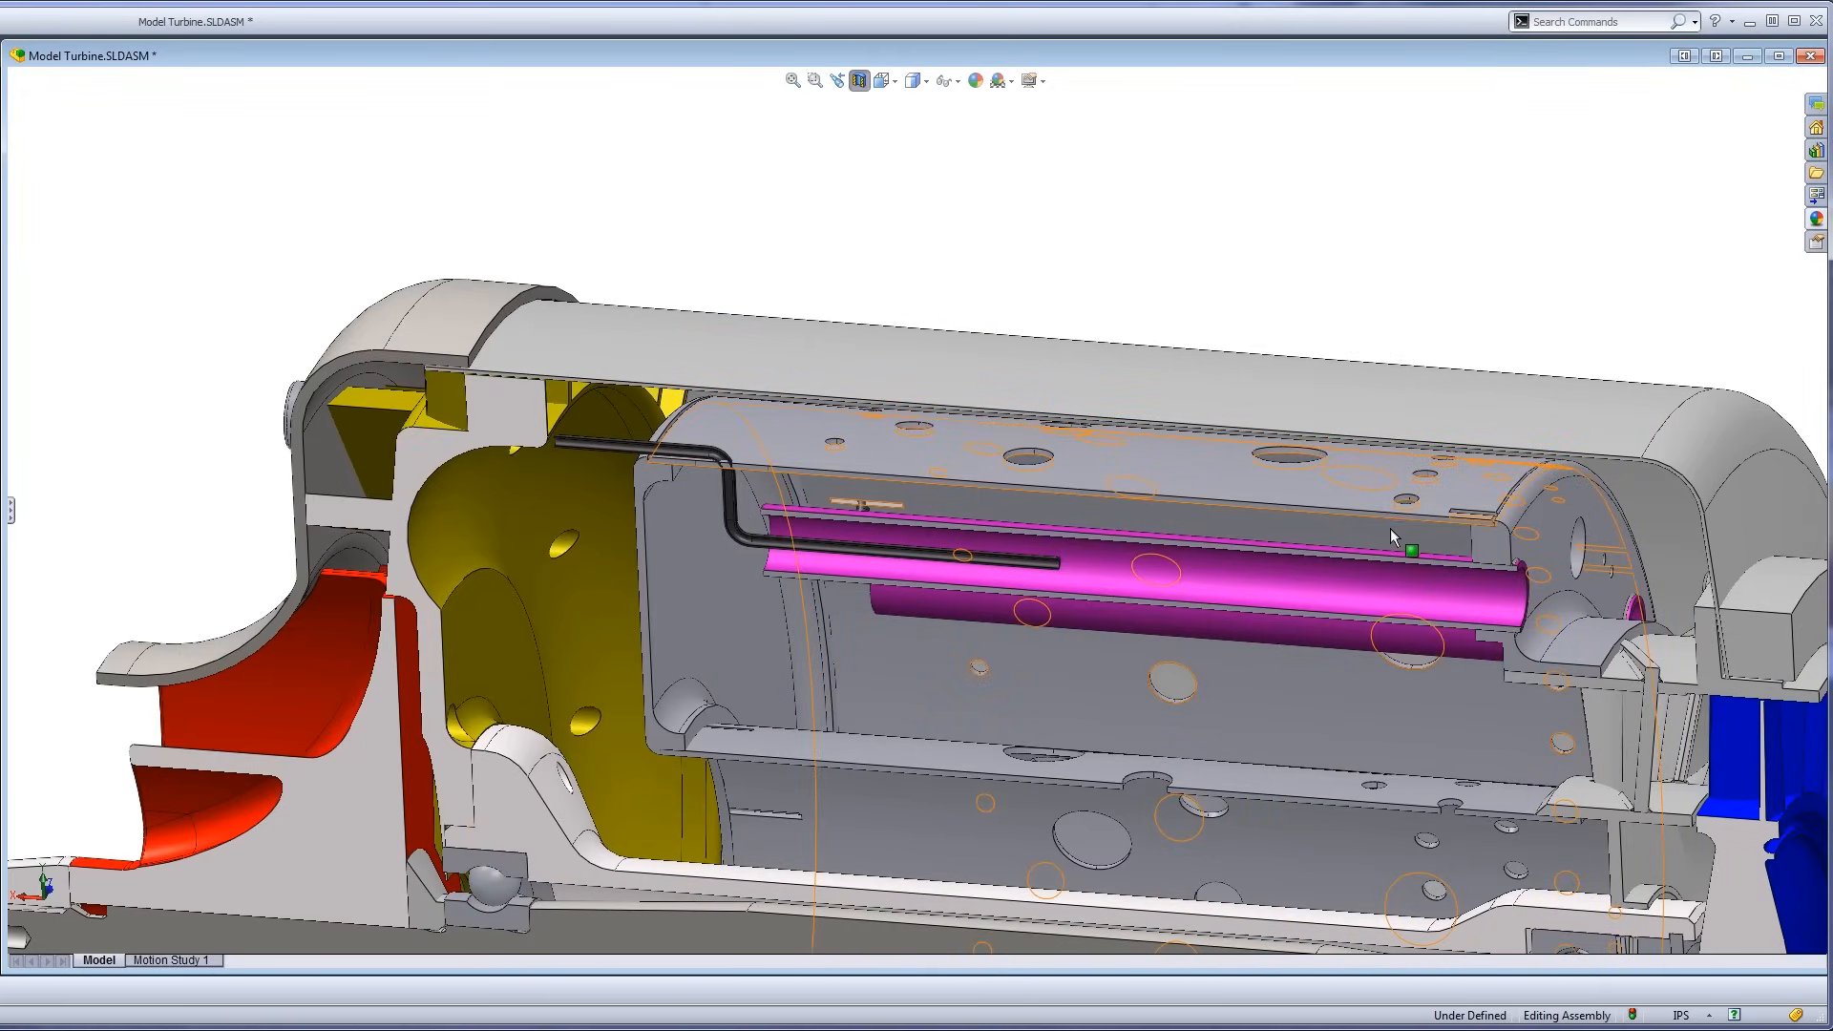
# Zoom toward the bent fuel tube, part JT031, at the chamber front.
pyautogui.moveTo(1391, 537); pyautogui.dragTo(1082, 514)
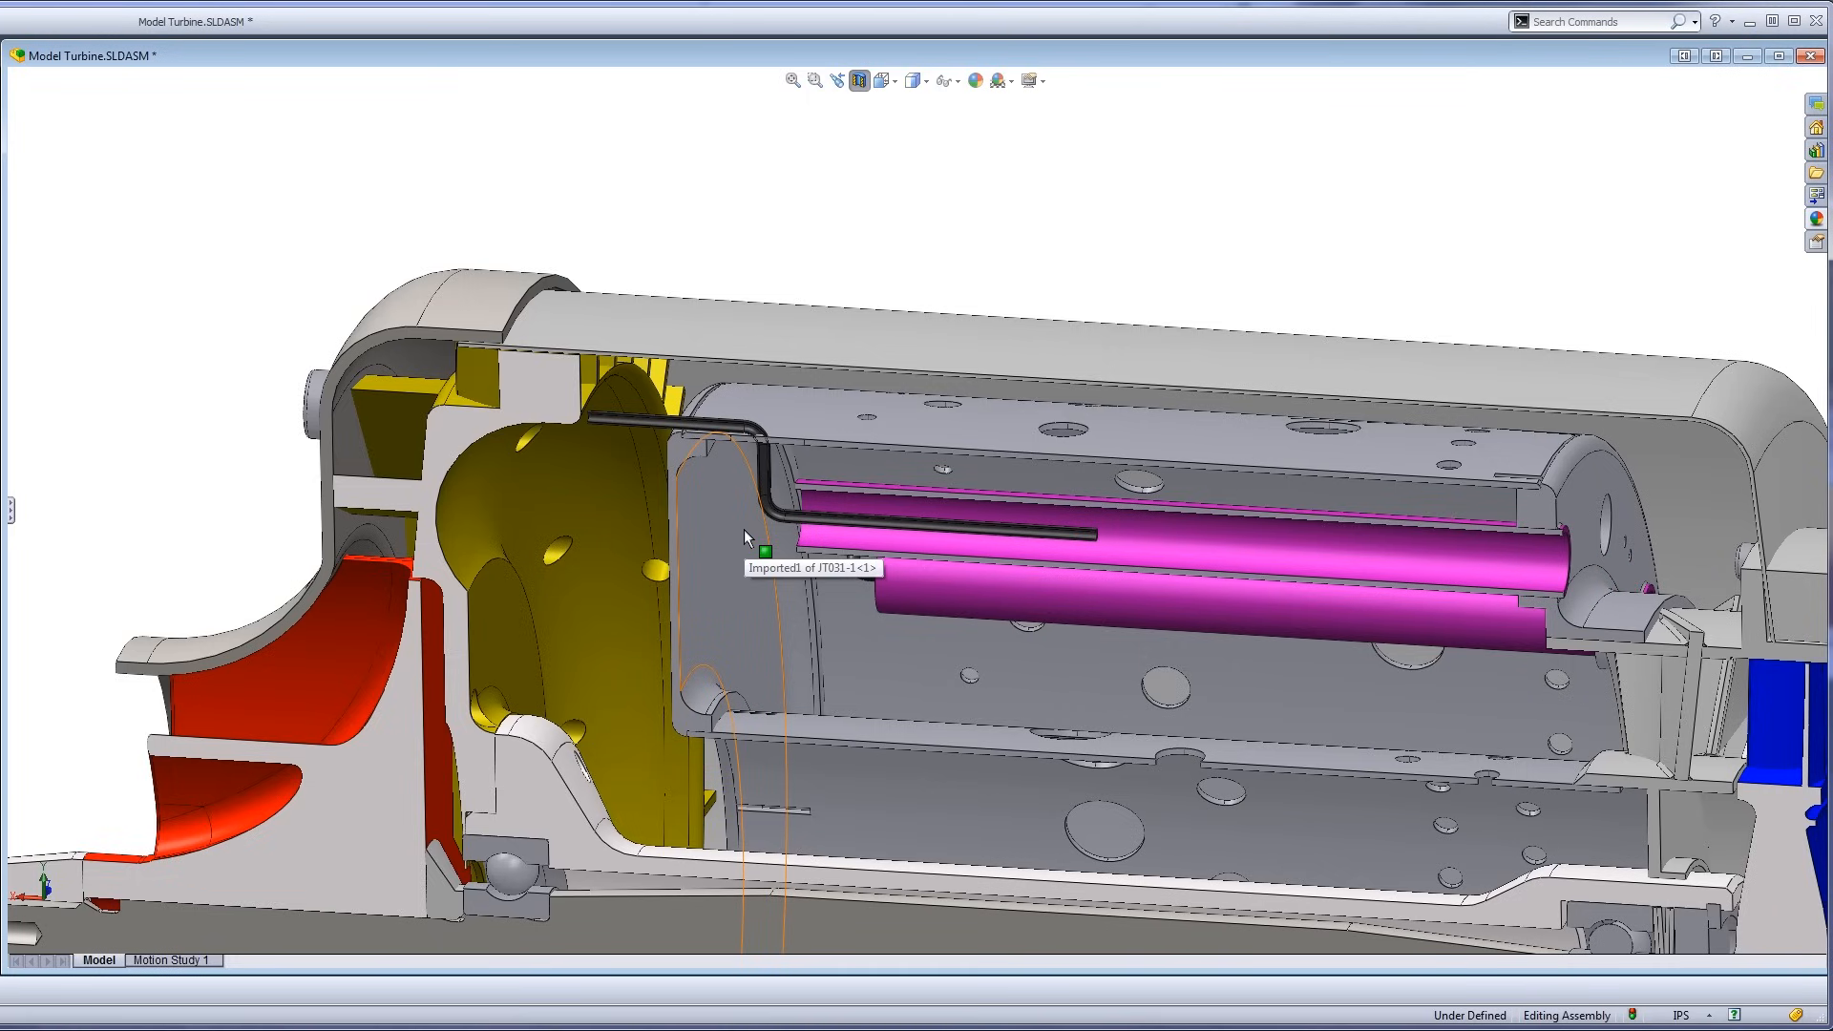
pyautogui.moveTo(1056, 538)
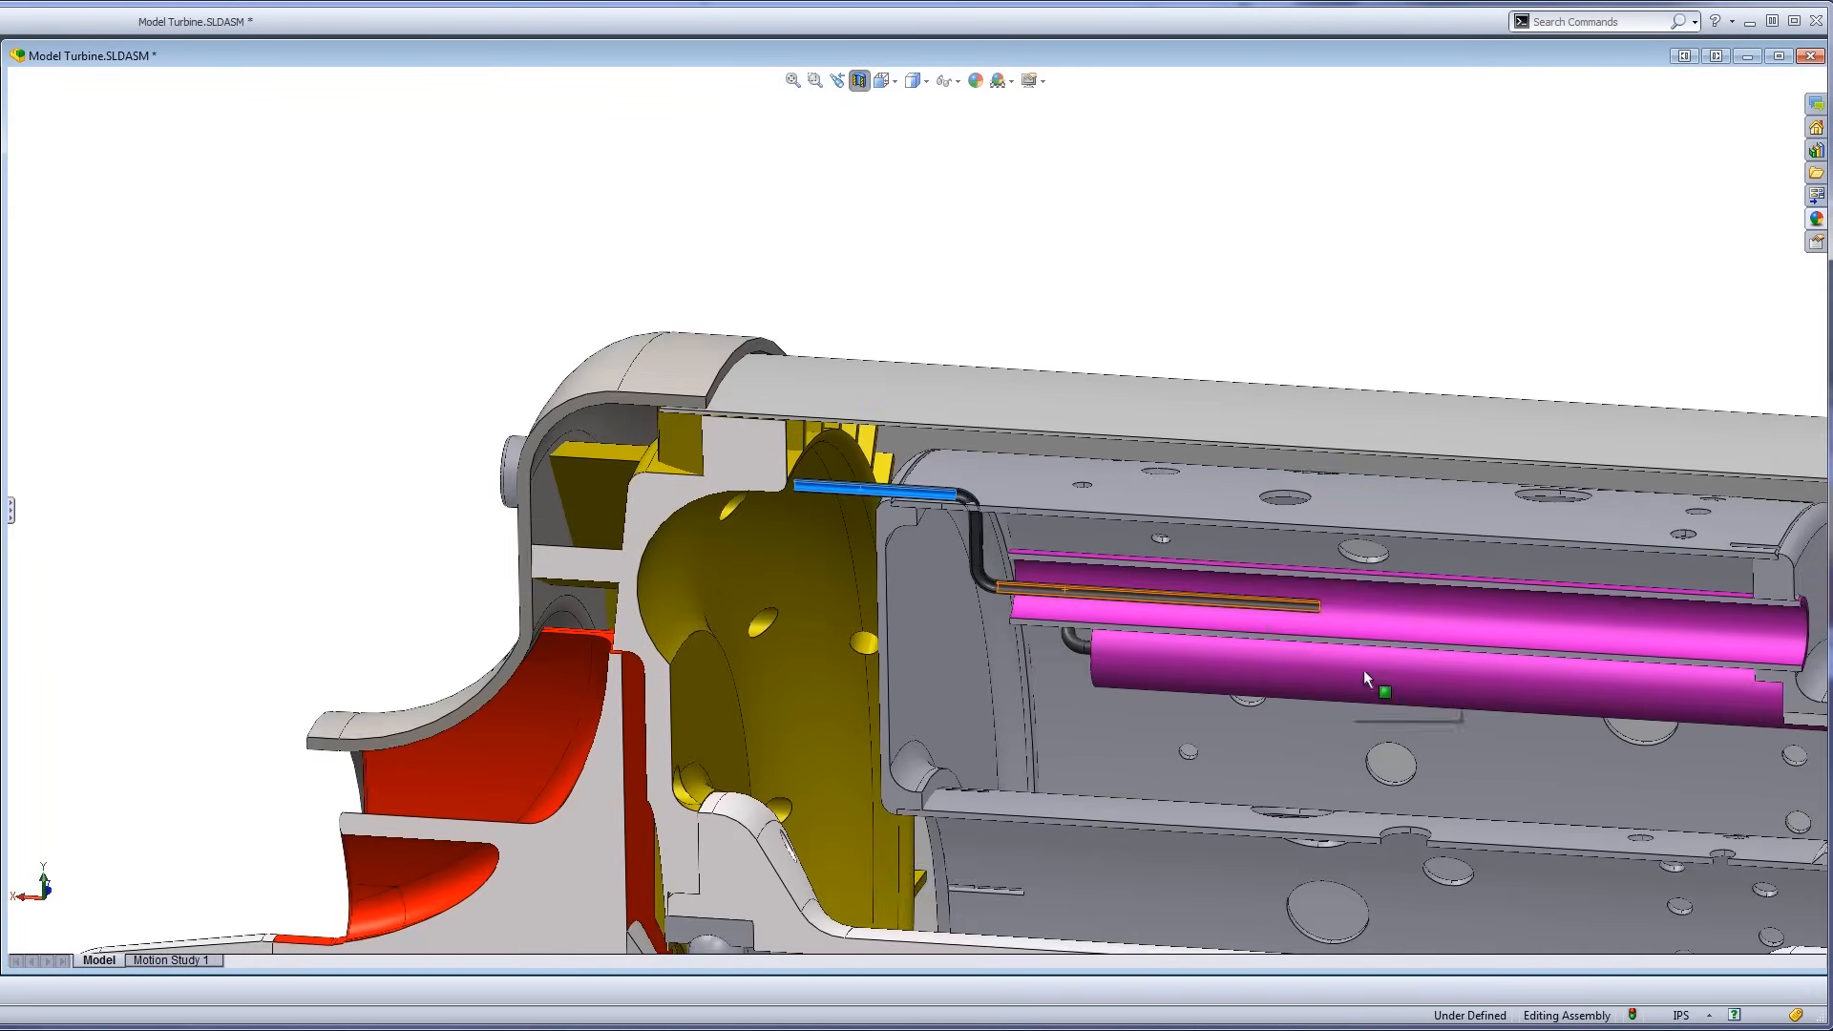
# Select the chamber liner and view the magenta tube ends, chamber rear and turbine.
pyautogui.moveTo(1364, 679); pyautogui.dragTo(1432, 507)
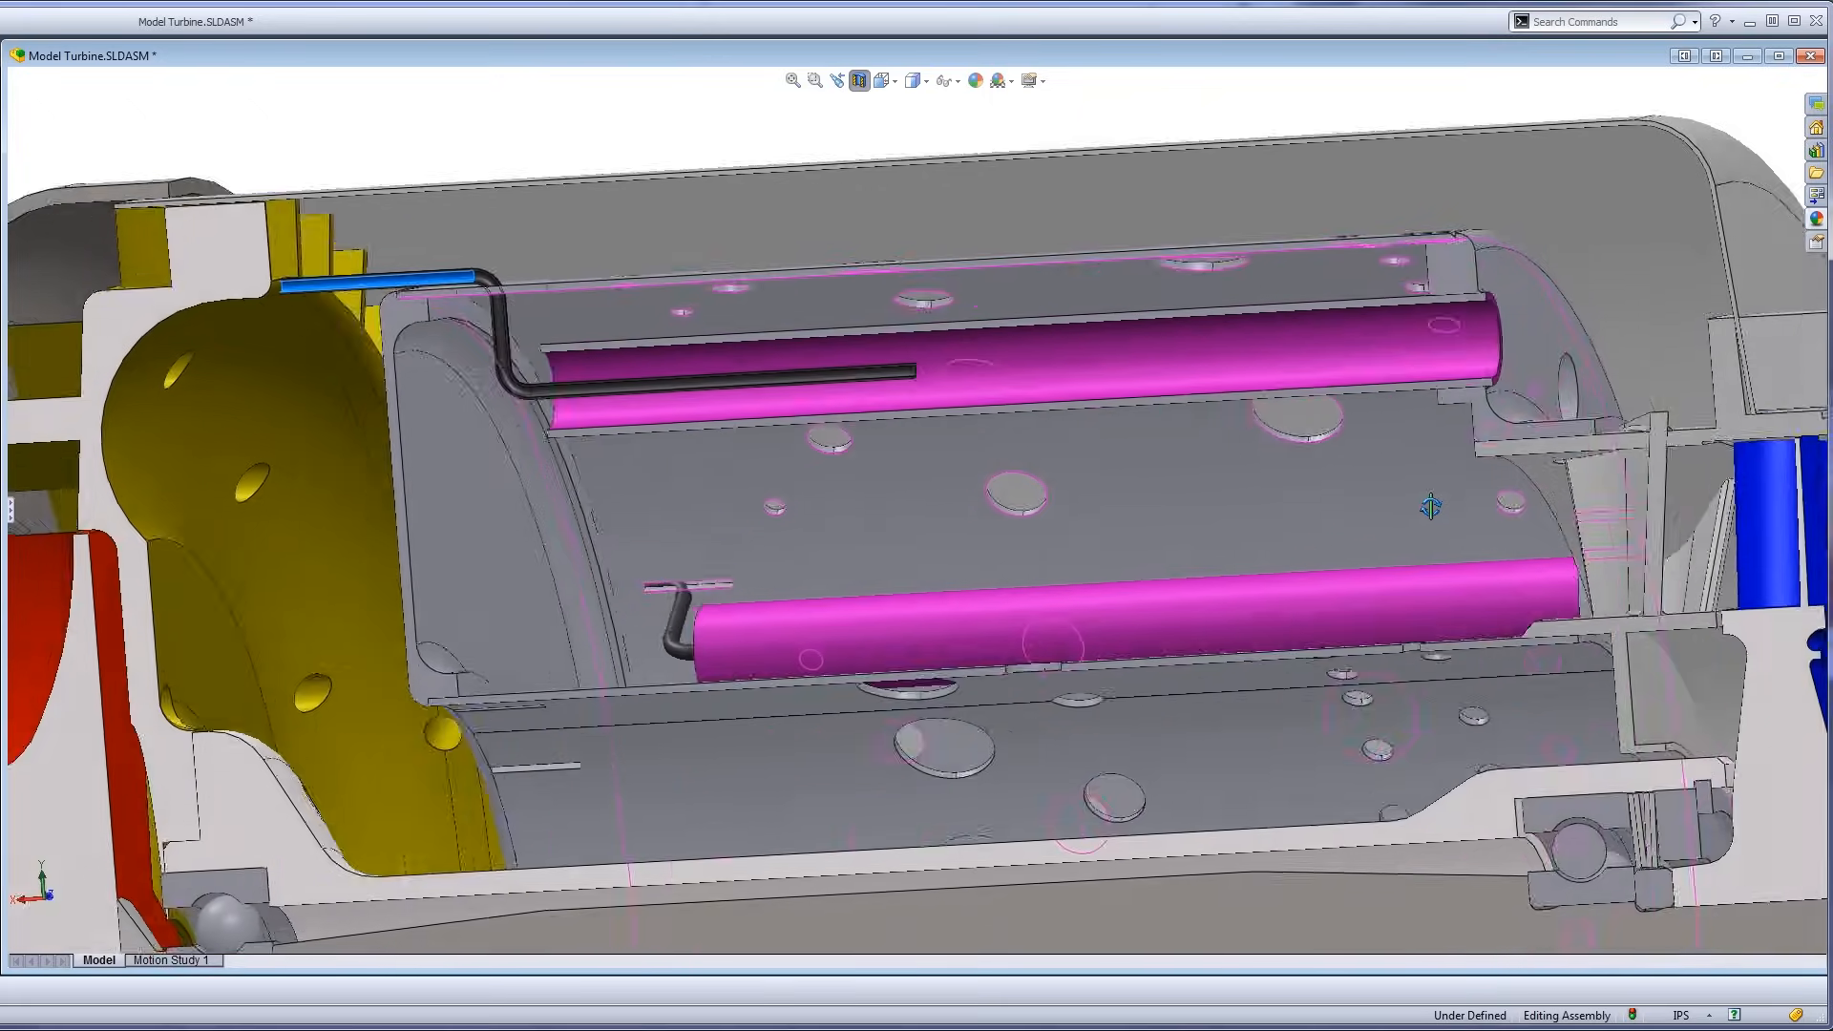
pyautogui.click(1390, 655)
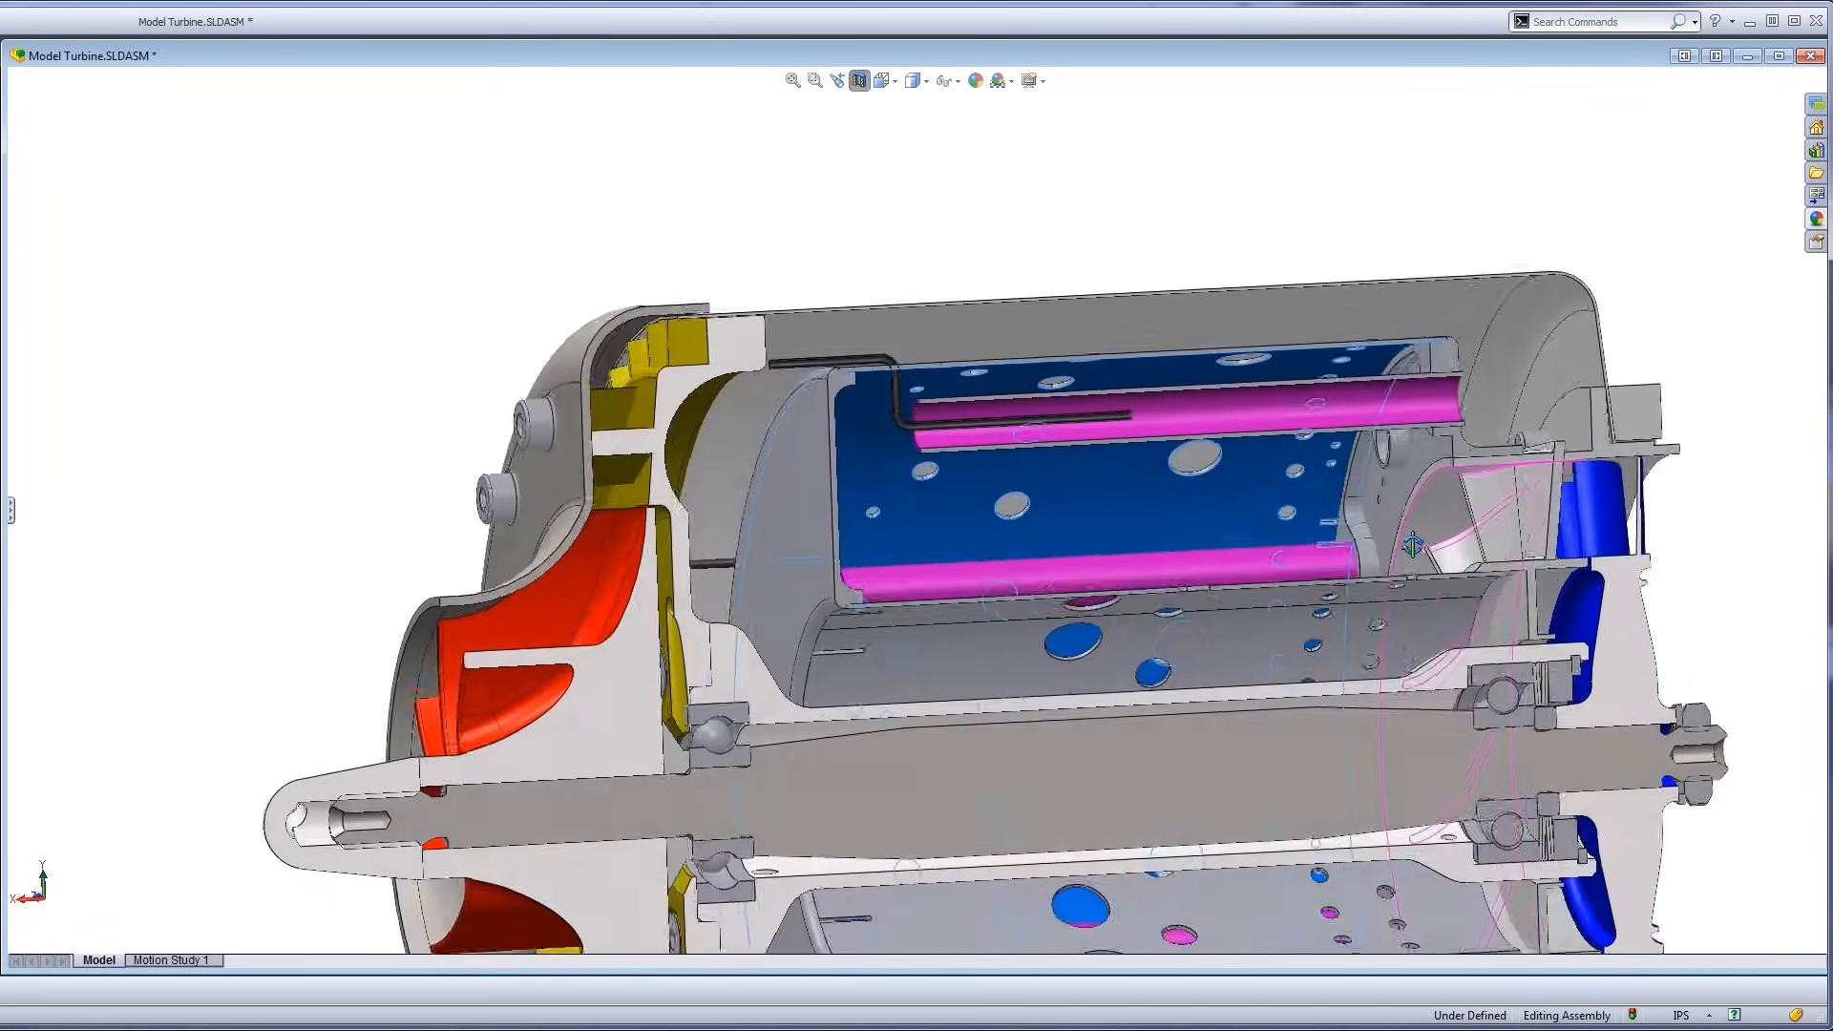
pyautogui.moveTo(1413, 546); pyautogui.dragTo(1237, 728)
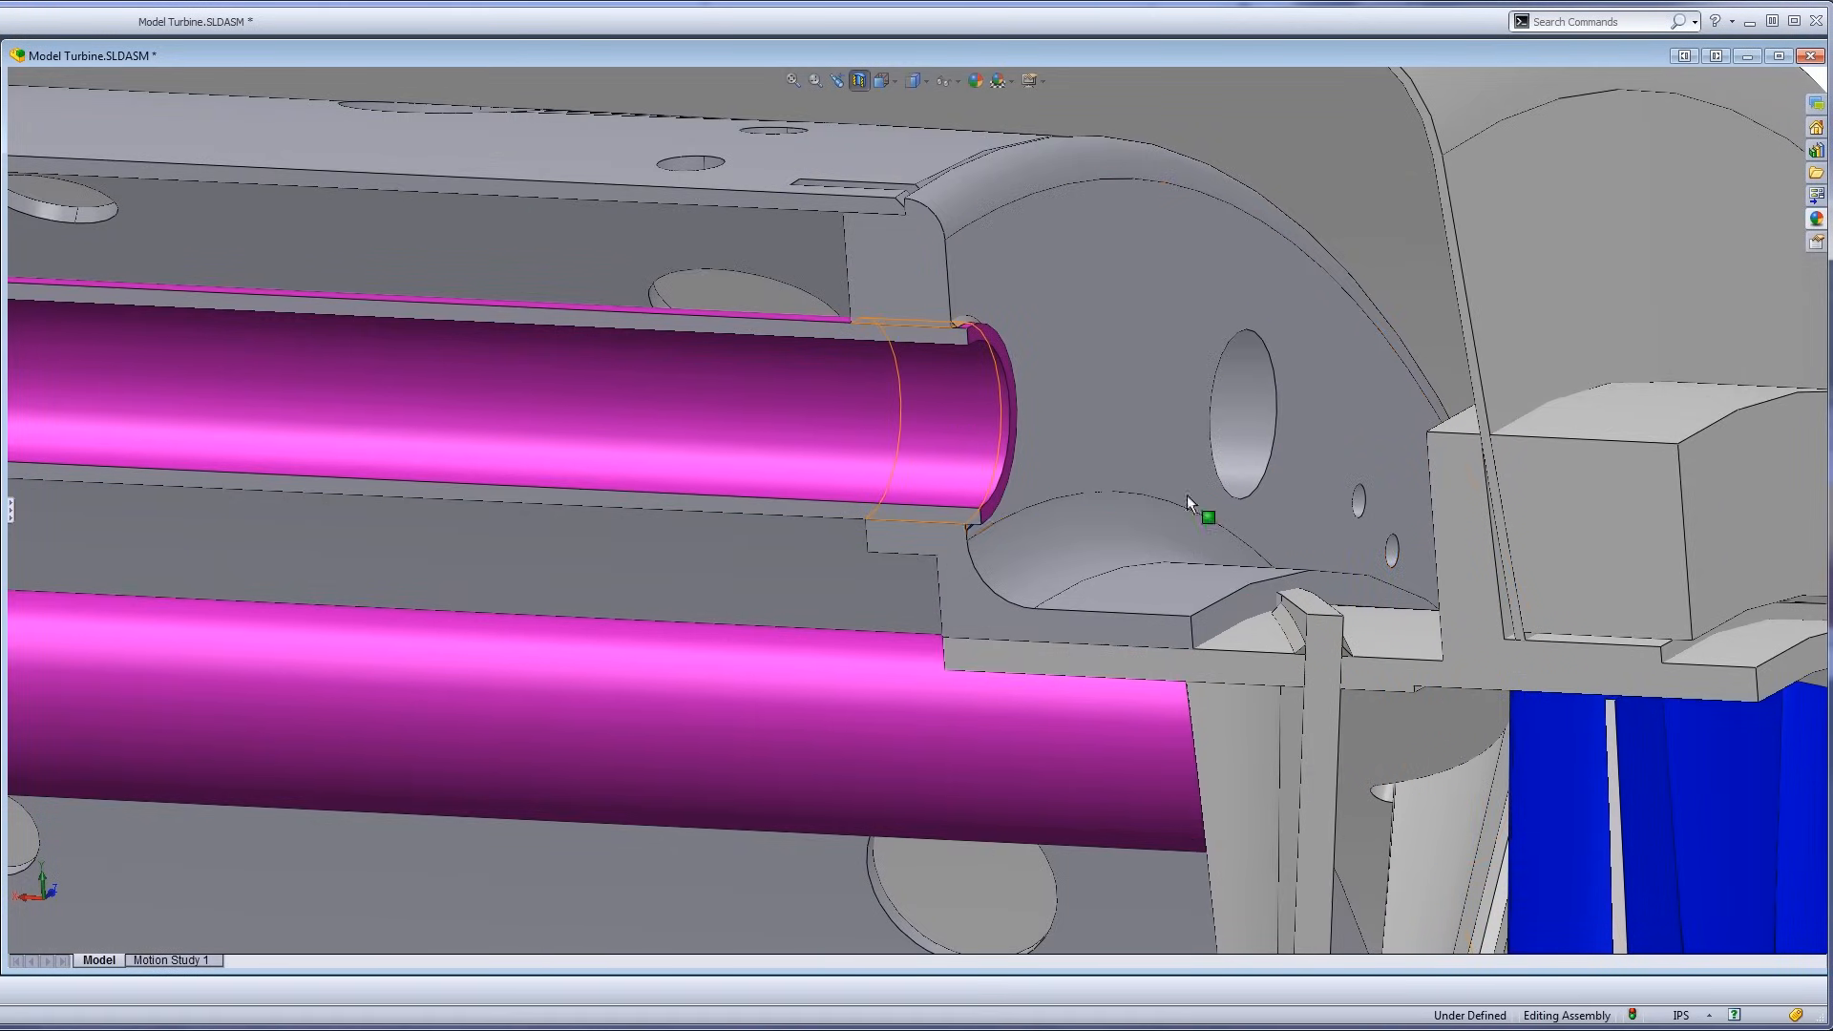
pyautogui.moveTo(1187, 503); pyautogui.dragTo(1356, 536)
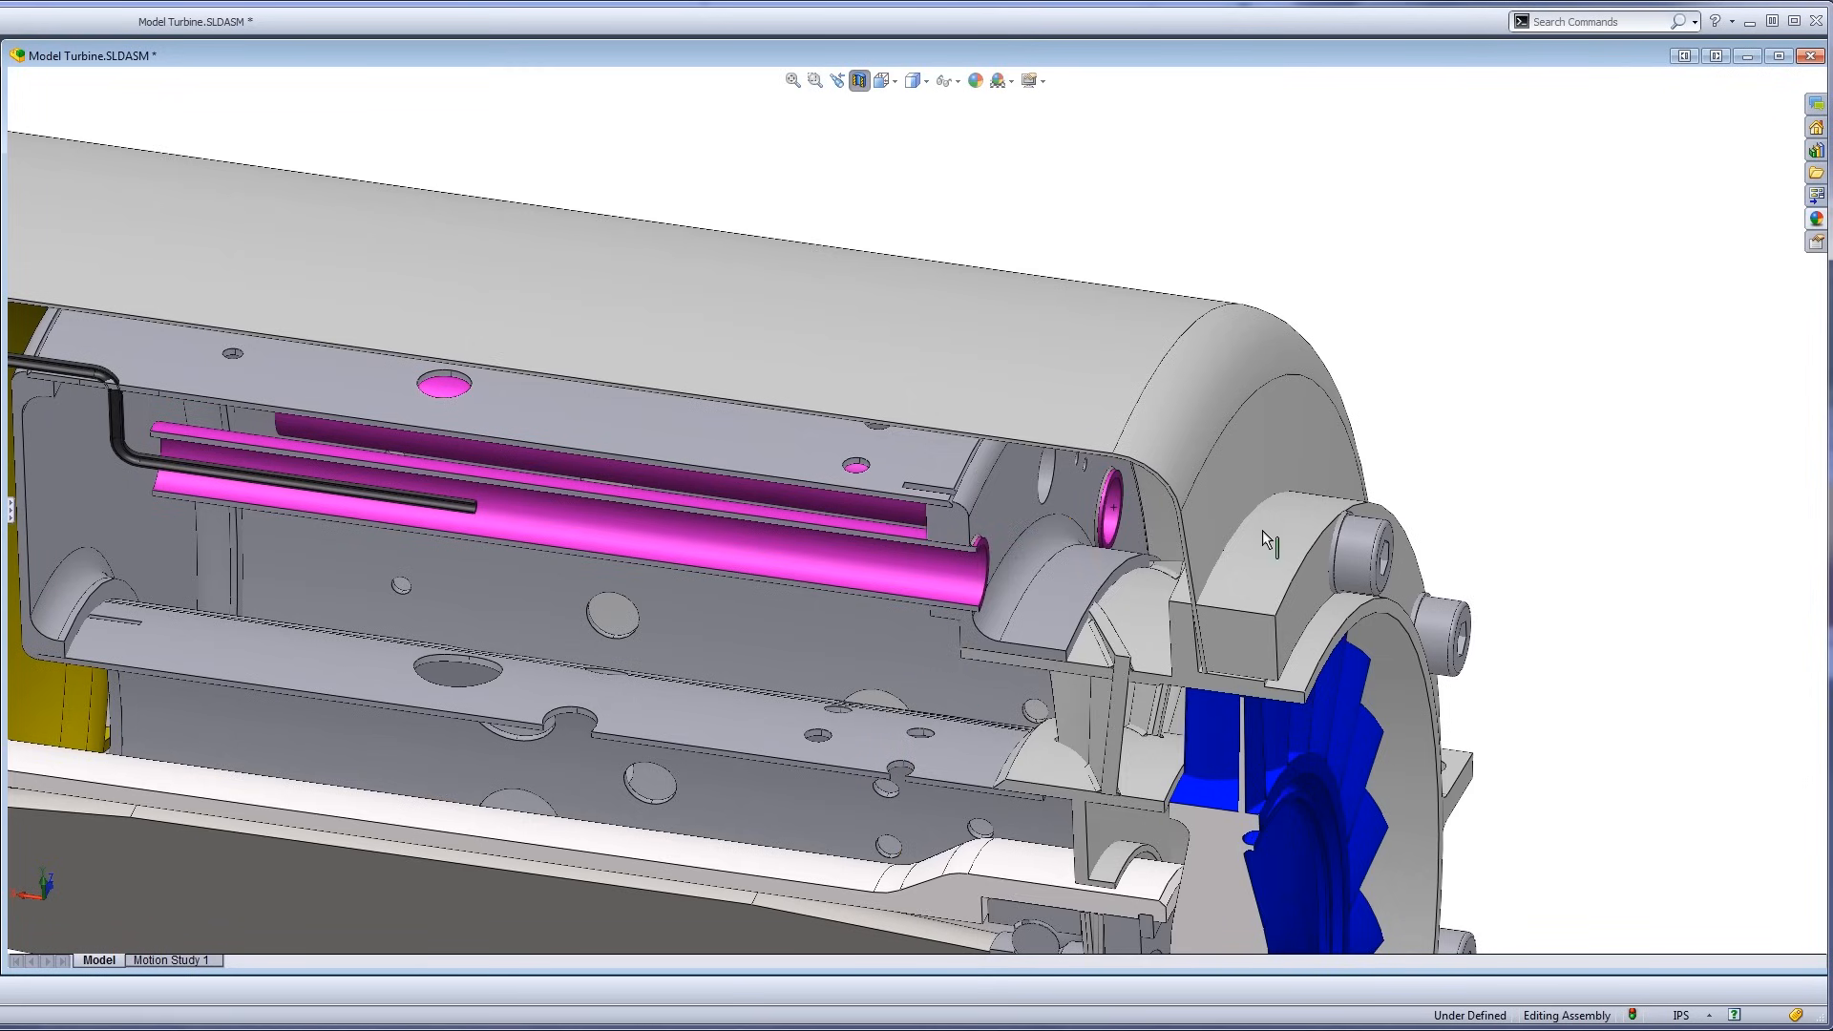
pyautogui.moveTo(1035, 537)
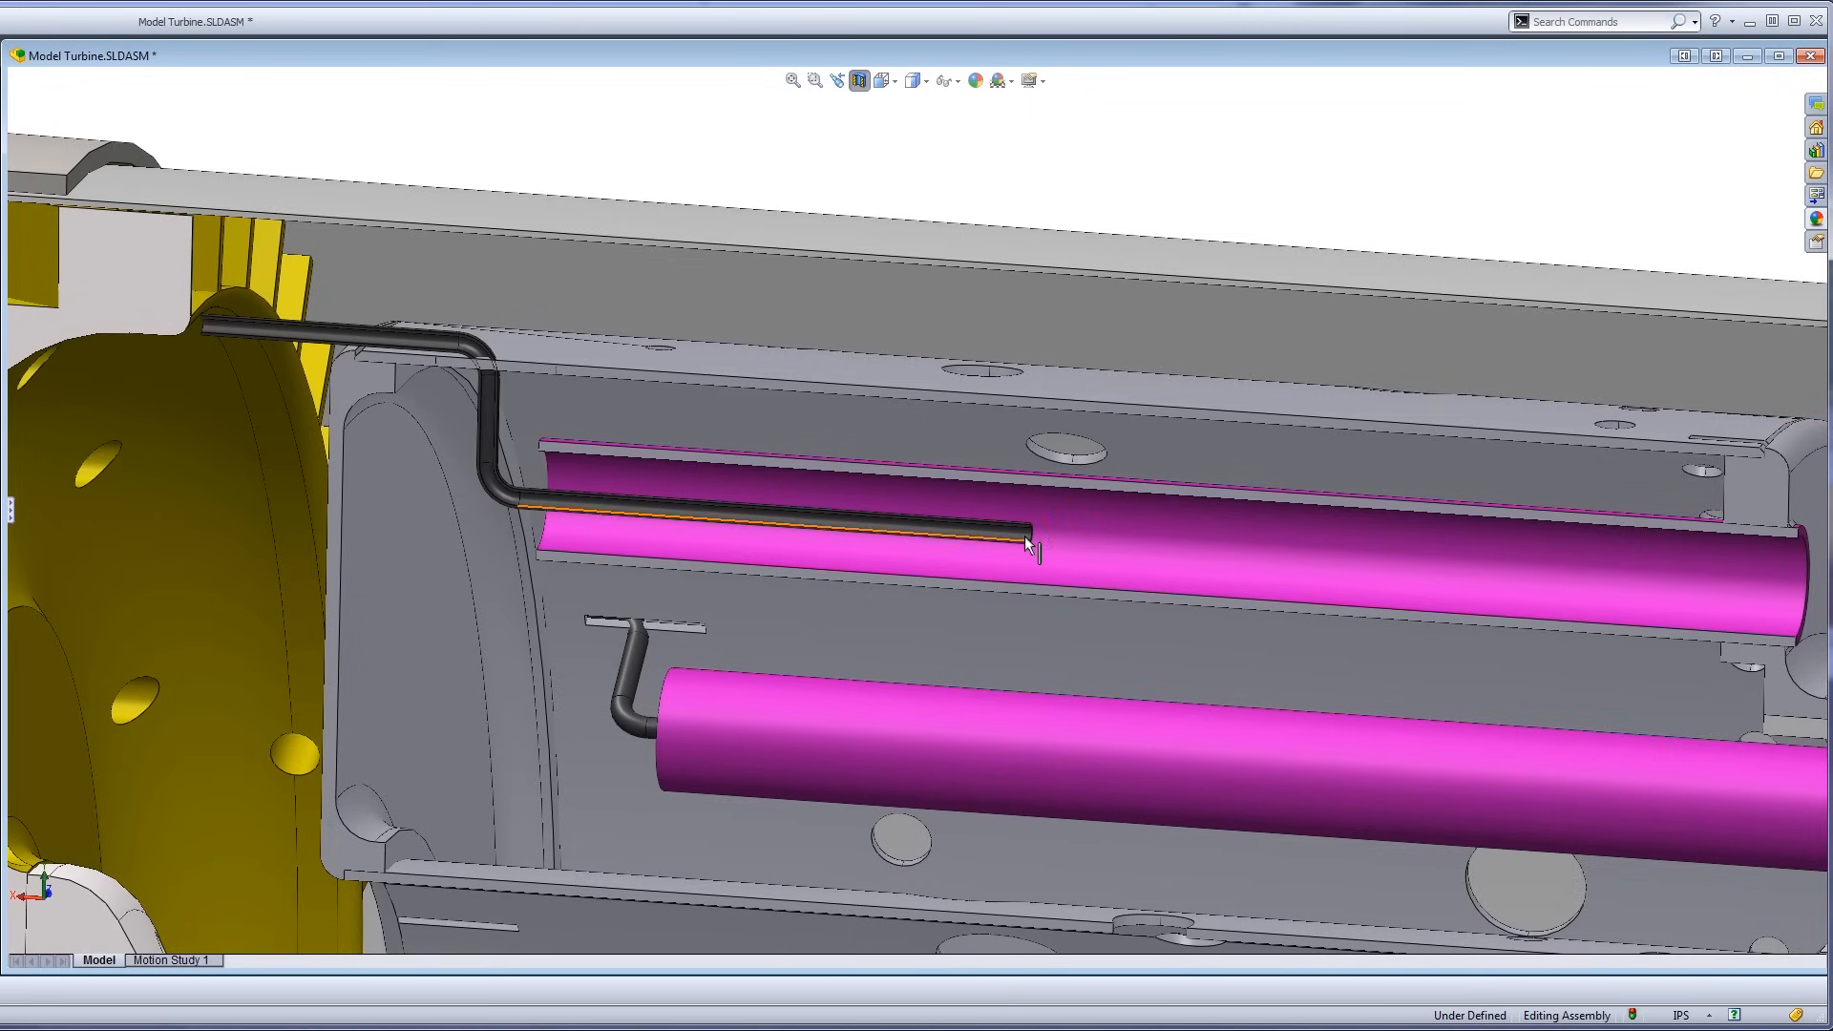
pyautogui.moveTo(1011, 571)
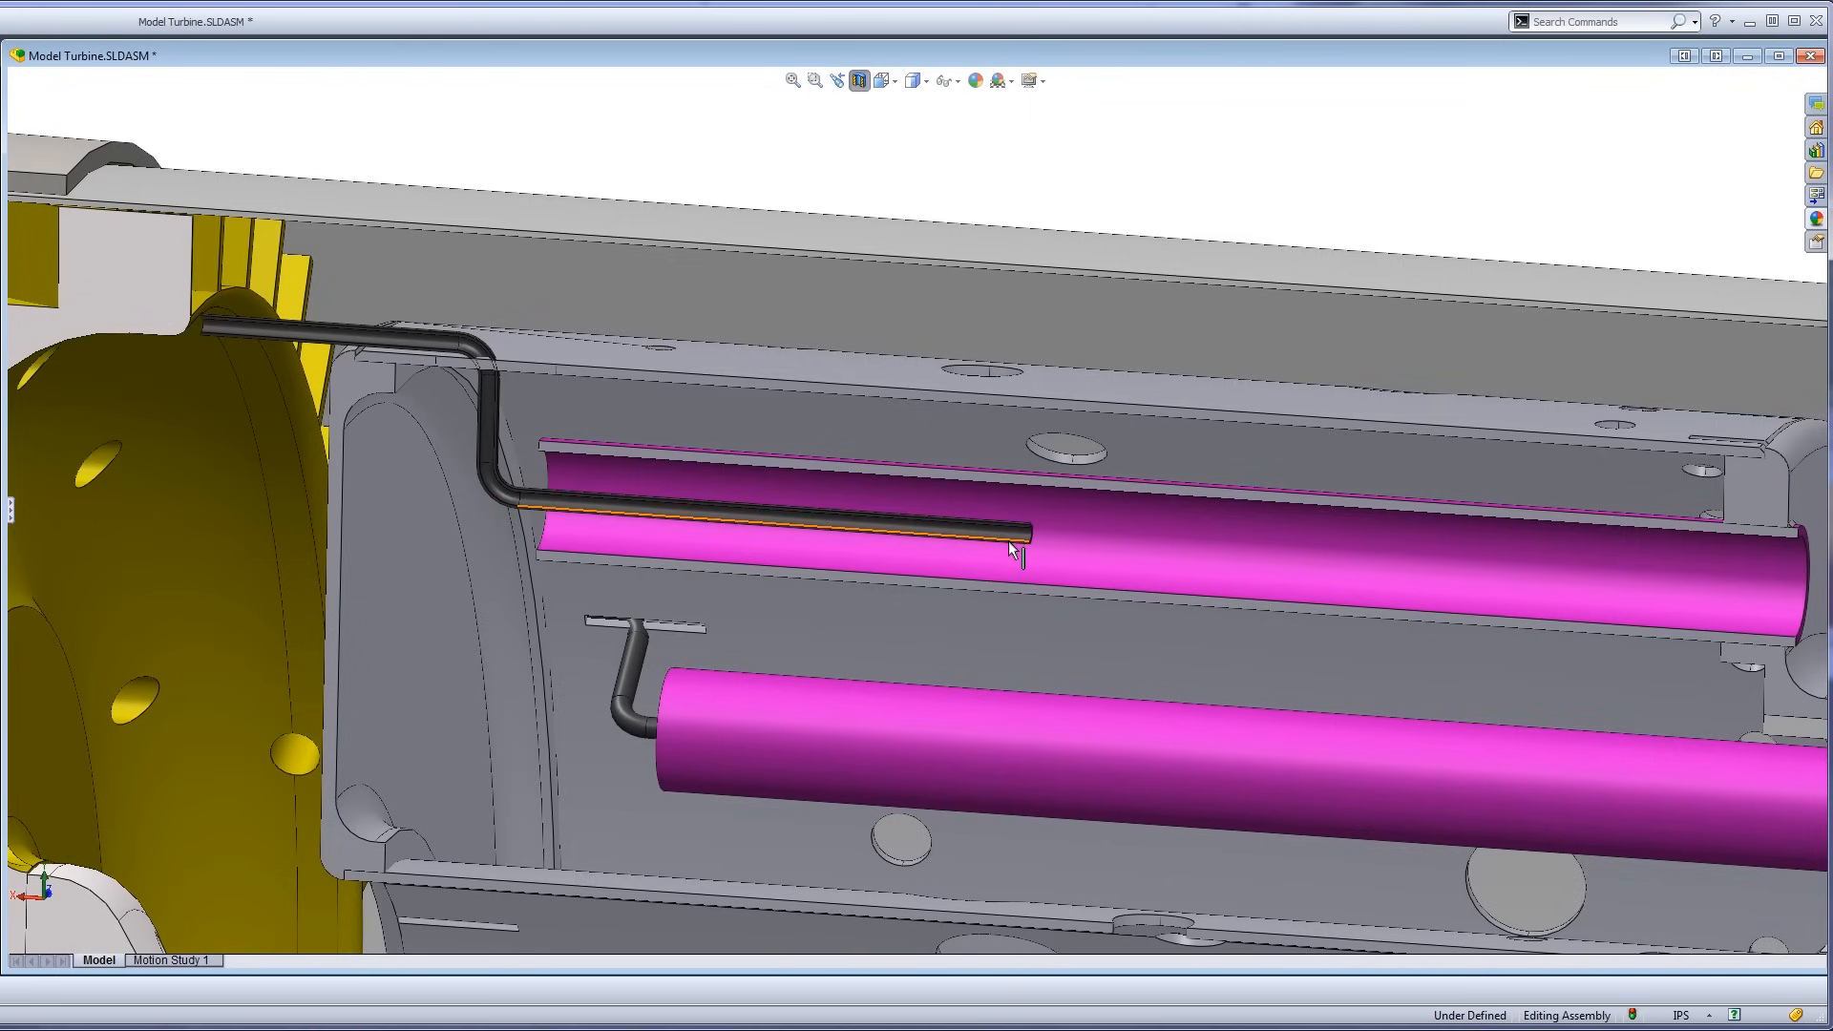
pyautogui.click(1007, 547)
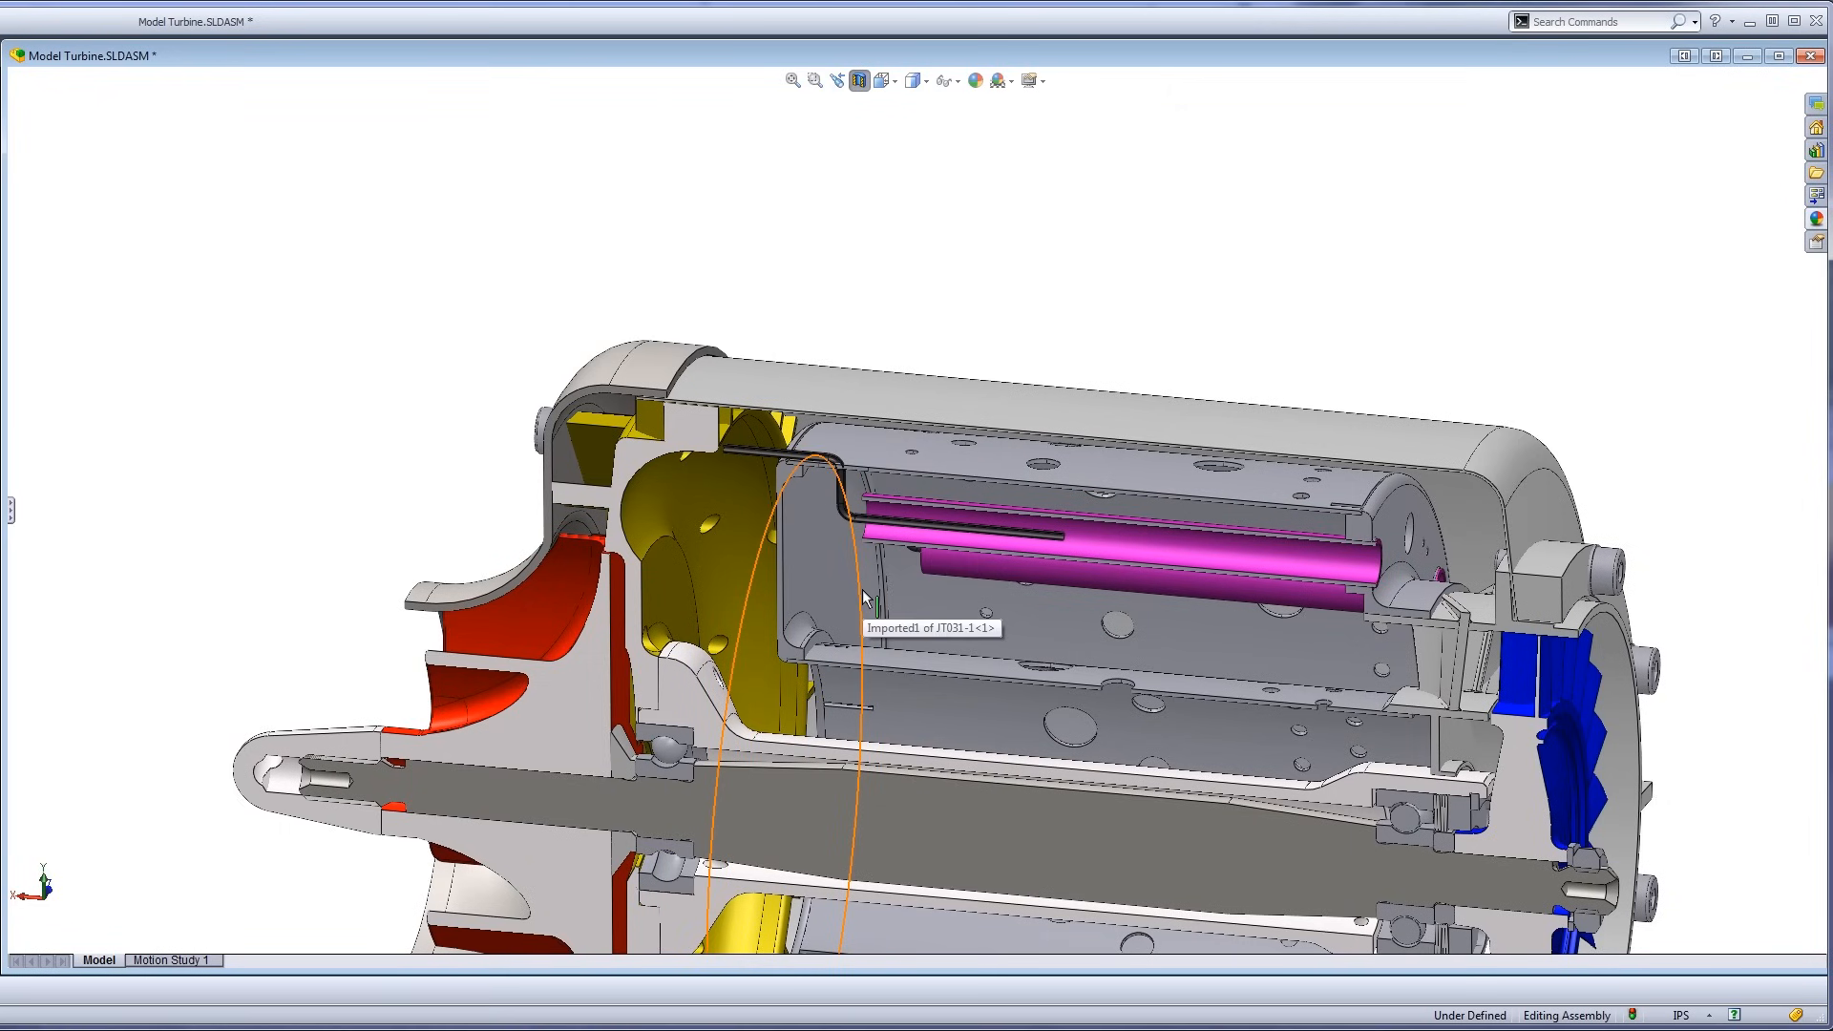
# Orbit from the side-on highlighted liner toward the turbine nozzle behind the chamber.
pyautogui.click(875, 600)
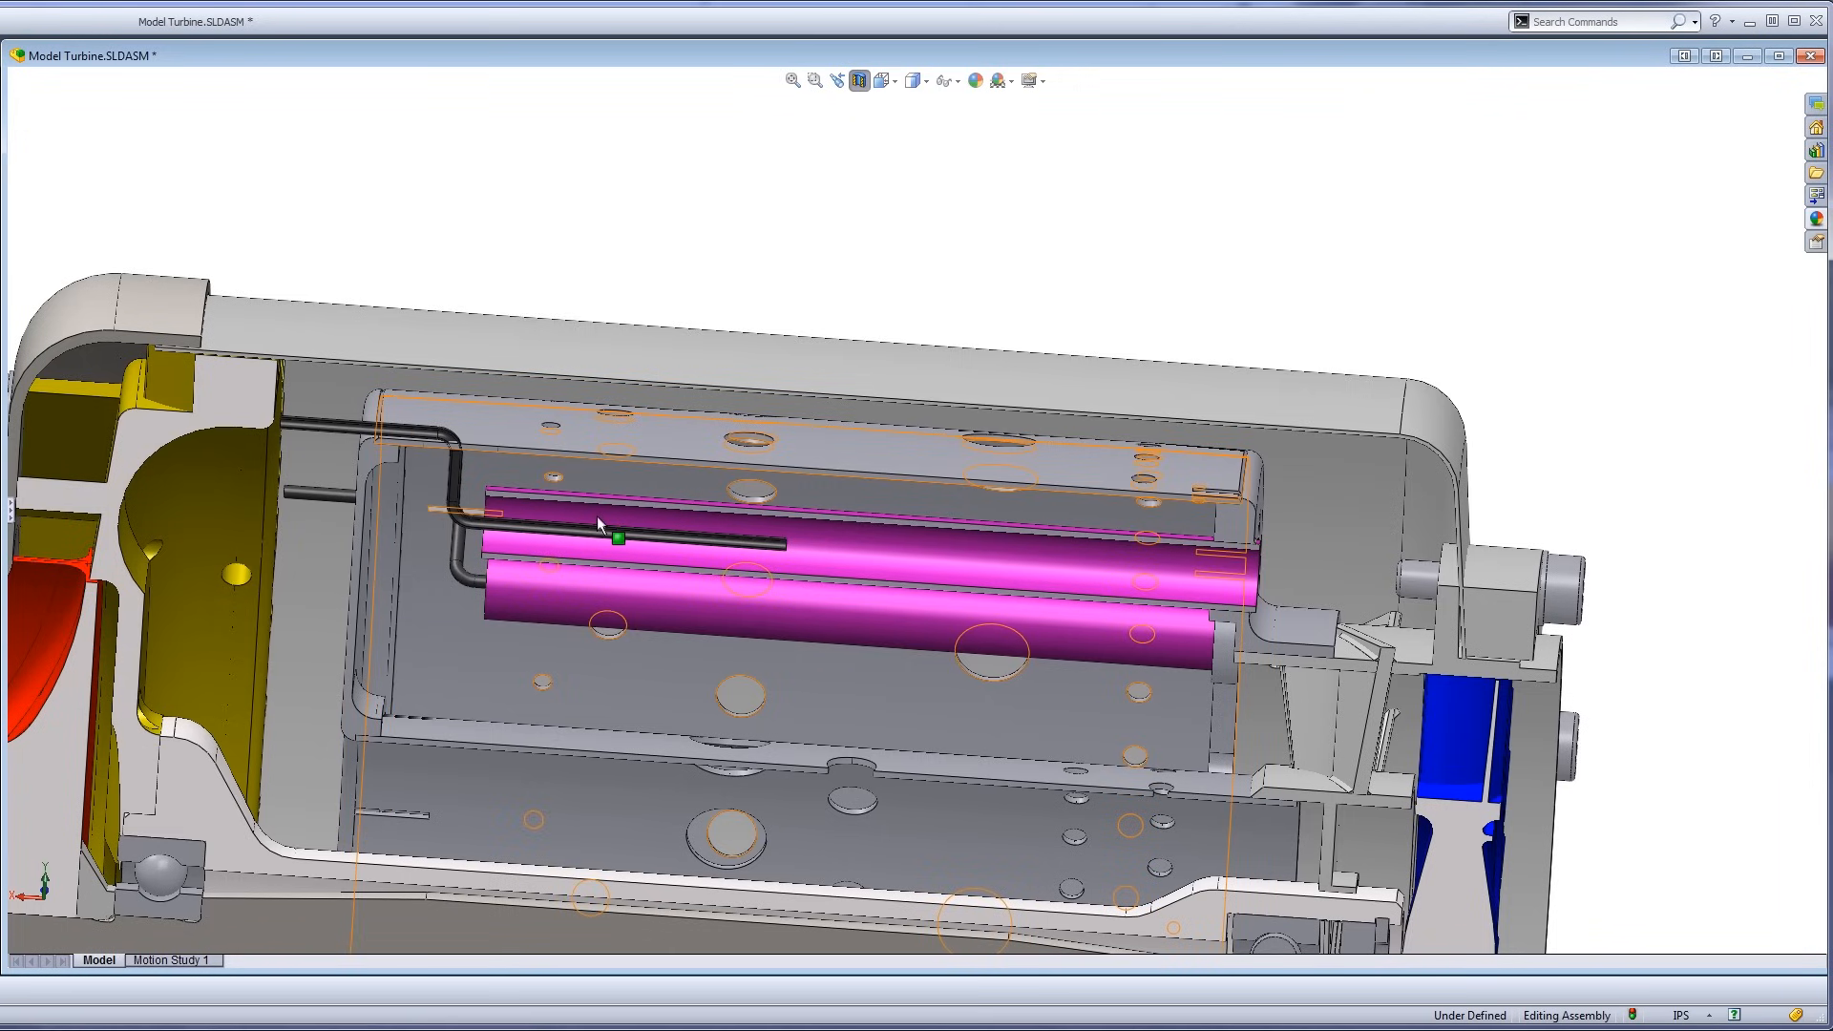
pyautogui.moveTo(600, 535); pyautogui.dragTo(1096, 643)
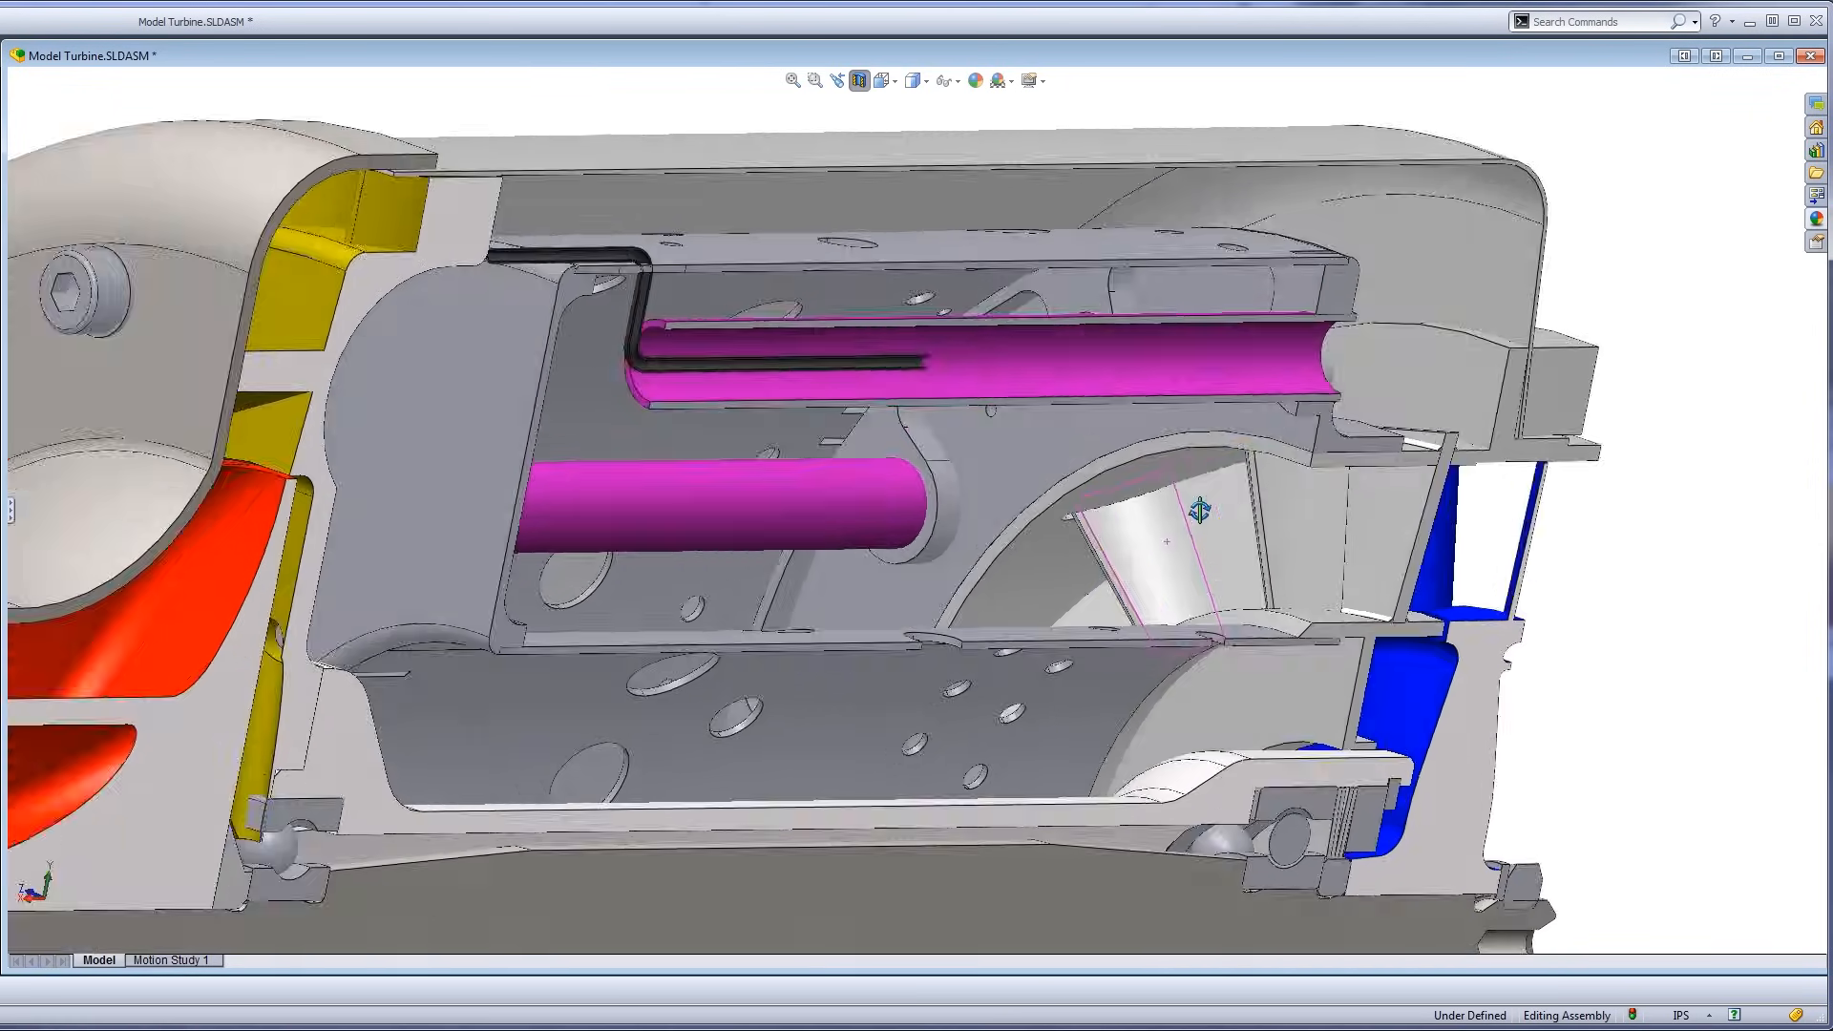
# Zoom onto the rear stator vanes, select one nozzle guide vane, and orbit around it.
pyautogui.moveTo(1201, 509); pyautogui.dragTo(1178, 670)
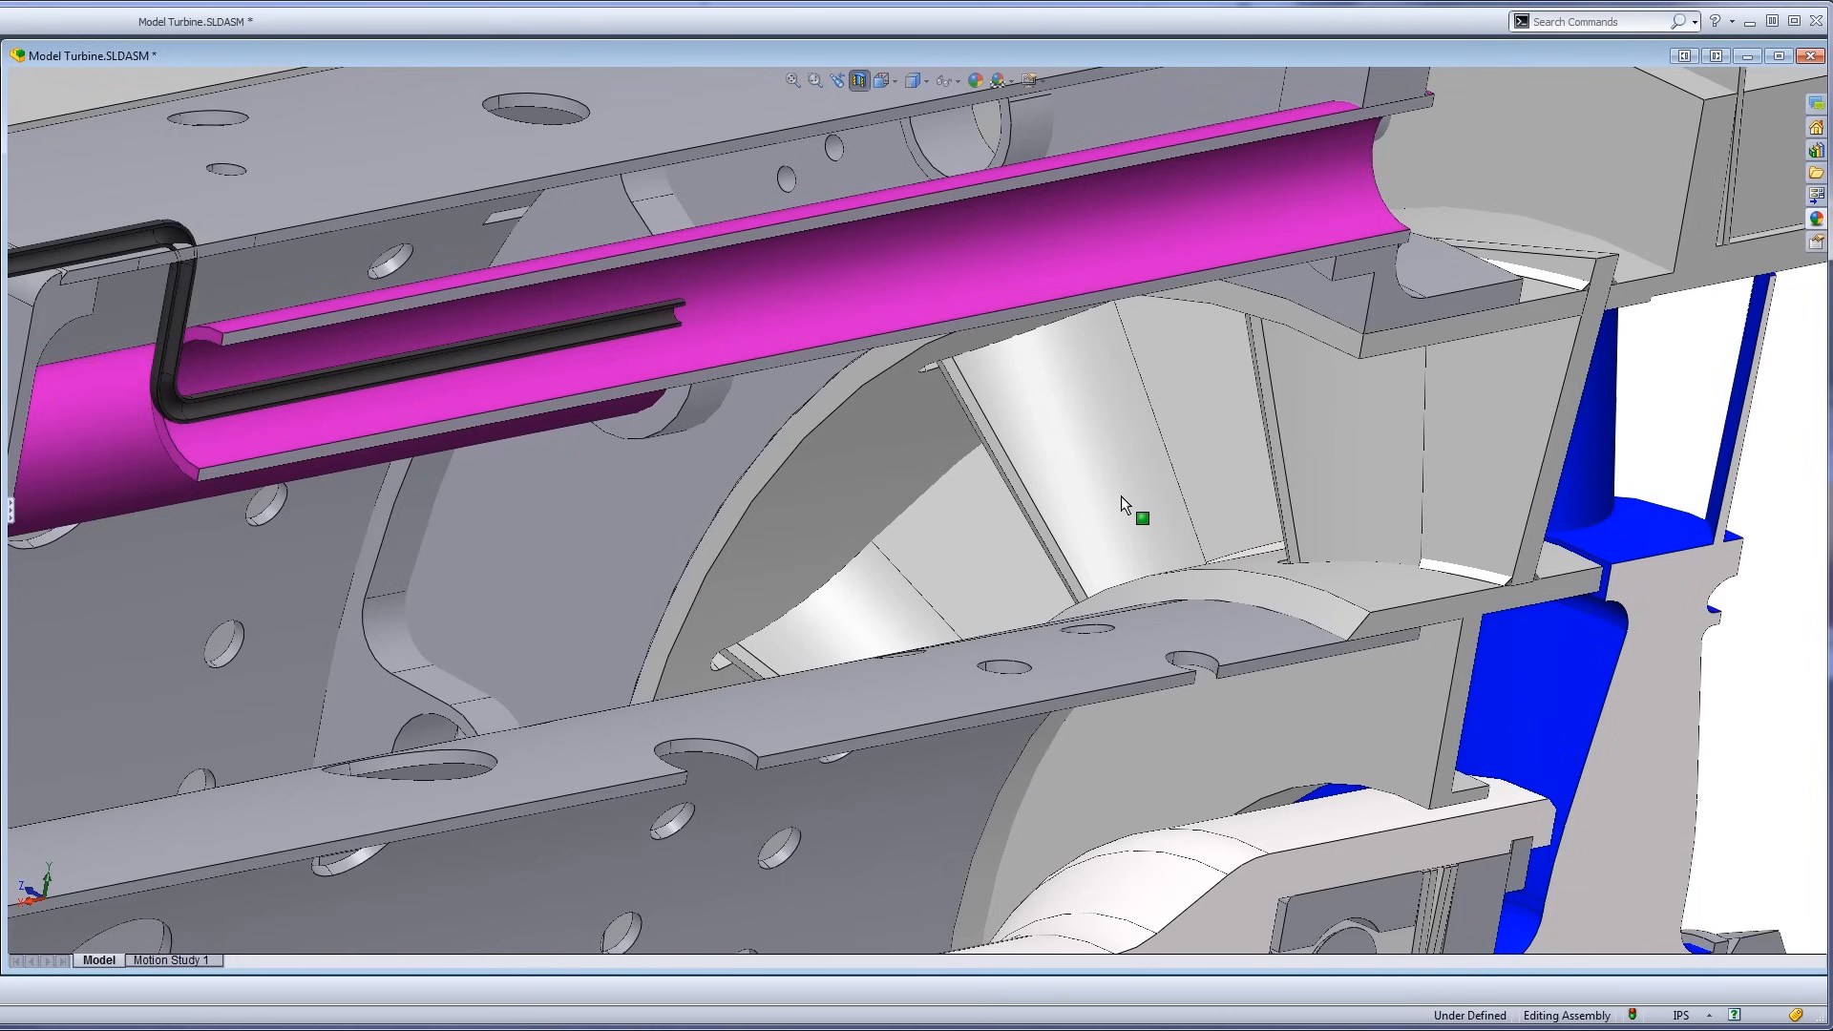
pyautogui.click(1320, 497)
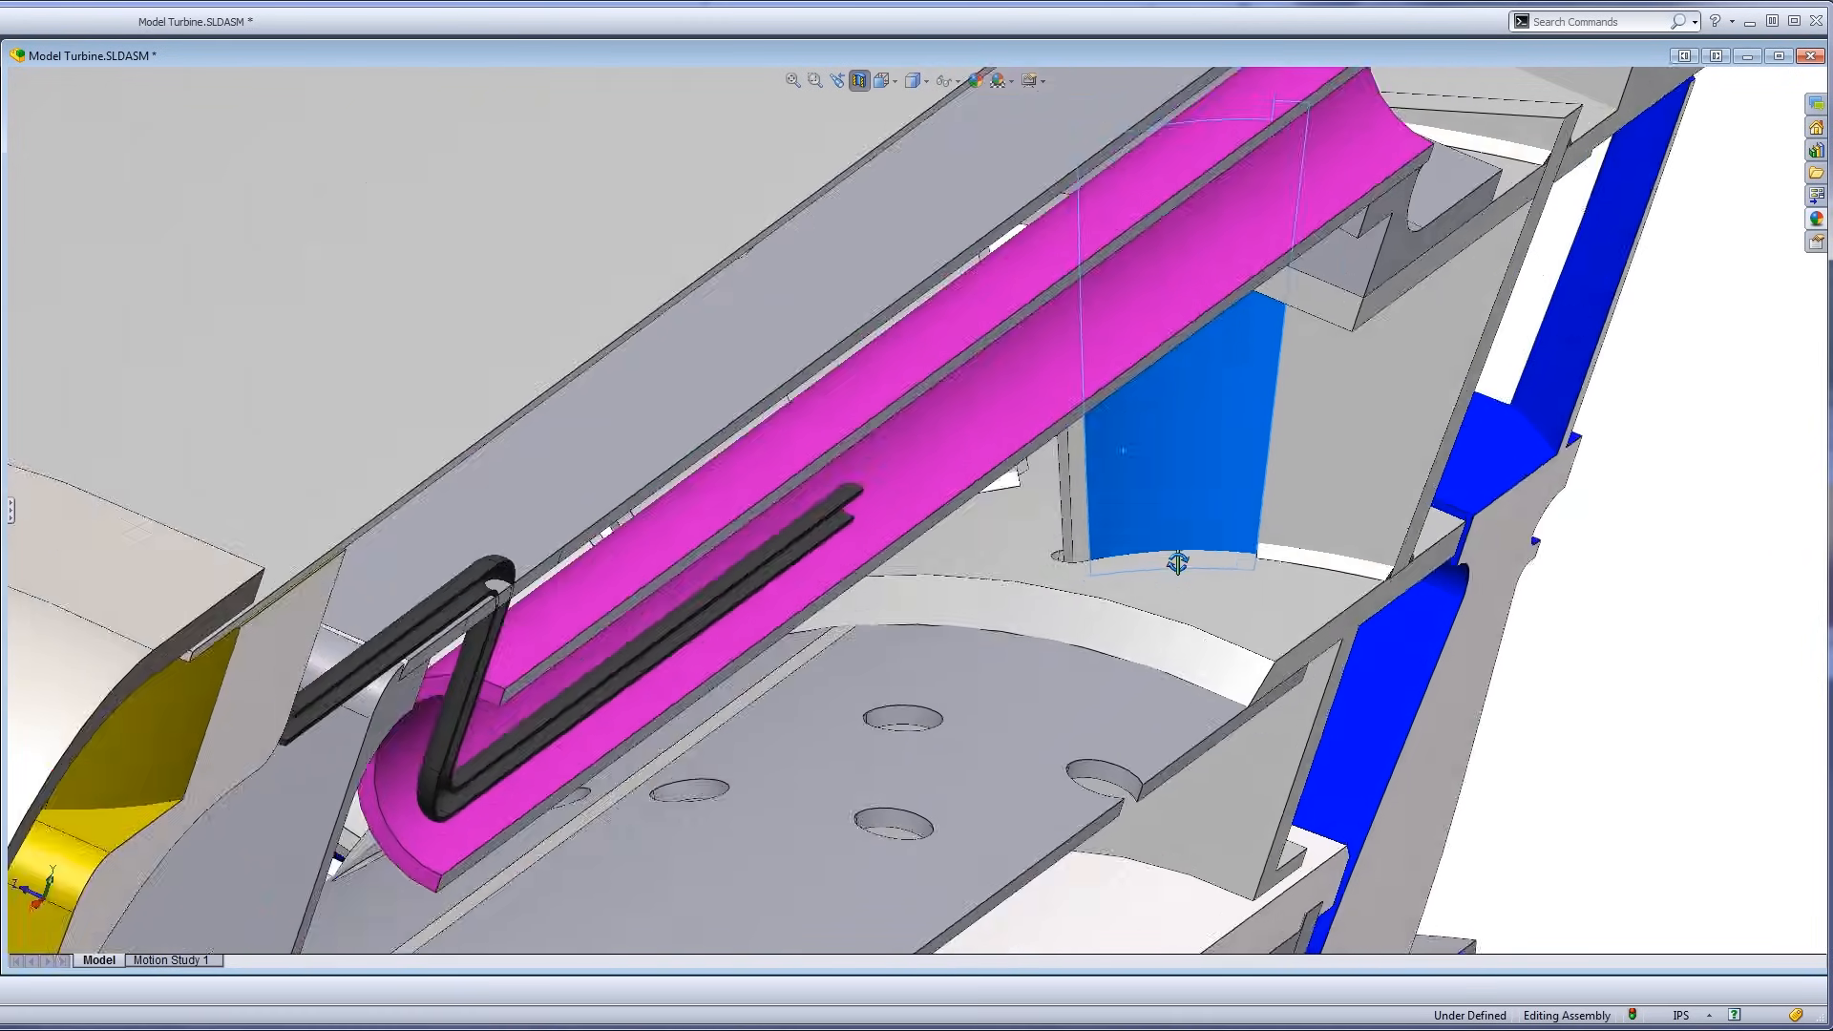
pyautogui.moveTo(1177, 563); pyautogui.dragTo(936, 526)
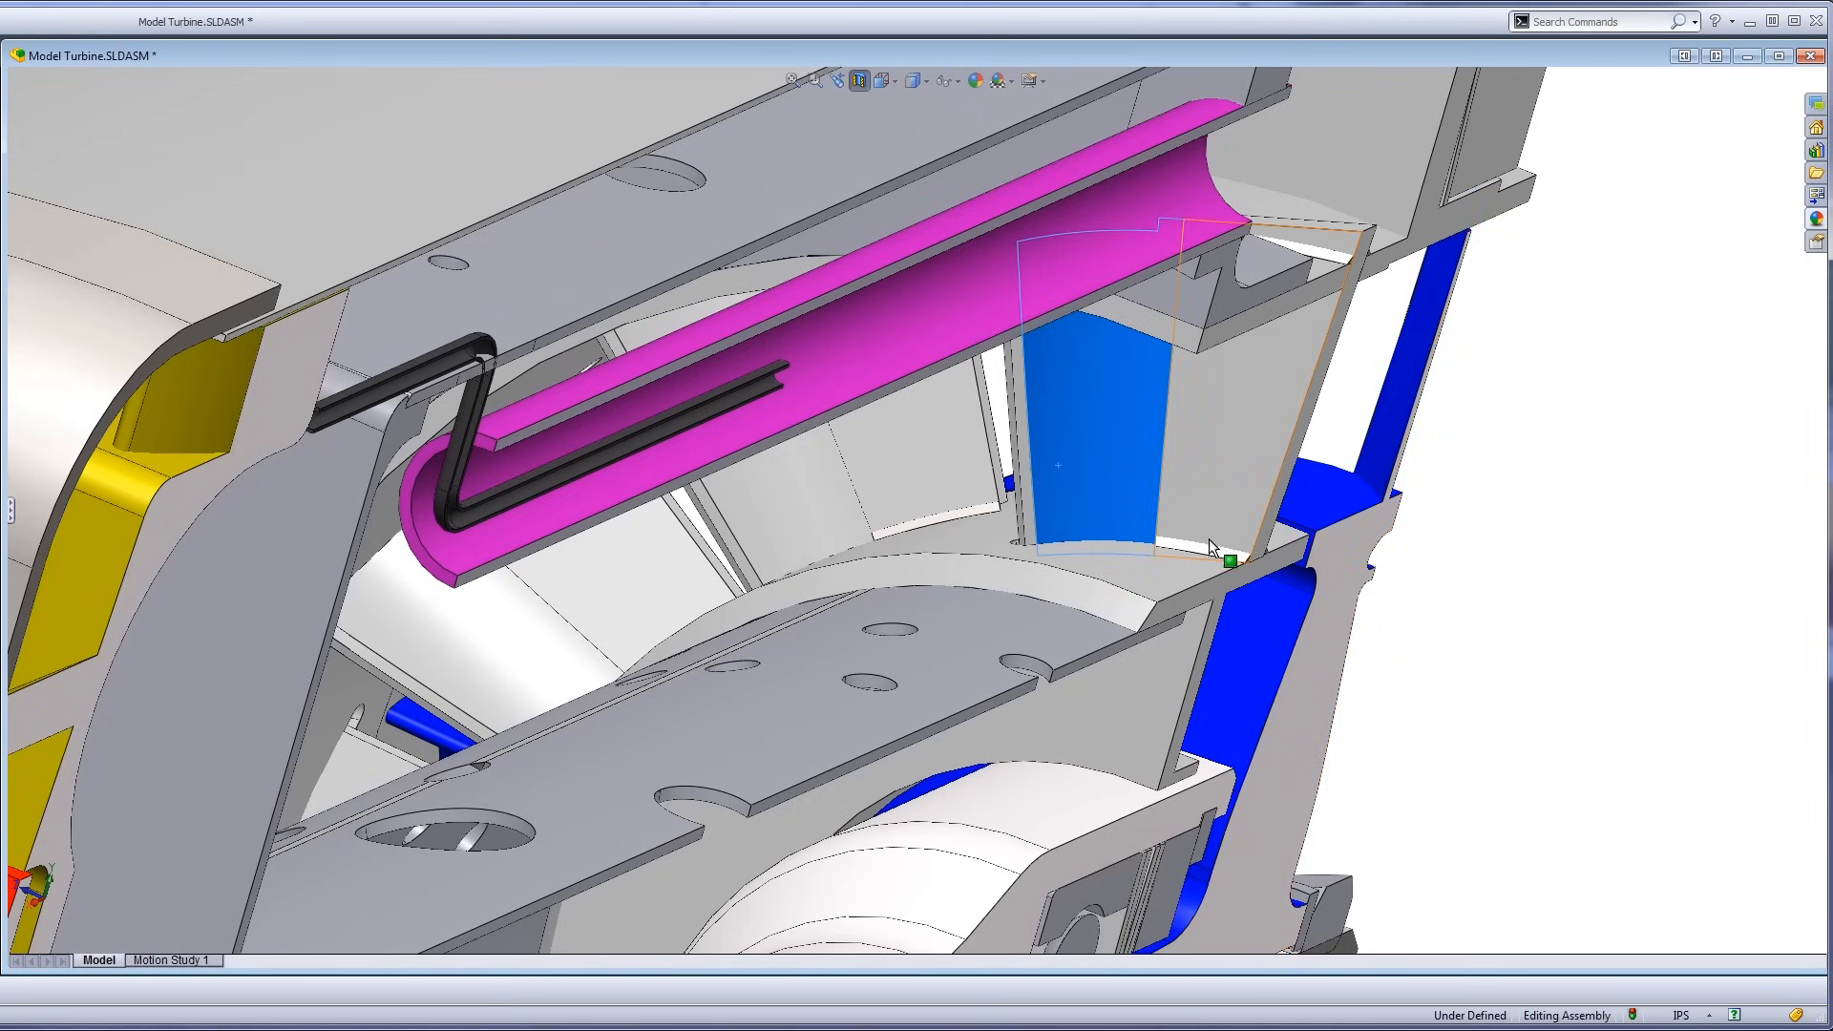
pyautogui.moveTo(1213, 545)
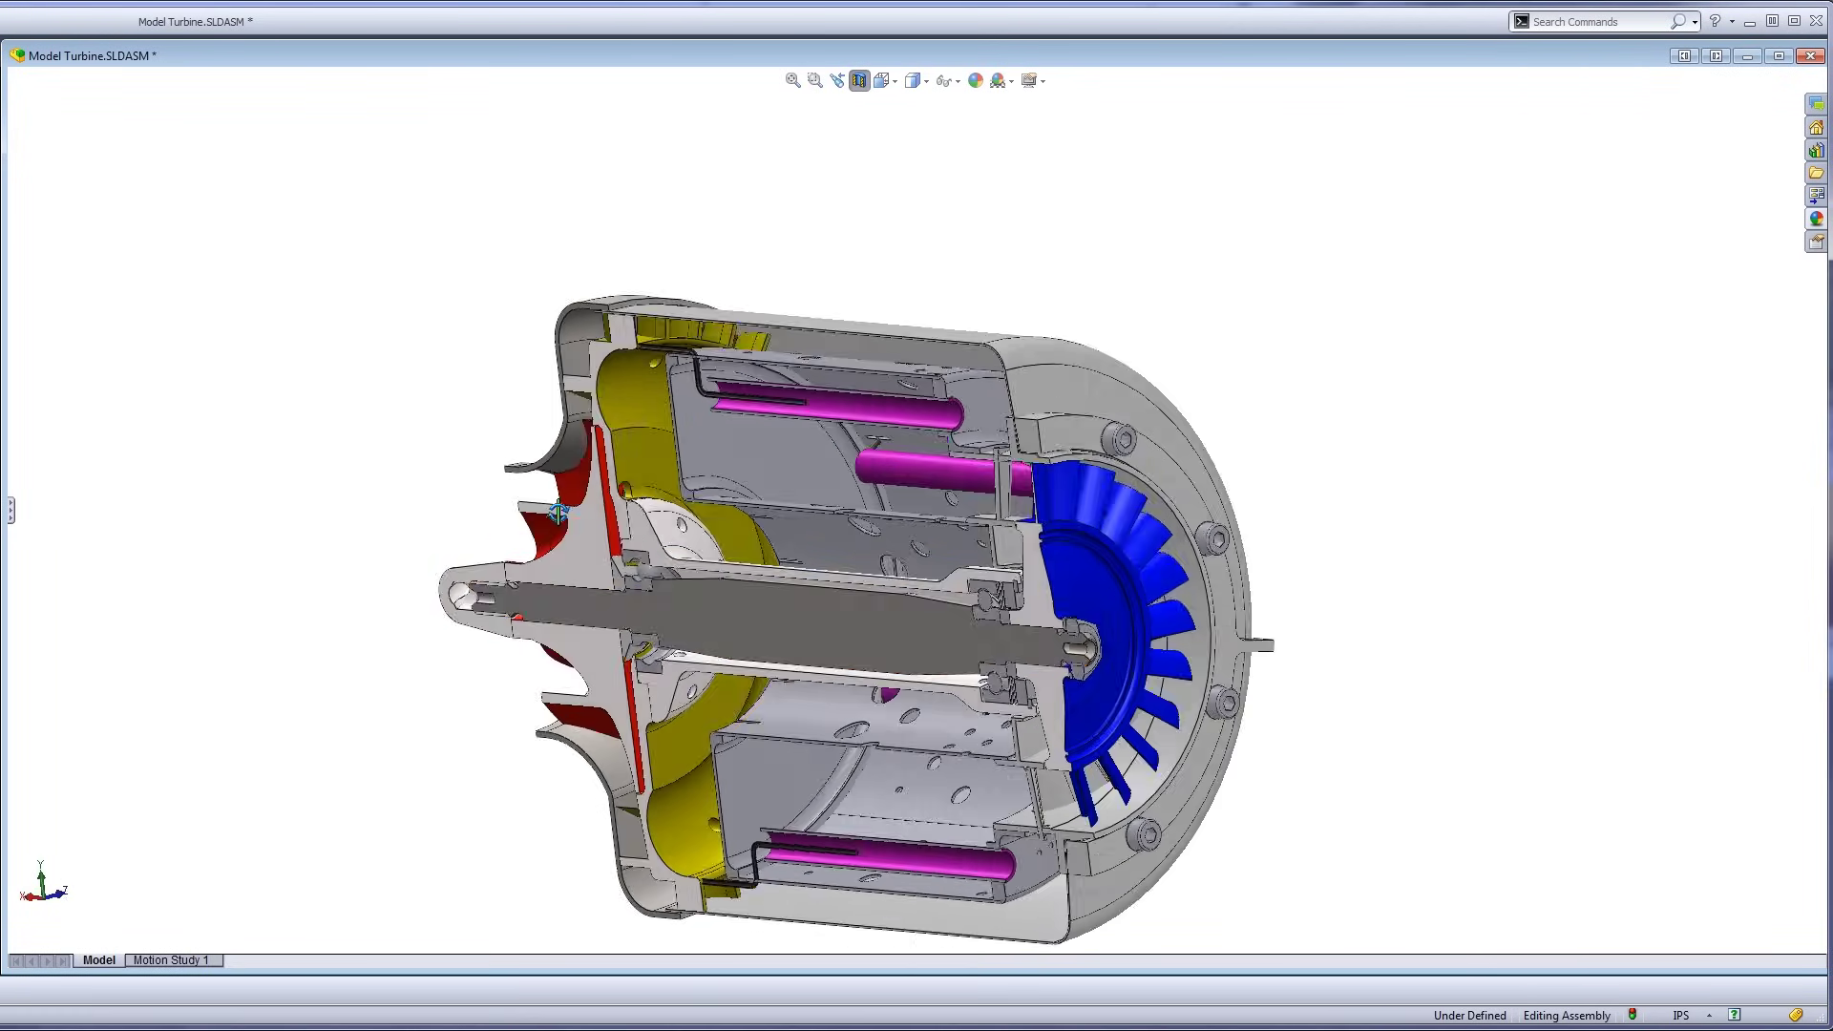
# Rotate the engine from the turbine end to a tilted side view of the cut face.
pyautogui.moveTo(562, 515); pyautogui.dragTo(1227, 596)
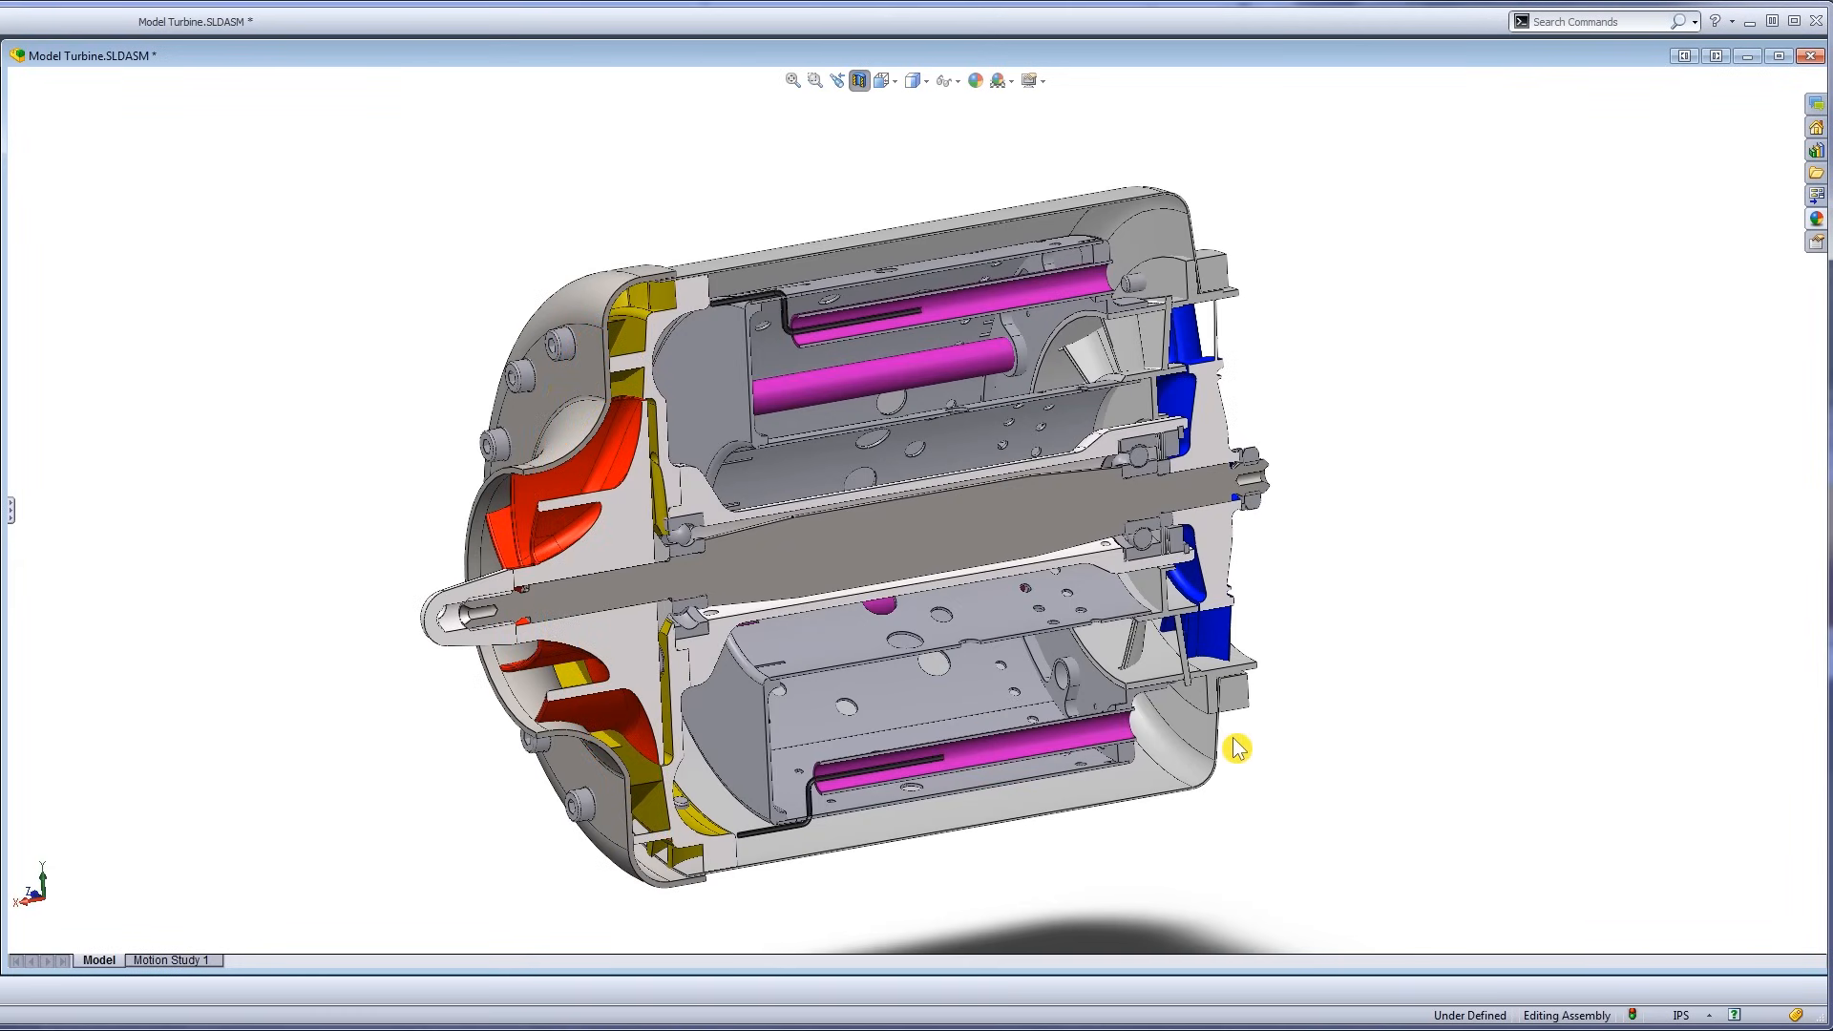
pyautogui.moveTo(1235, 749); pyautogui.dragTo(824, 526)
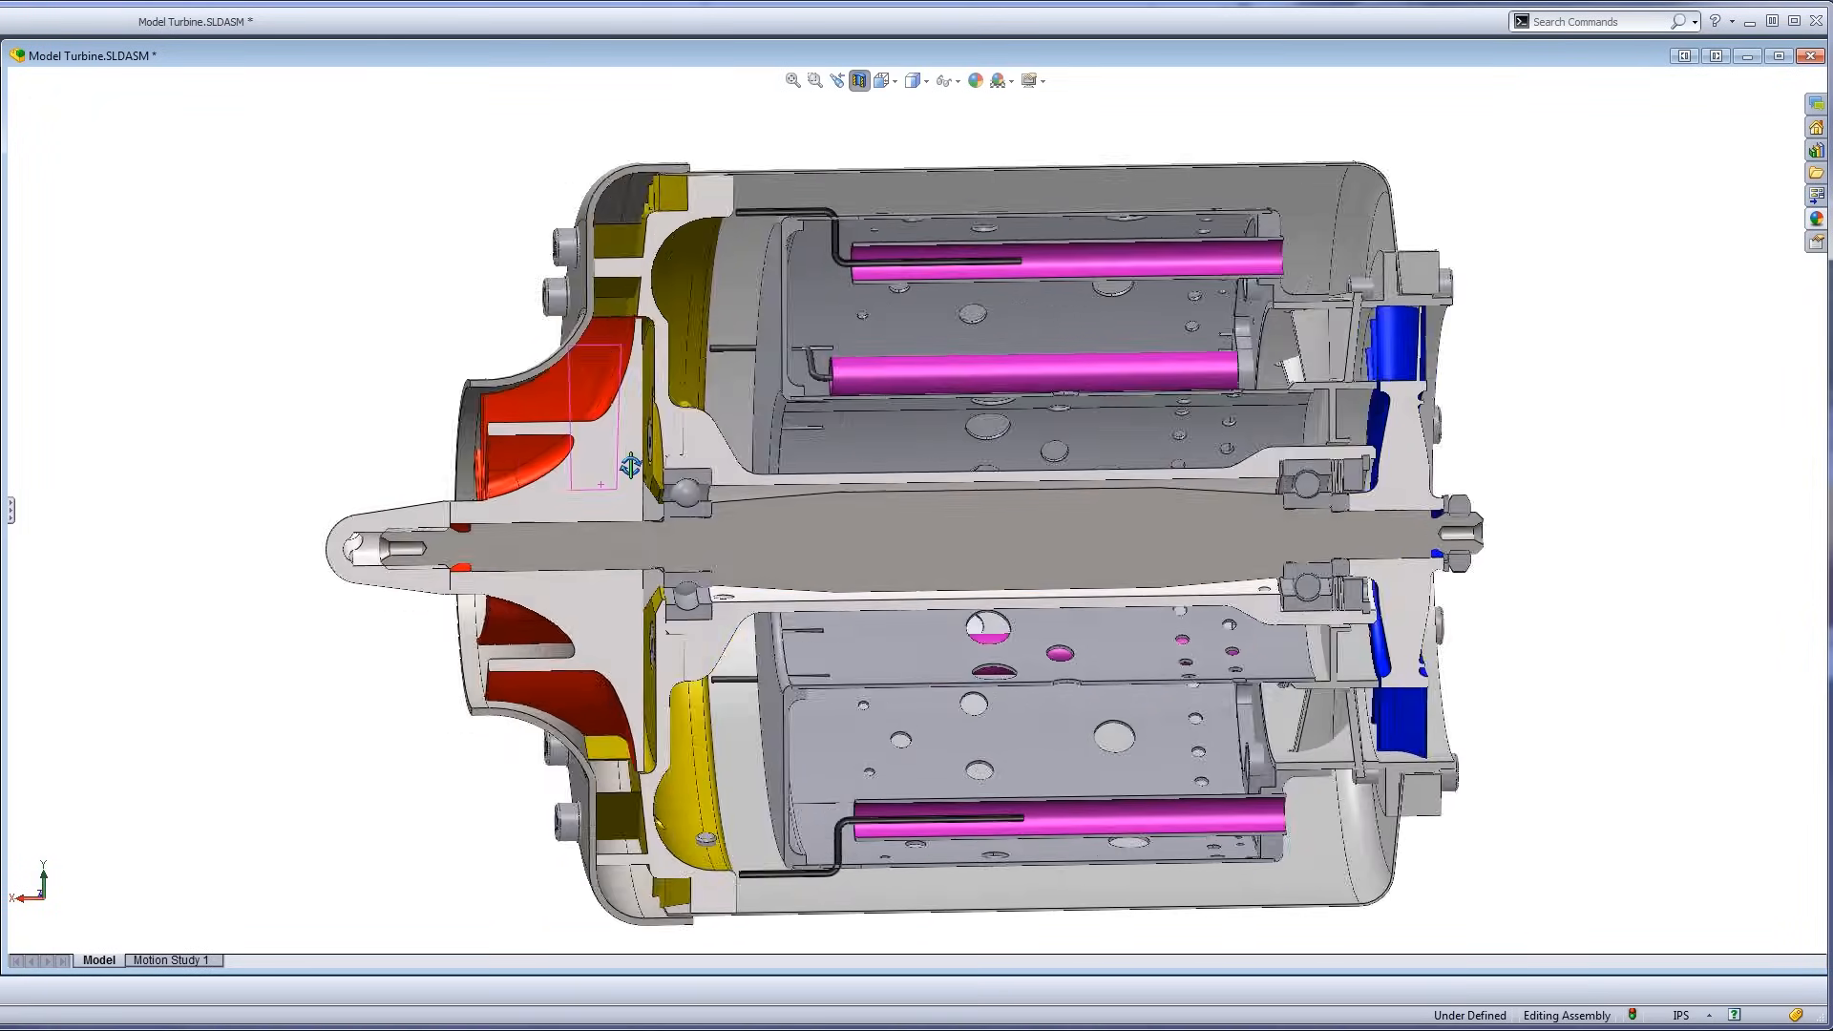
pyautogui.moveTo(631, 468); pyautogui.dragTo(655, 421)
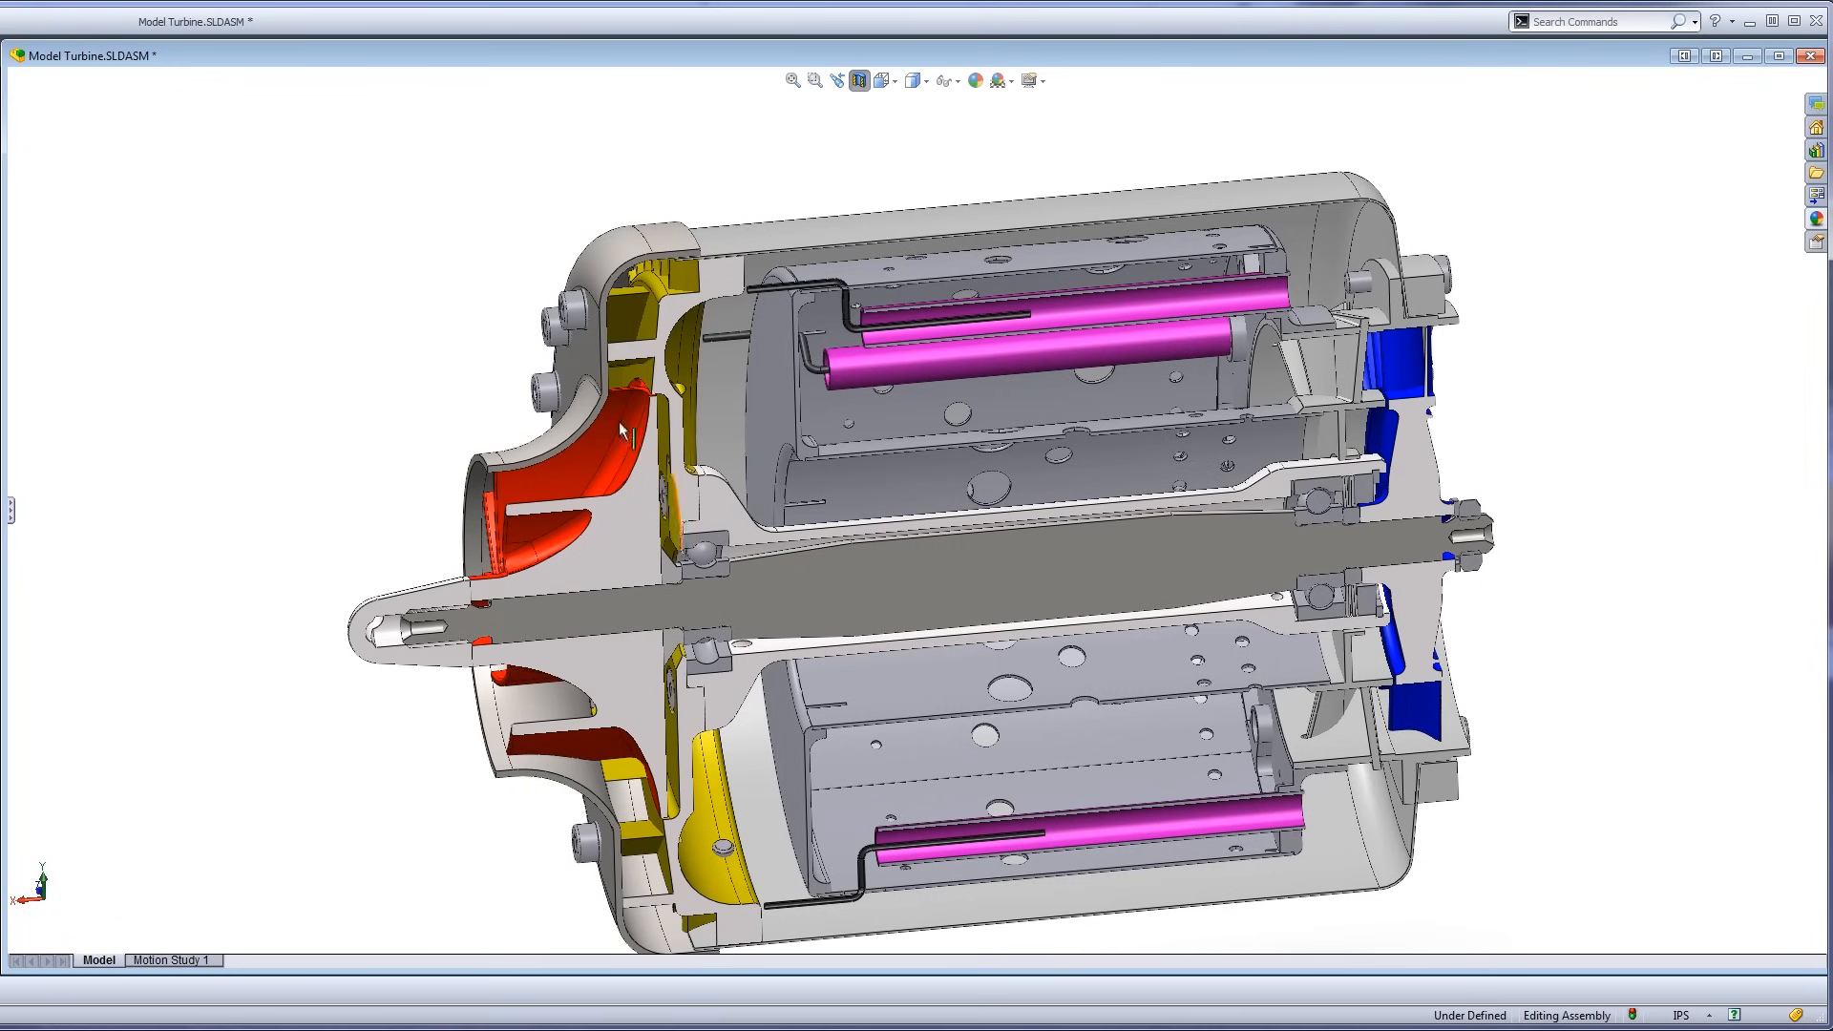
pyautogui.click(580, 501)
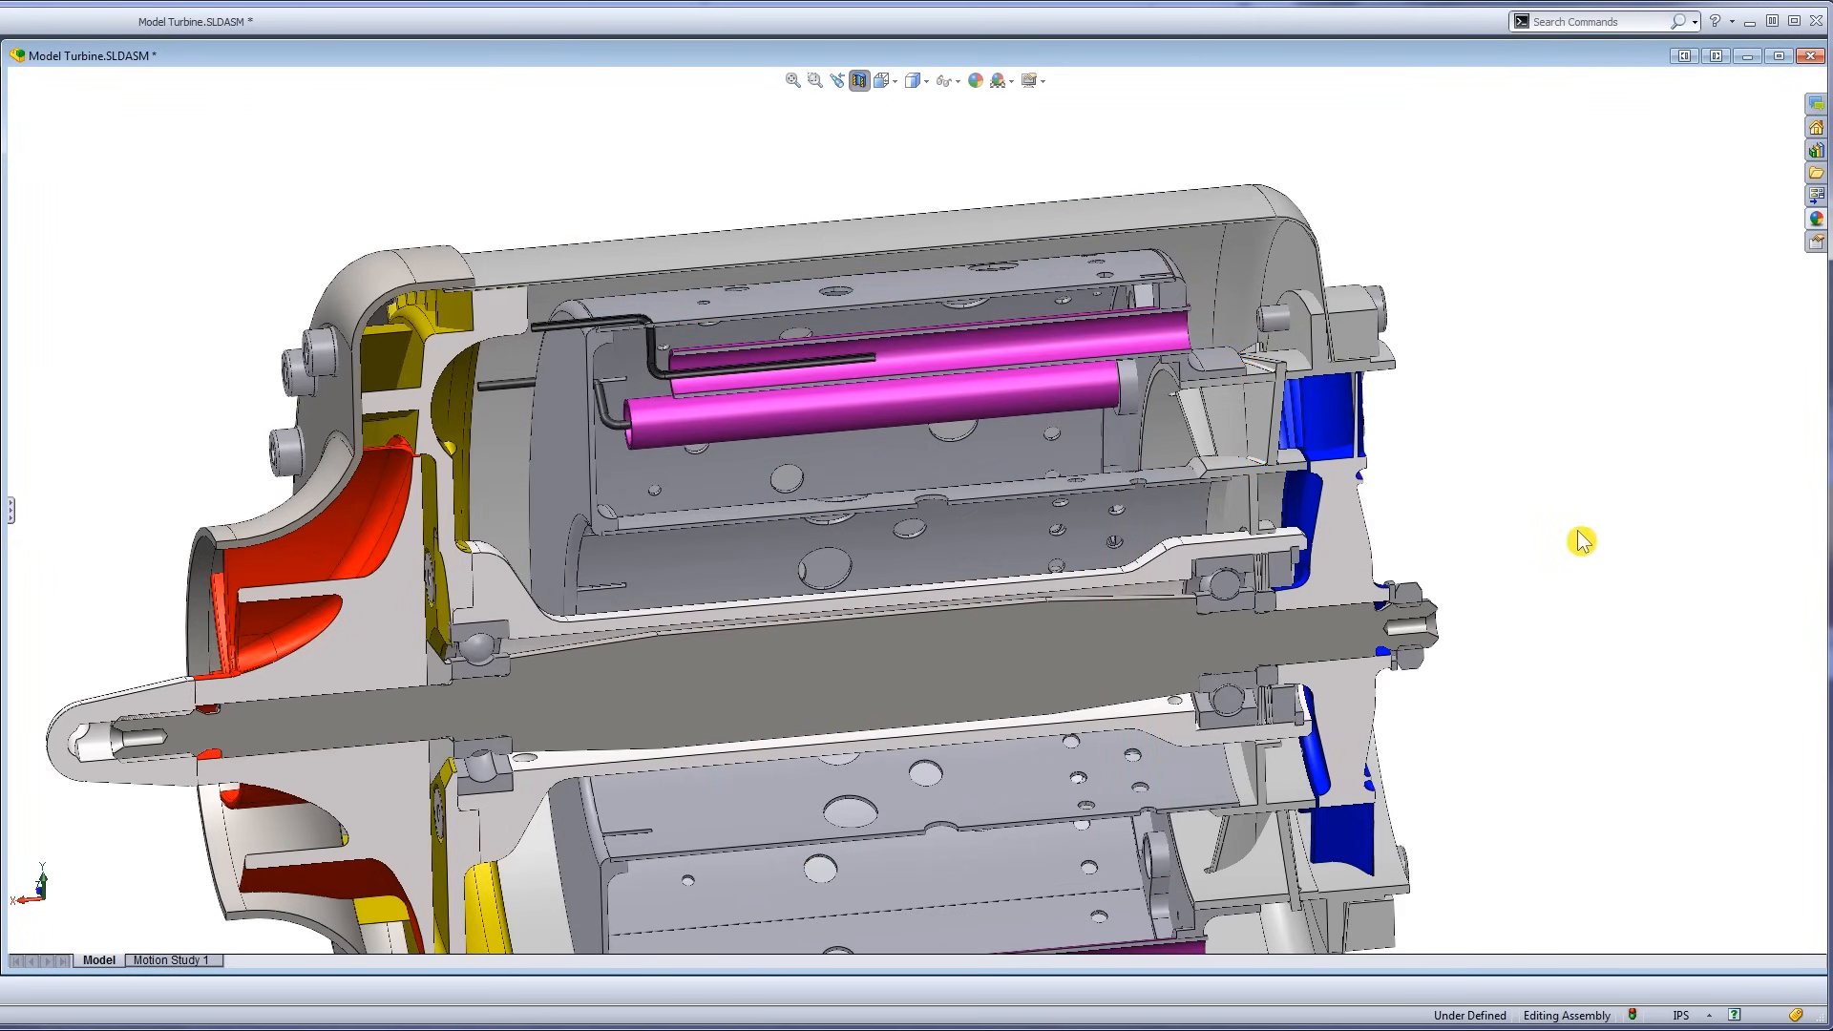
pyautogui.moveTo(1414, 521)
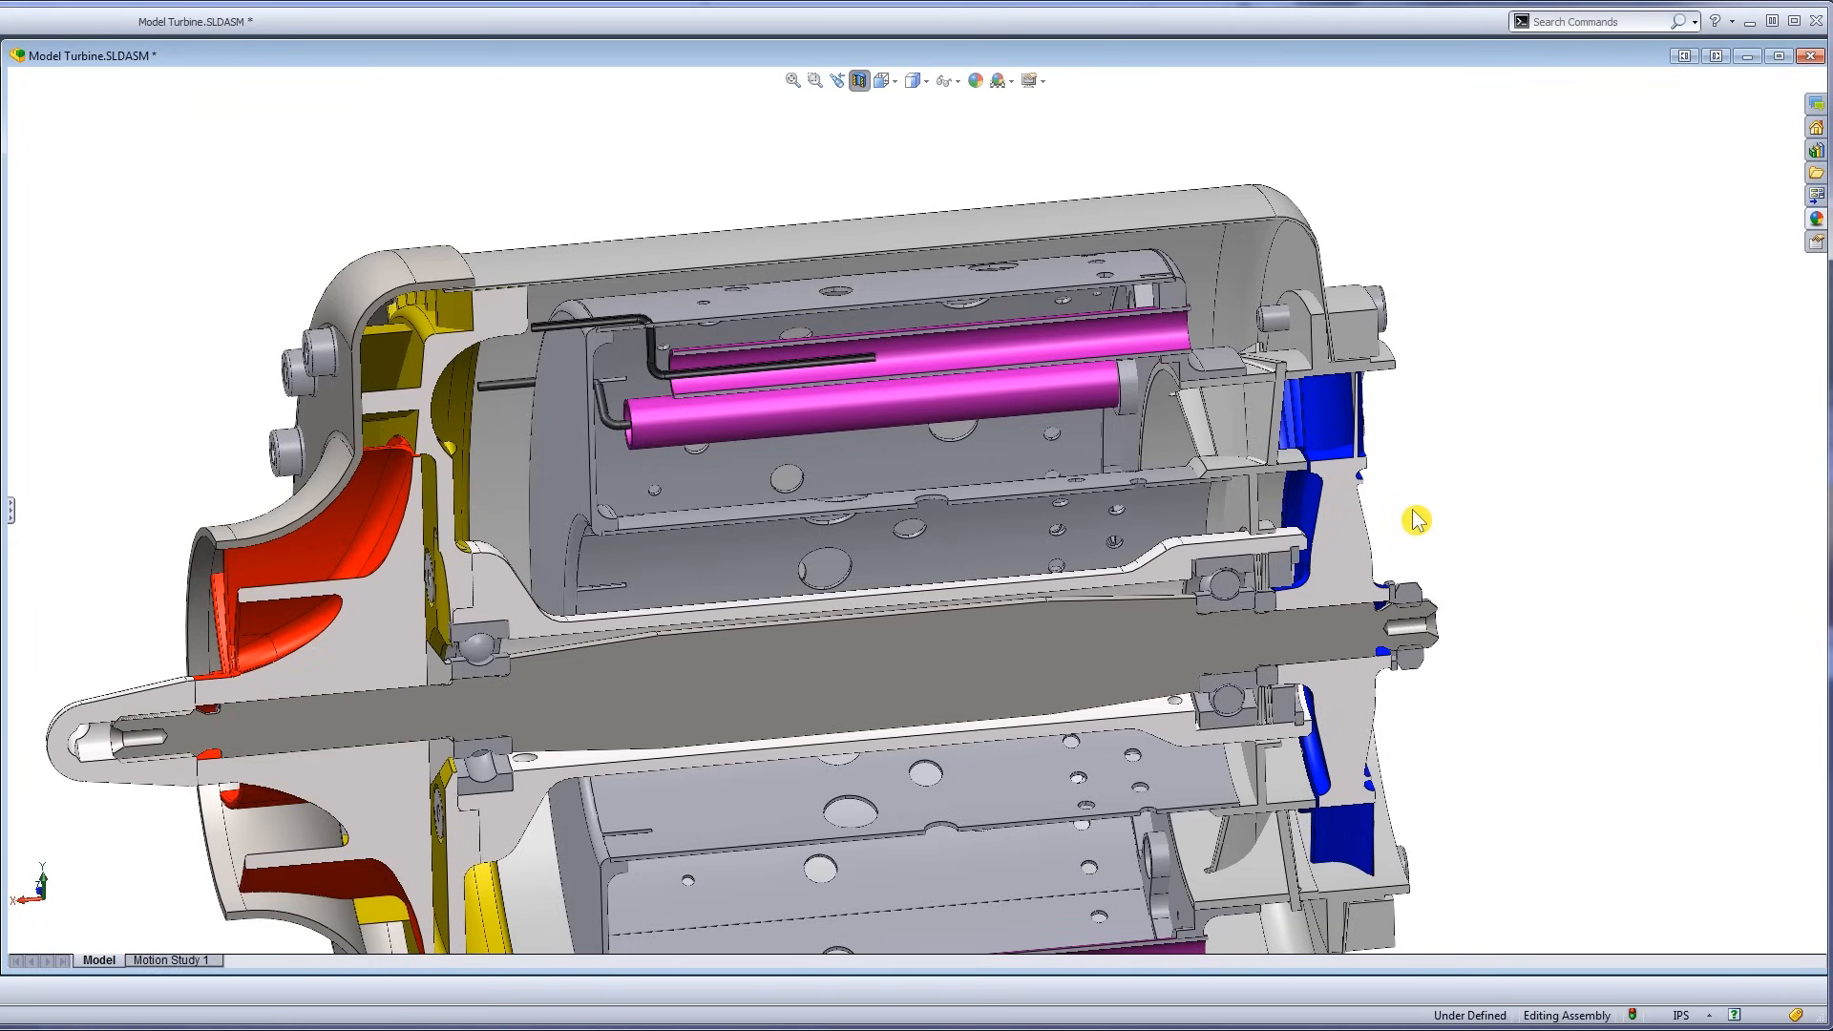
pyautogui.moveTo(1475, 539)
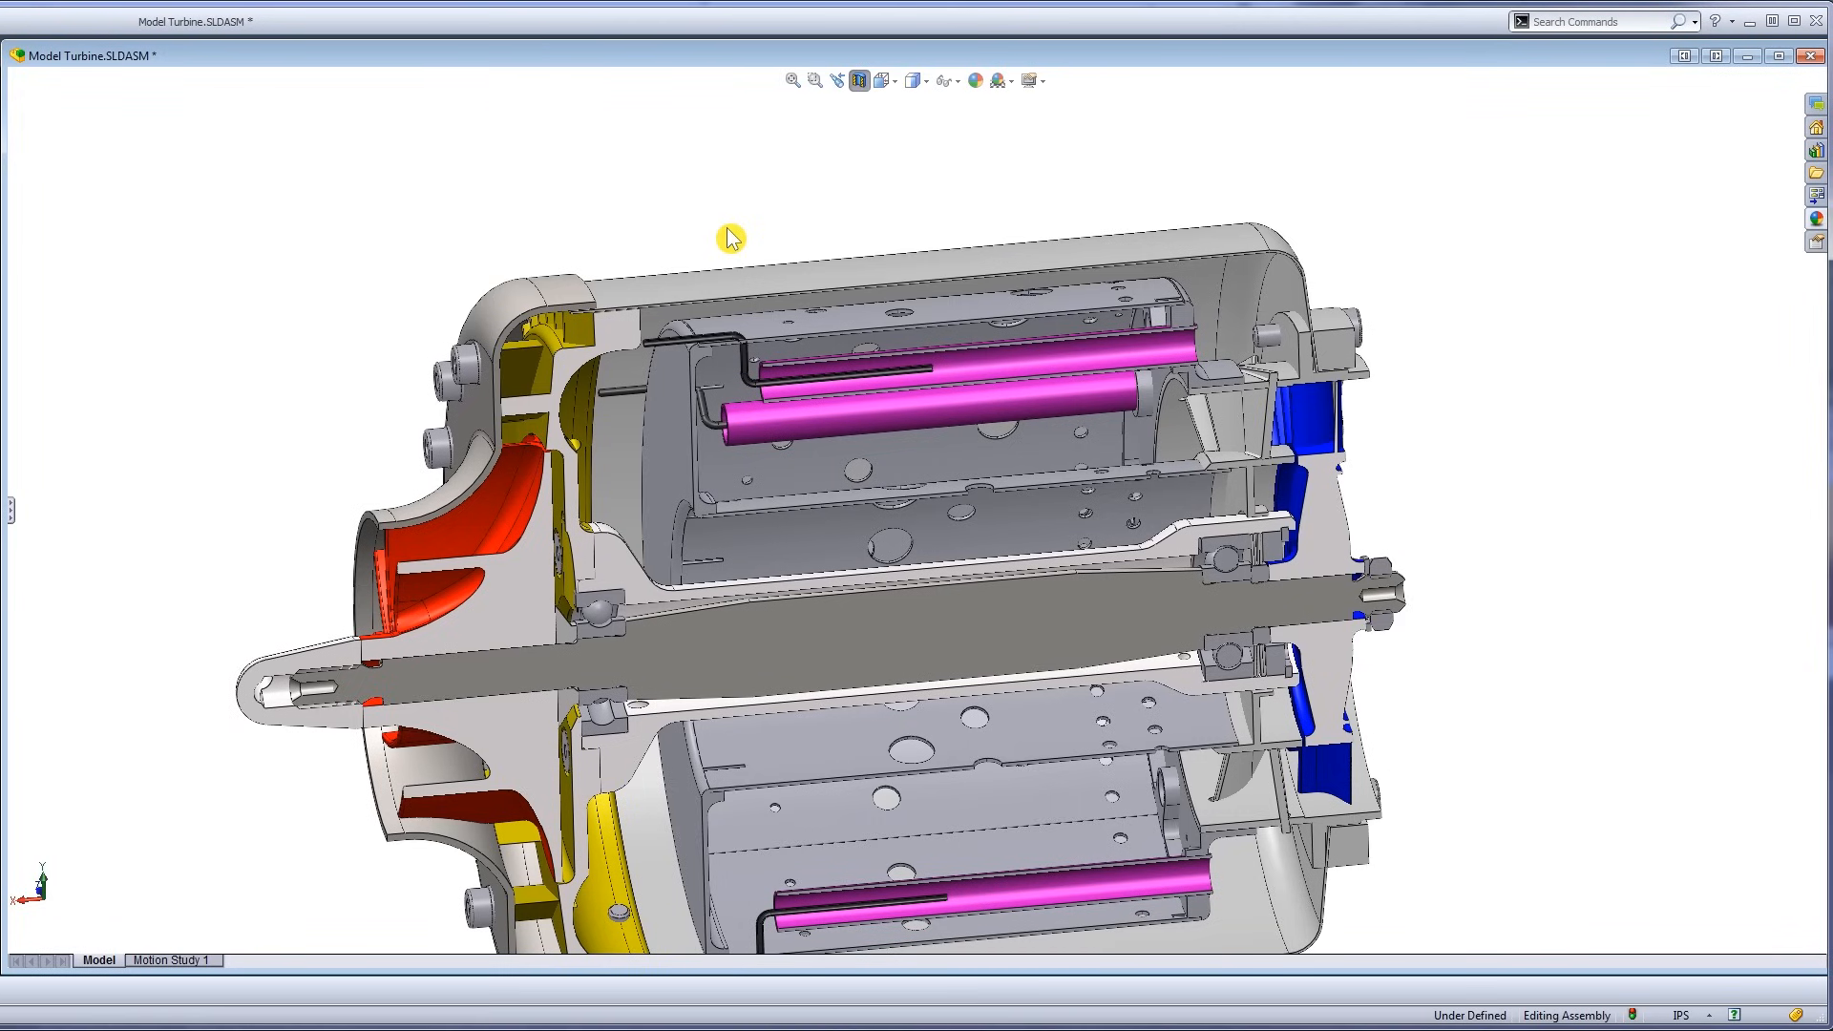
# Inspect the rear bearing and turbine wheel, then return to the angled full cutaway.
pyautogui.click(922, 421)
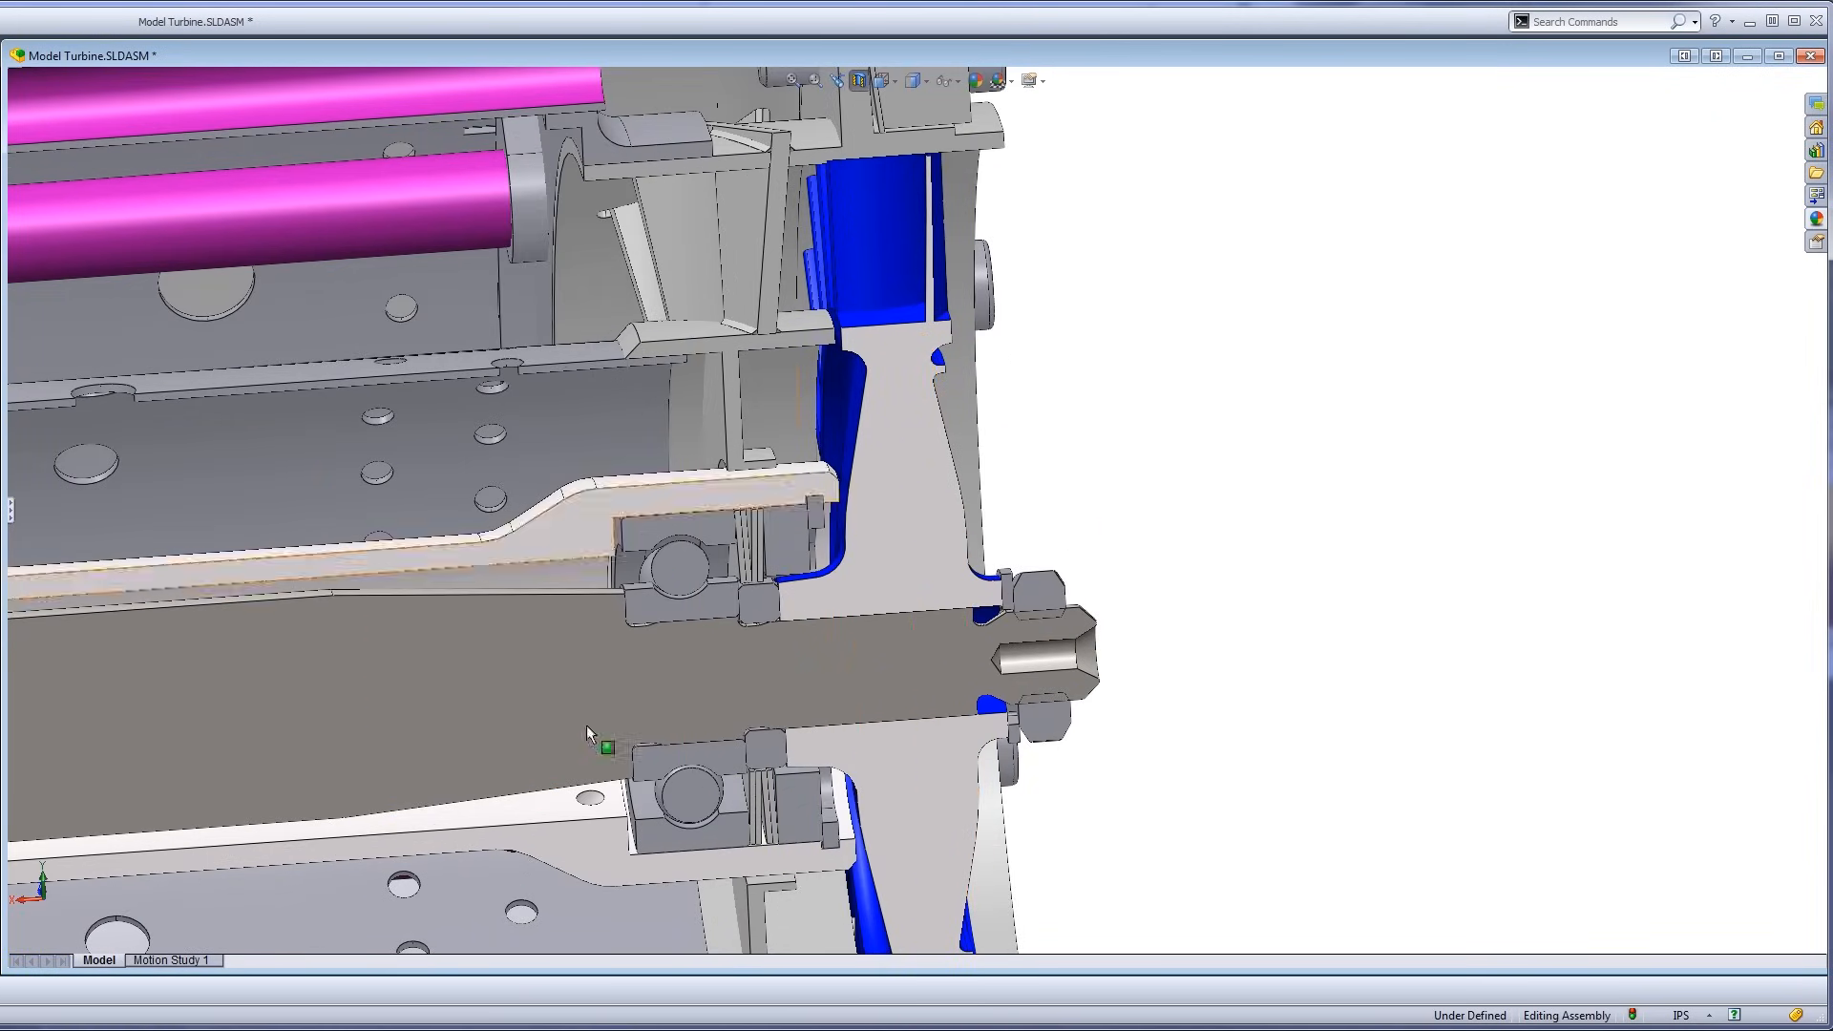
pyautogui.moveTo(590, 734); pyautogui.dragTo(980, 421)
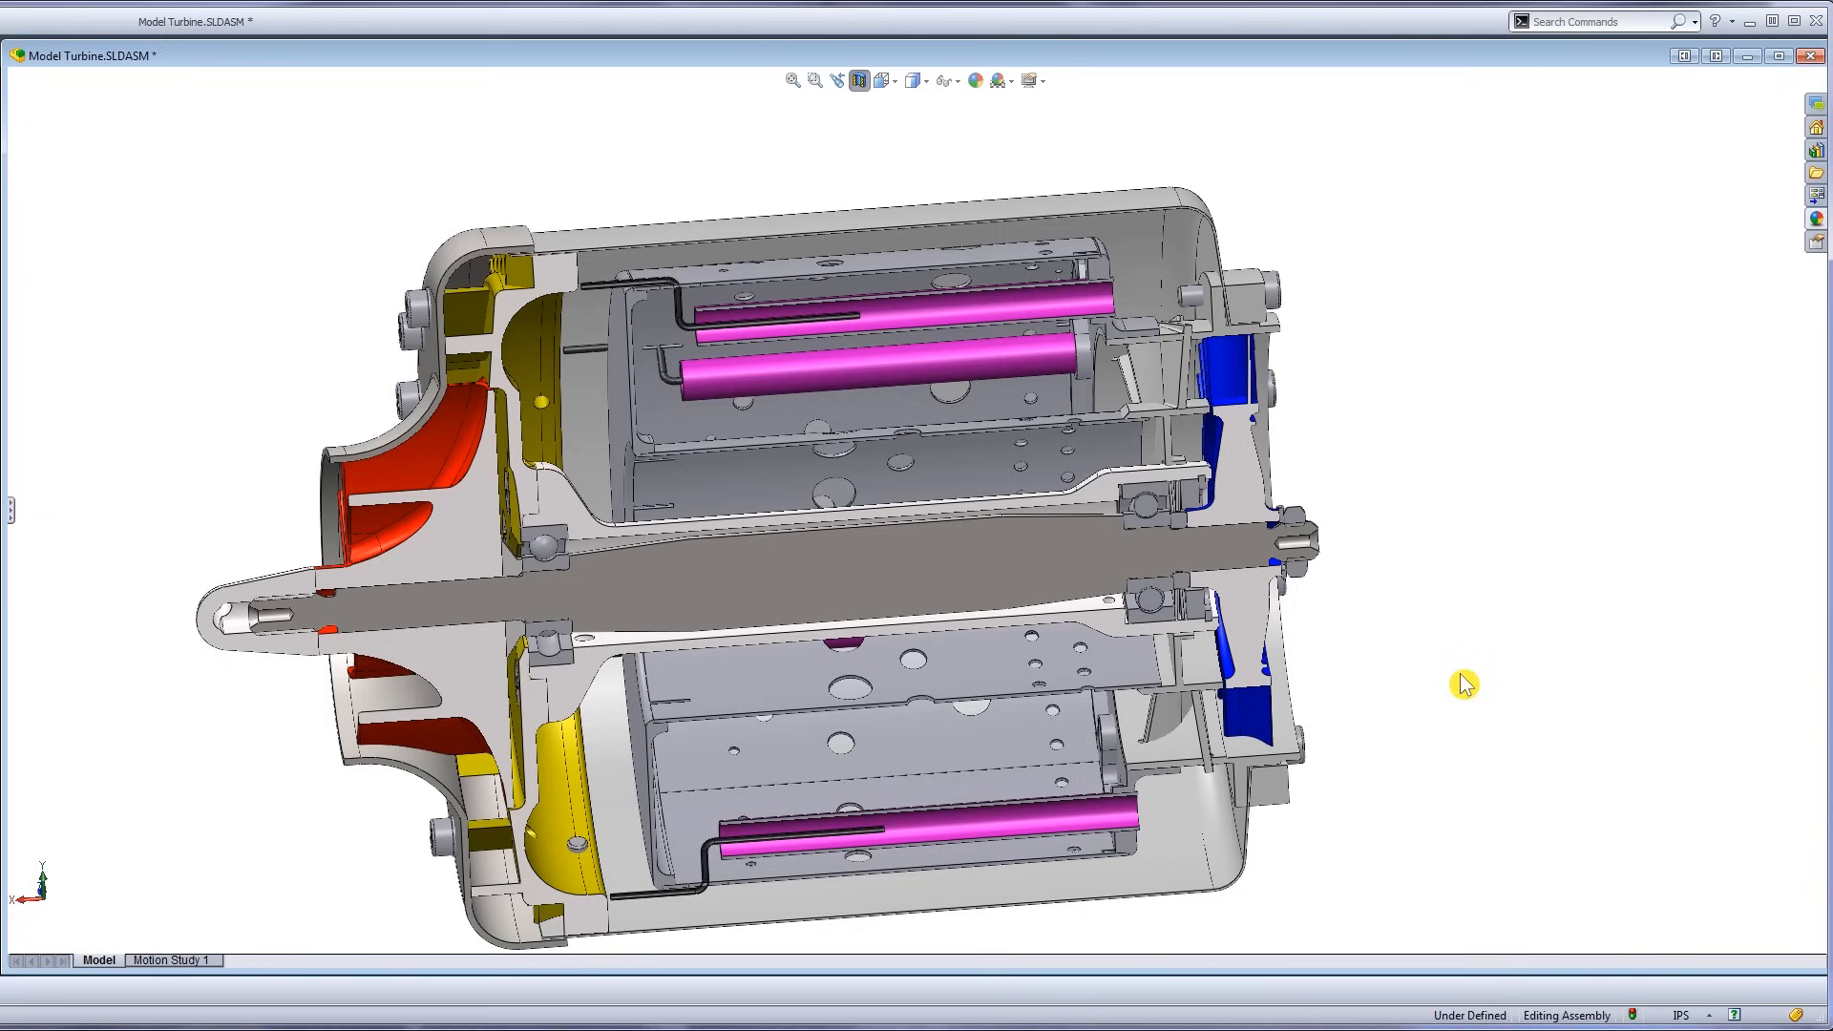
pyautogui.click(410, 514)
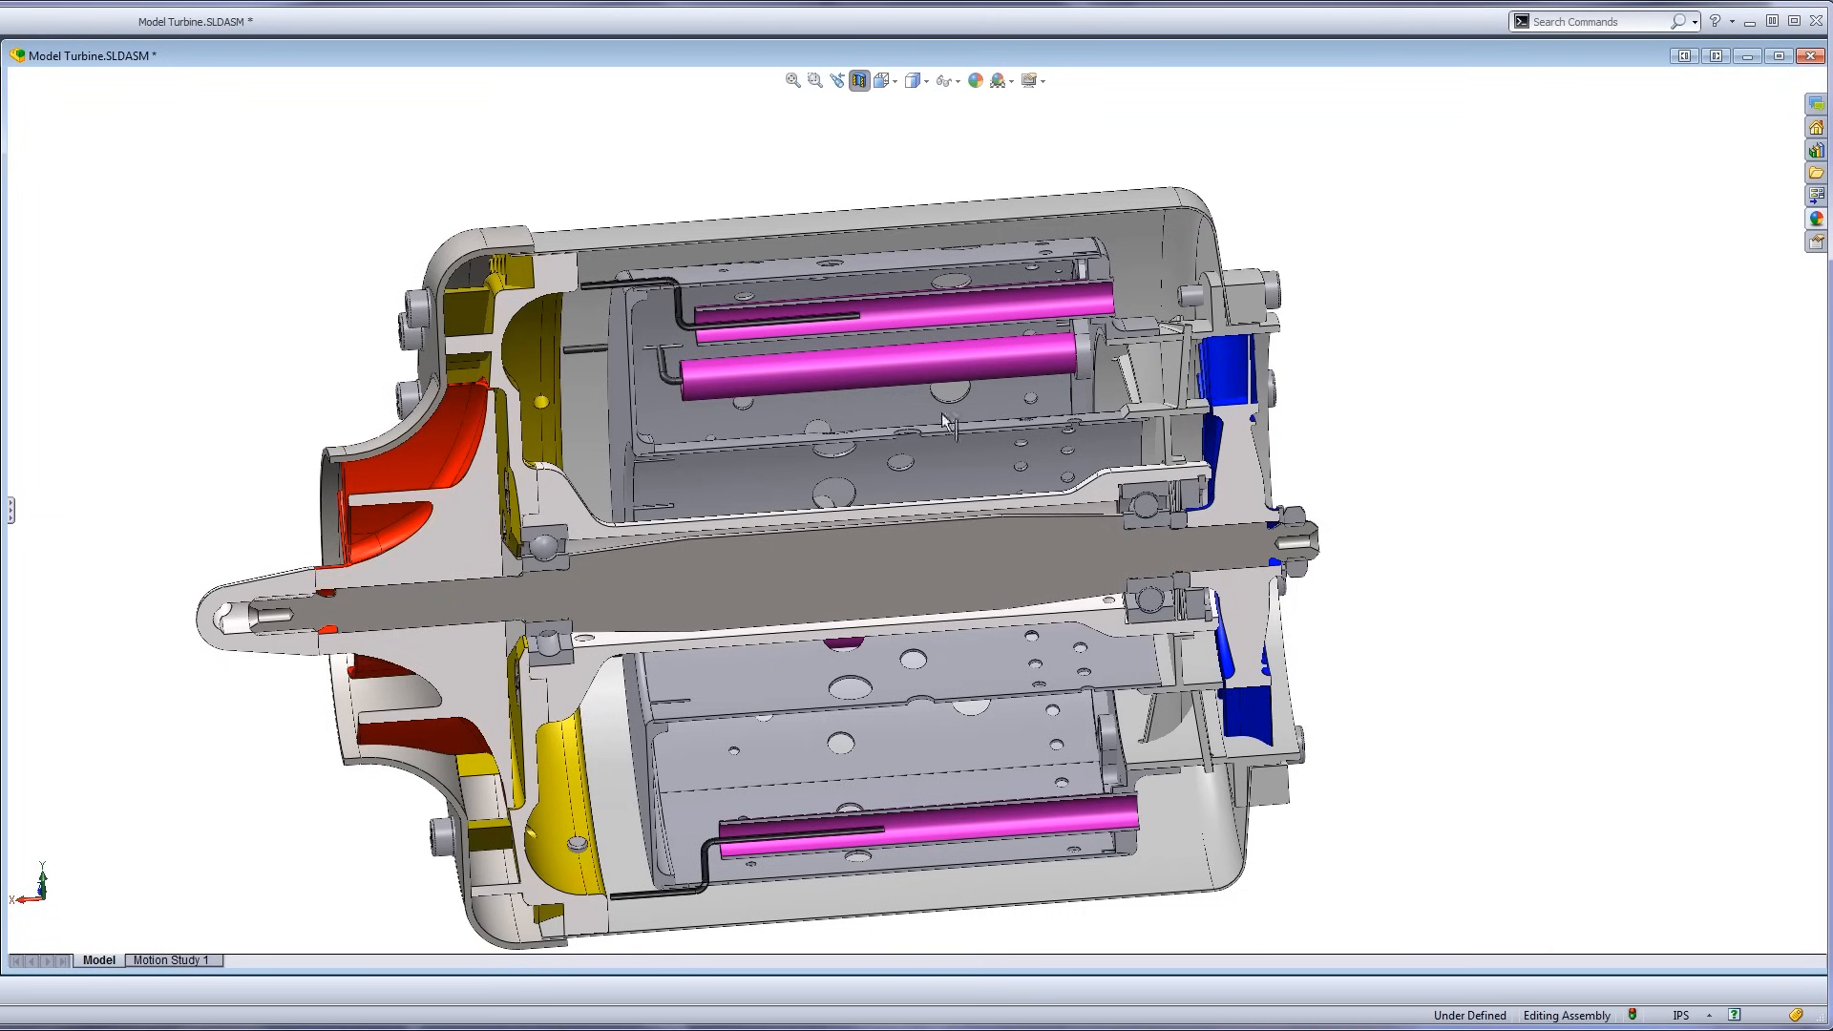
pyautogui.moveTo(1454, 586)
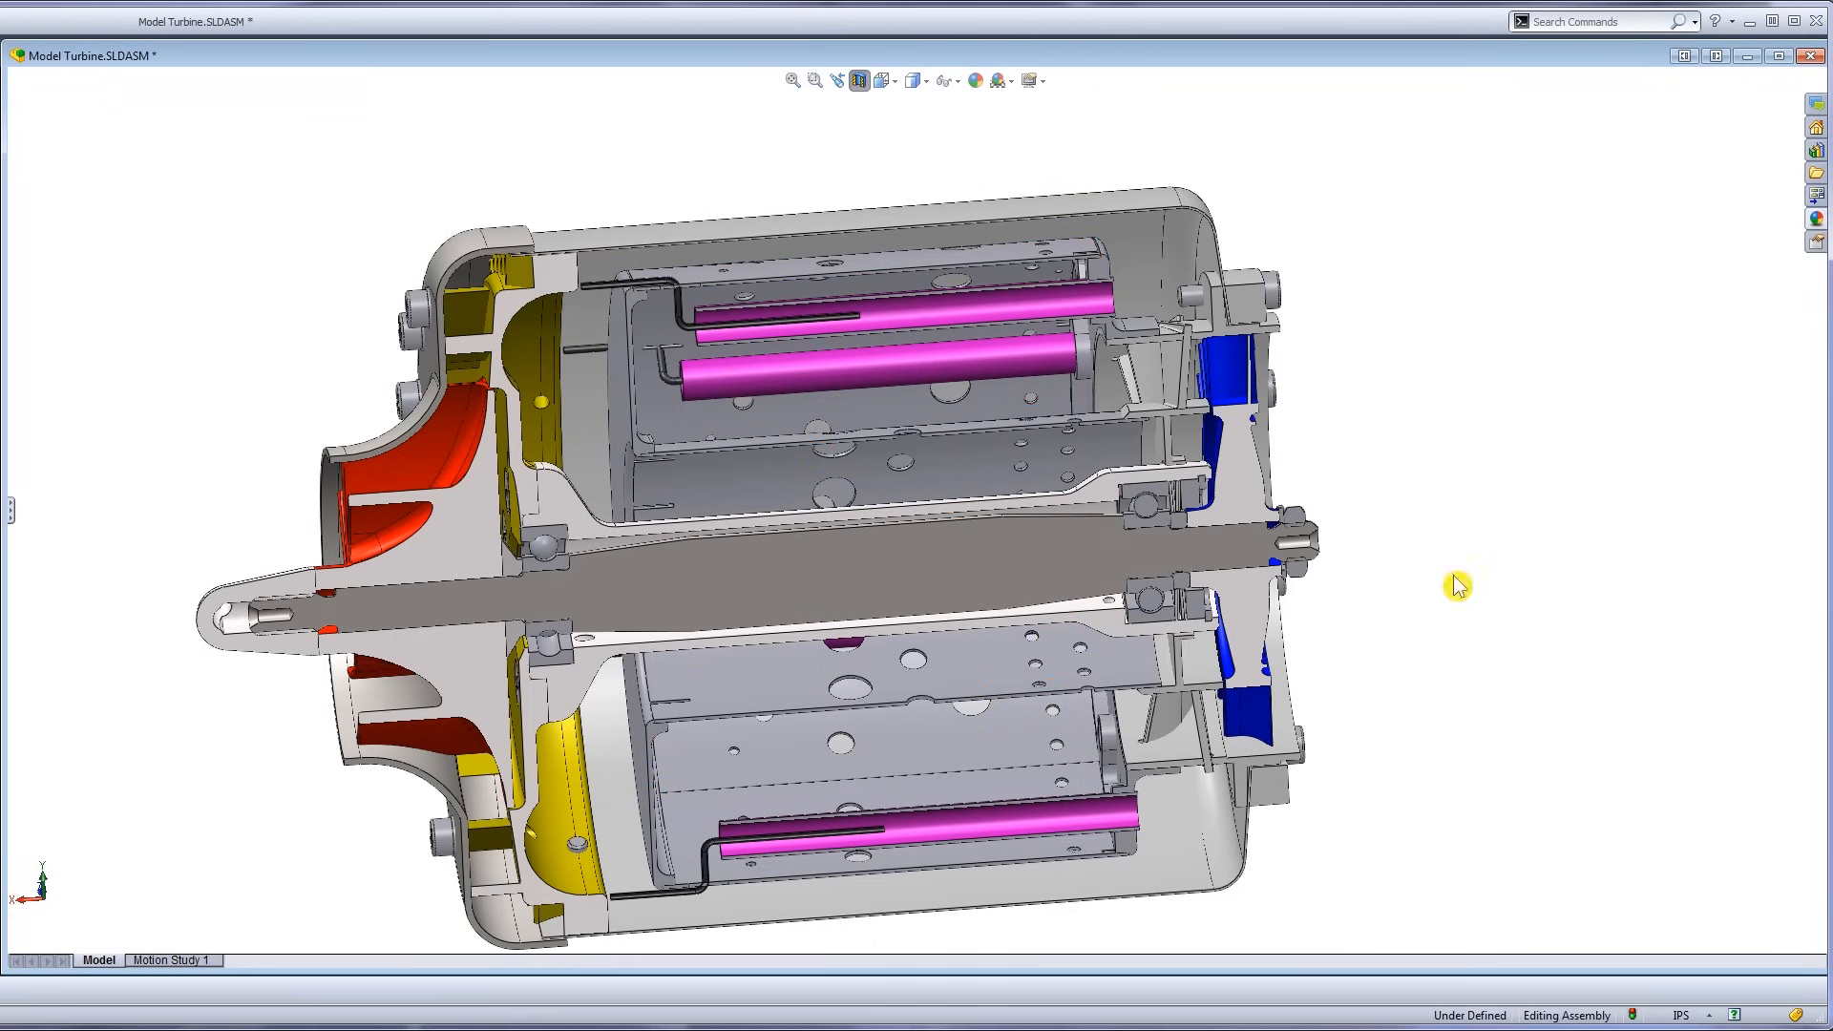